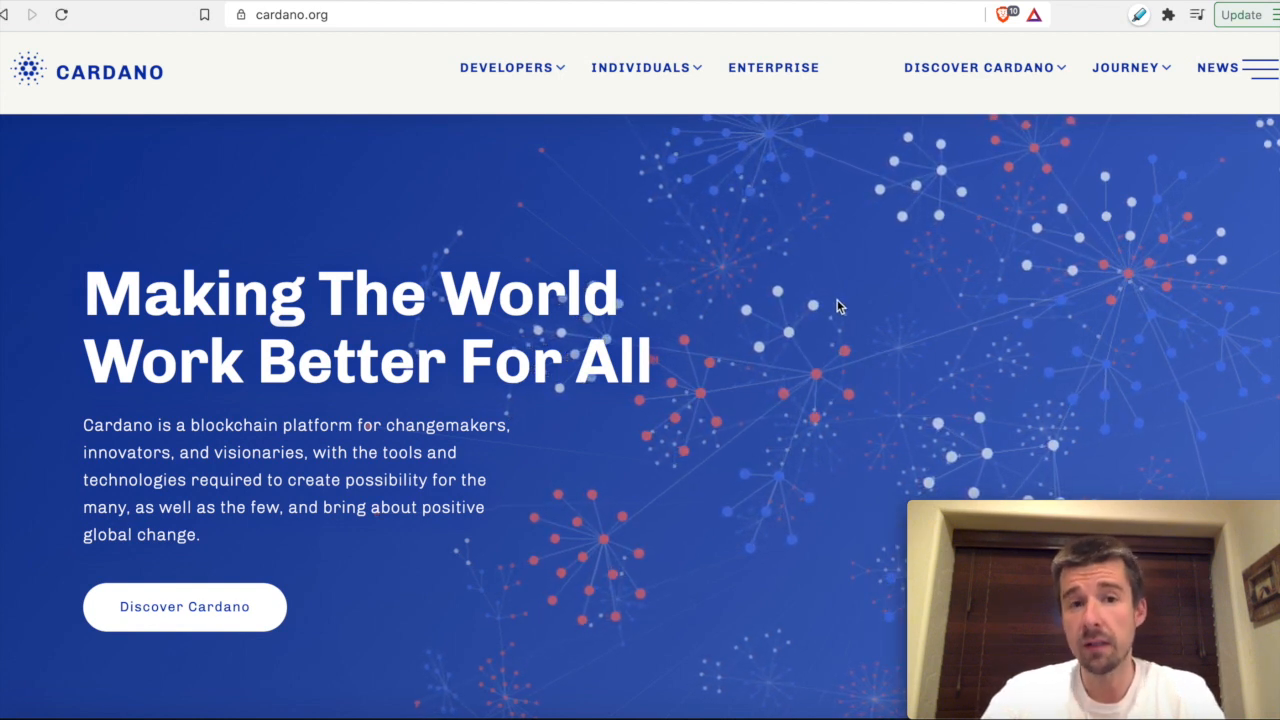
mouse_move(816, 280)
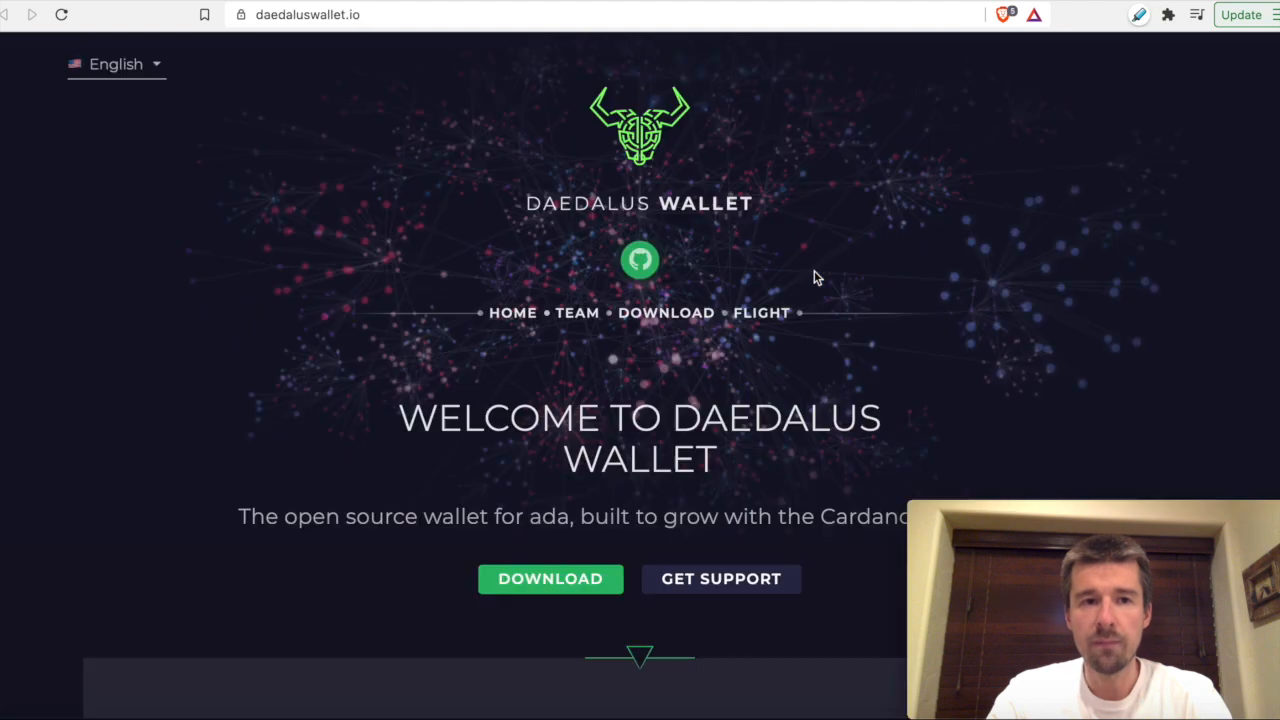
type("cardano.org")
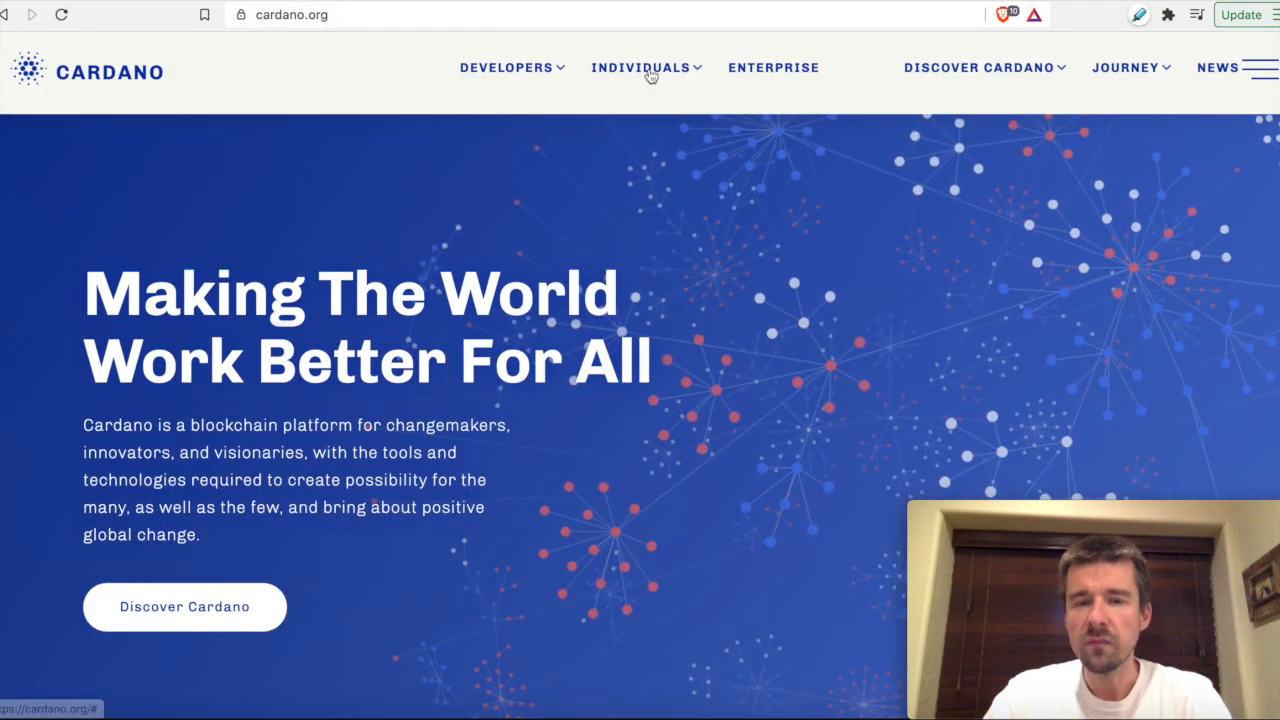
left_click(640, 68)
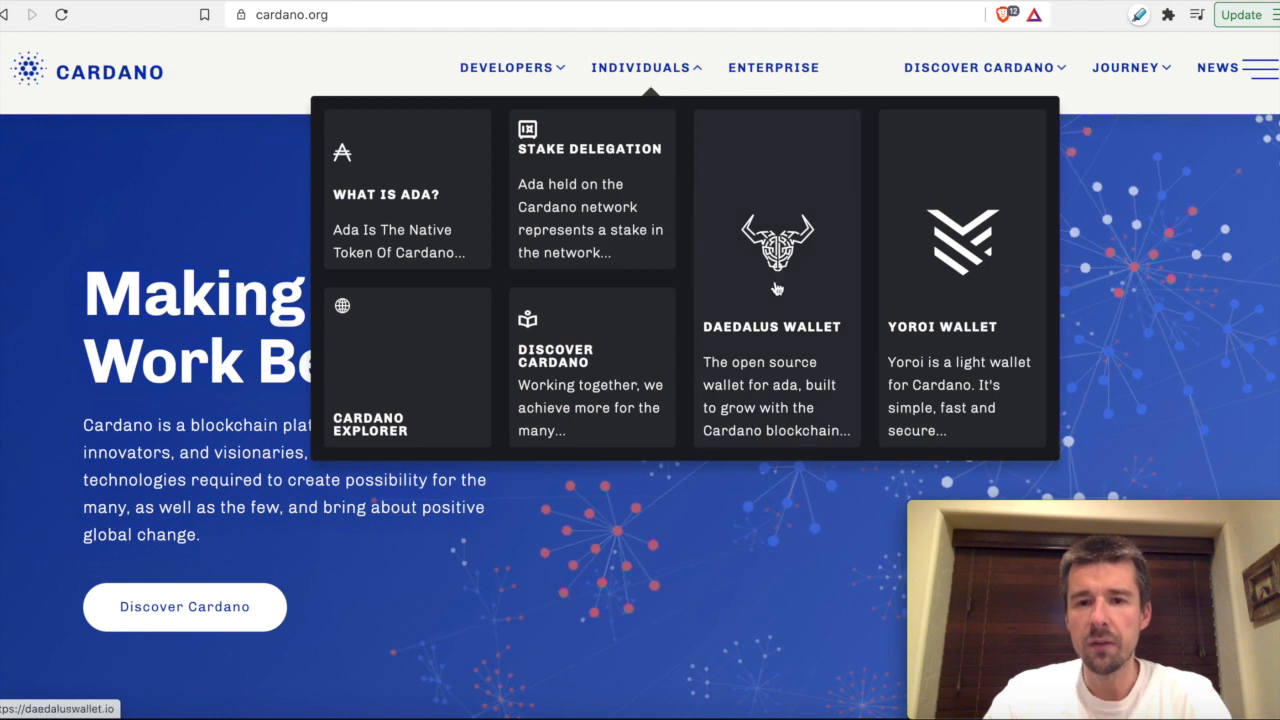
mouse_move(964, 276)
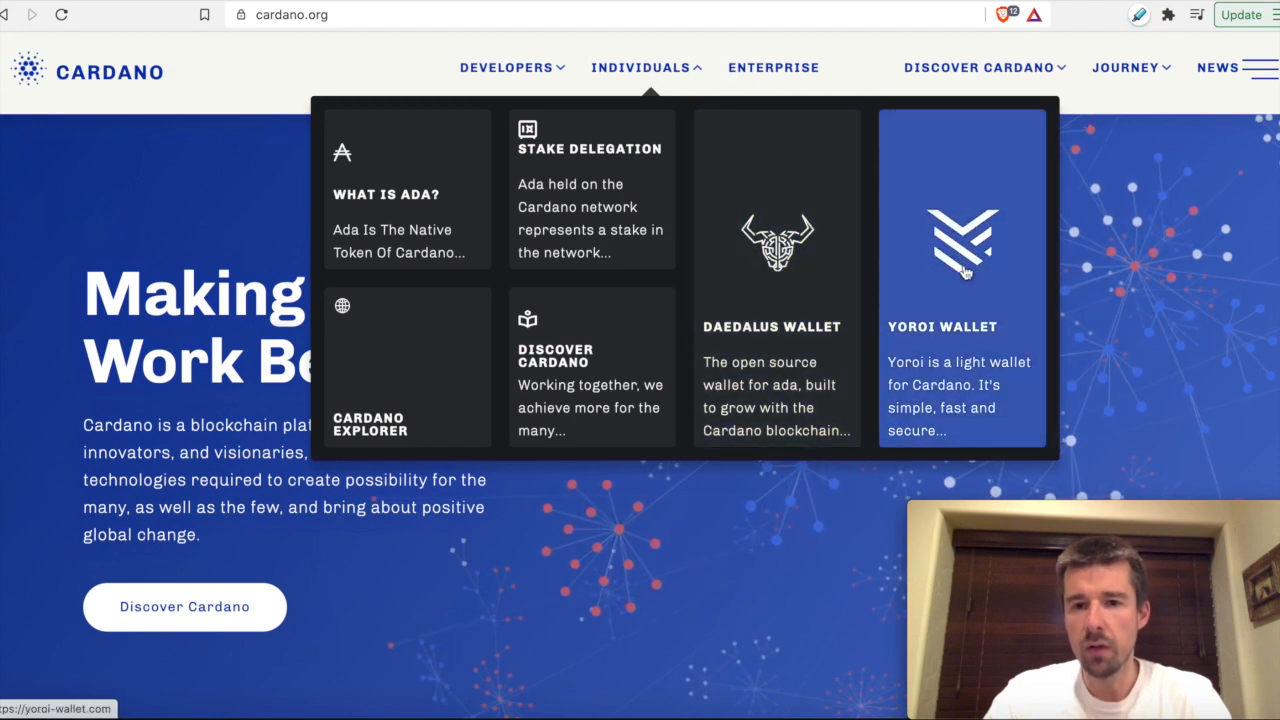
scroll("down", 3)
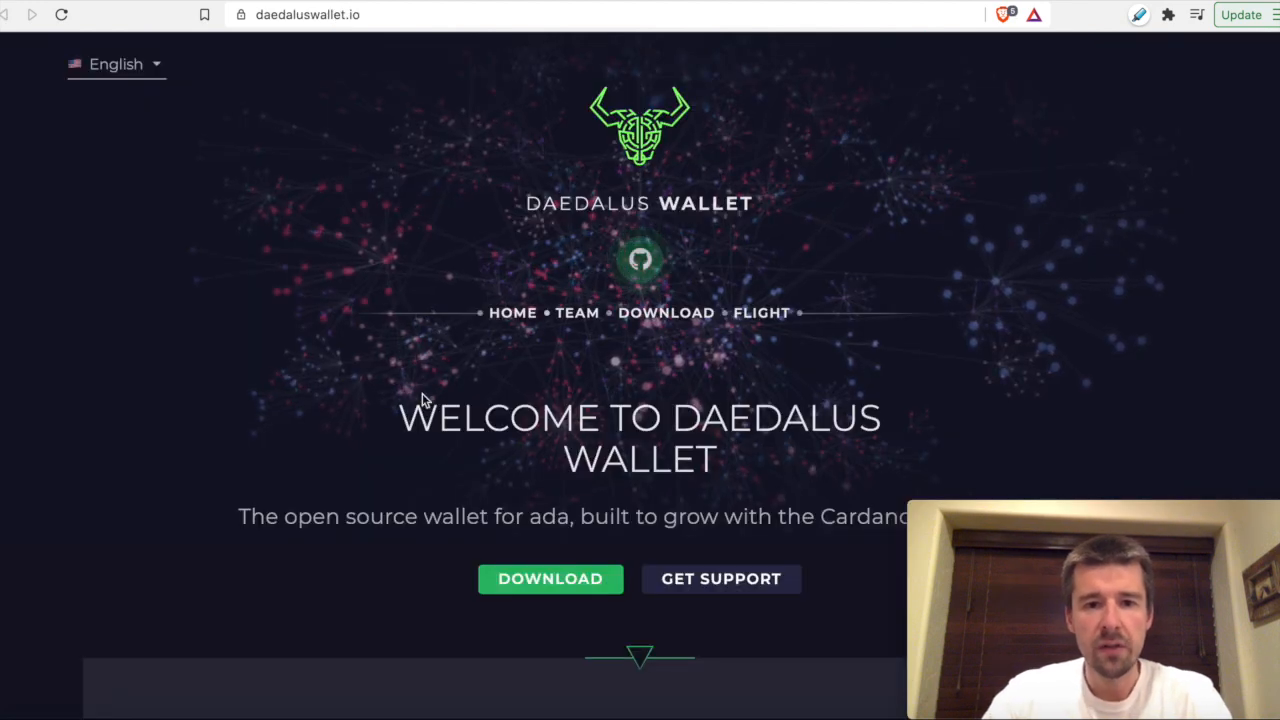
scroll("down", 3)
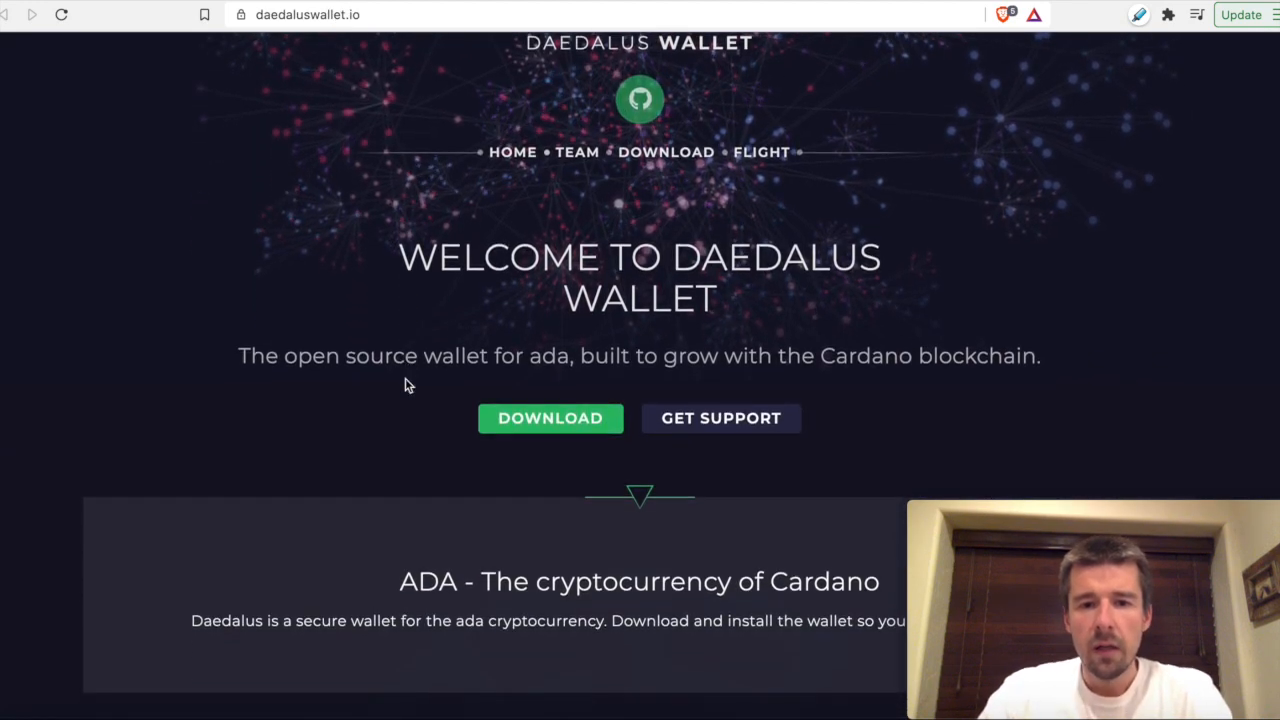
scroll("down", 3)
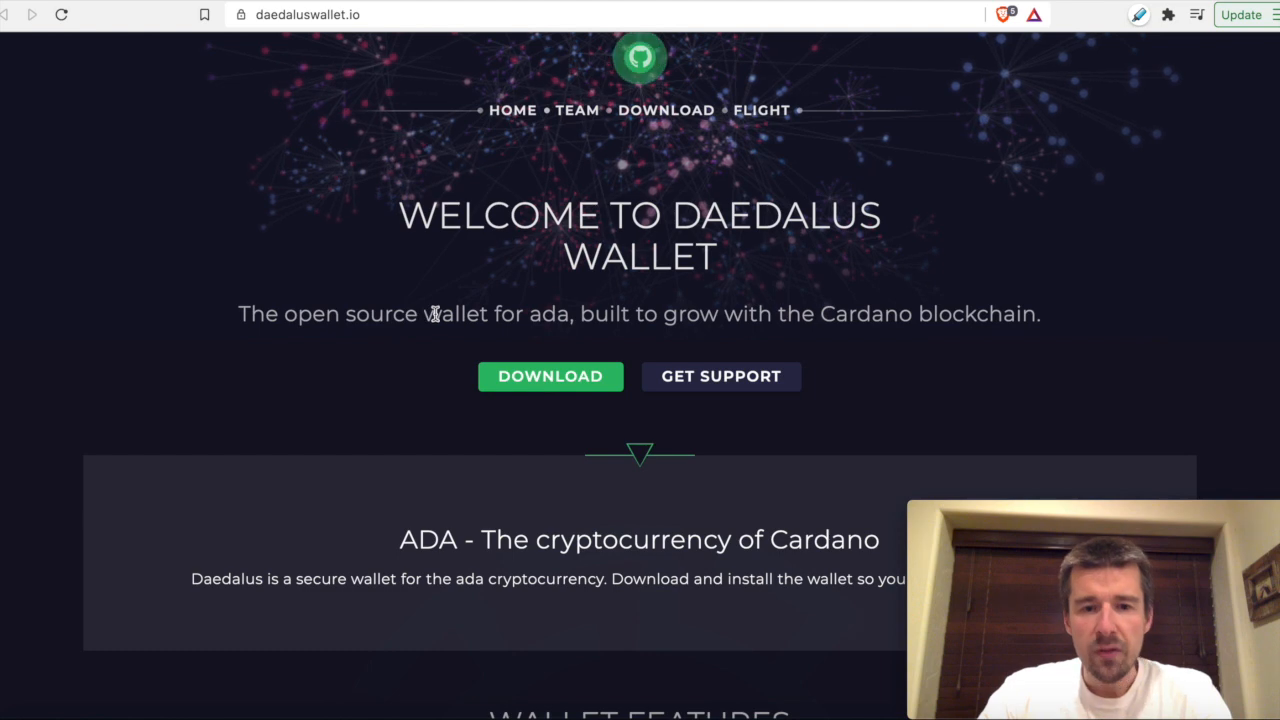
mouse_move(666, 312)
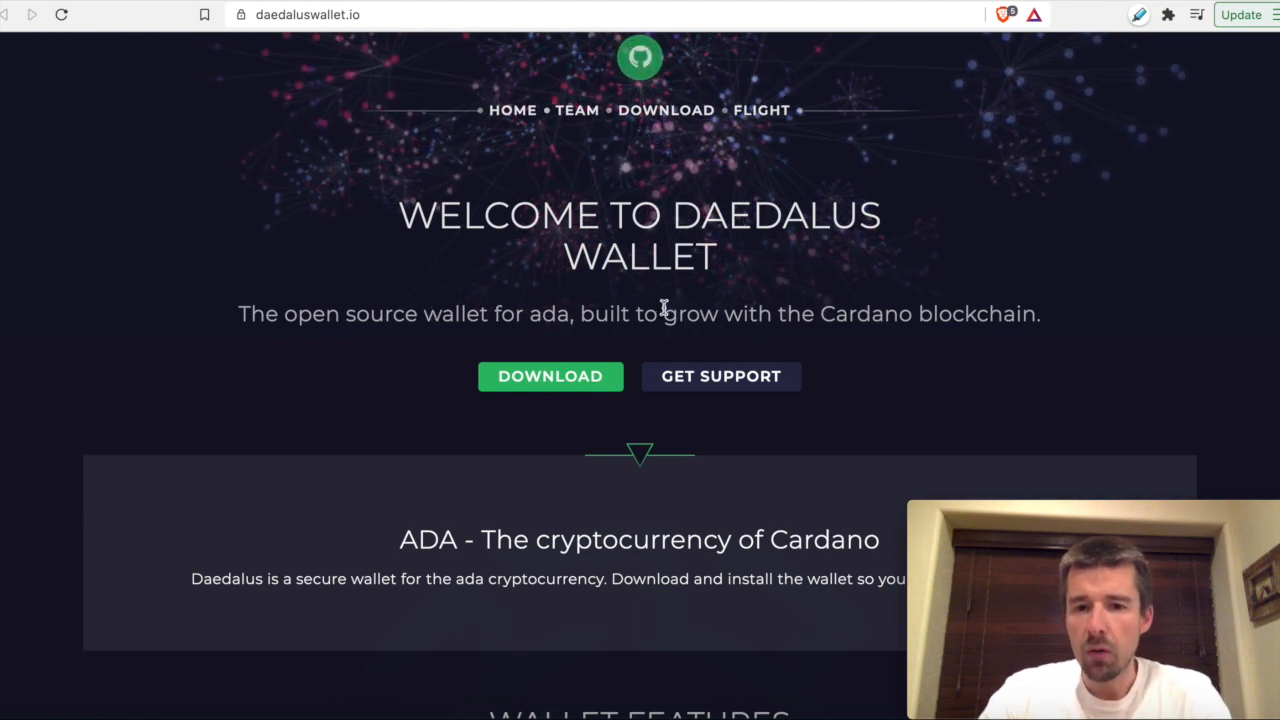
scroll("down", 3)
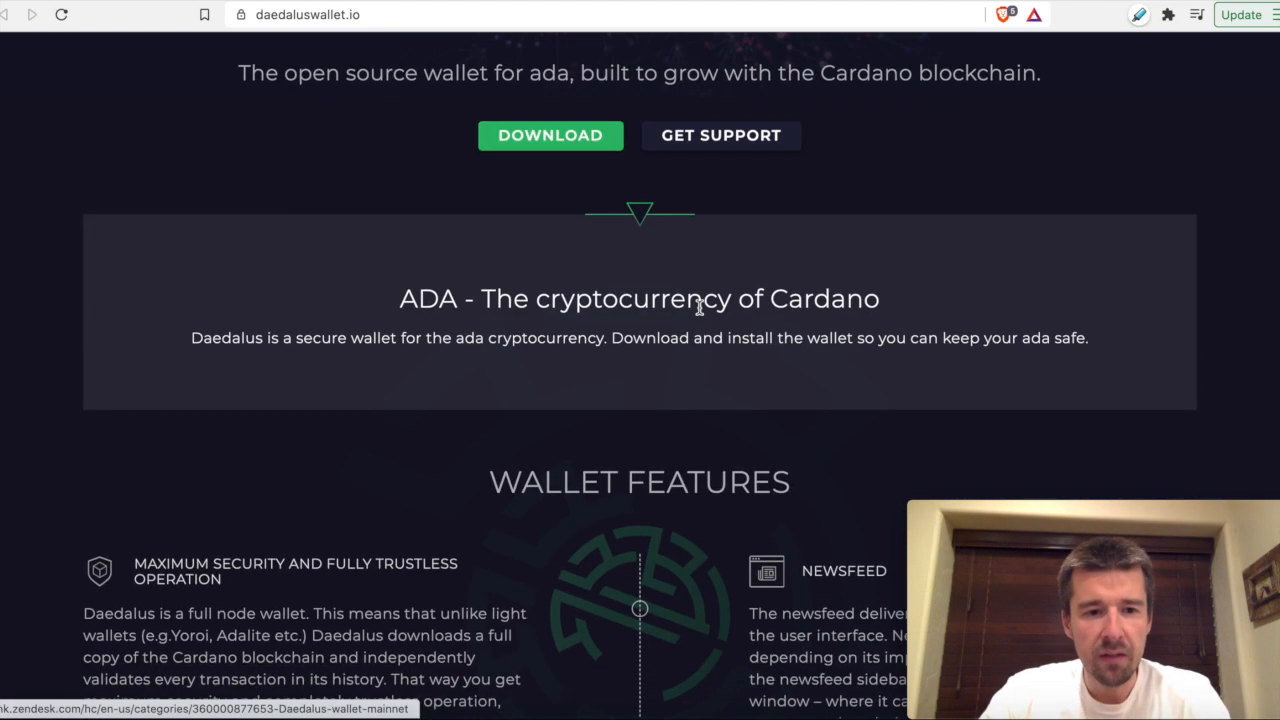
scroll("down", 3)
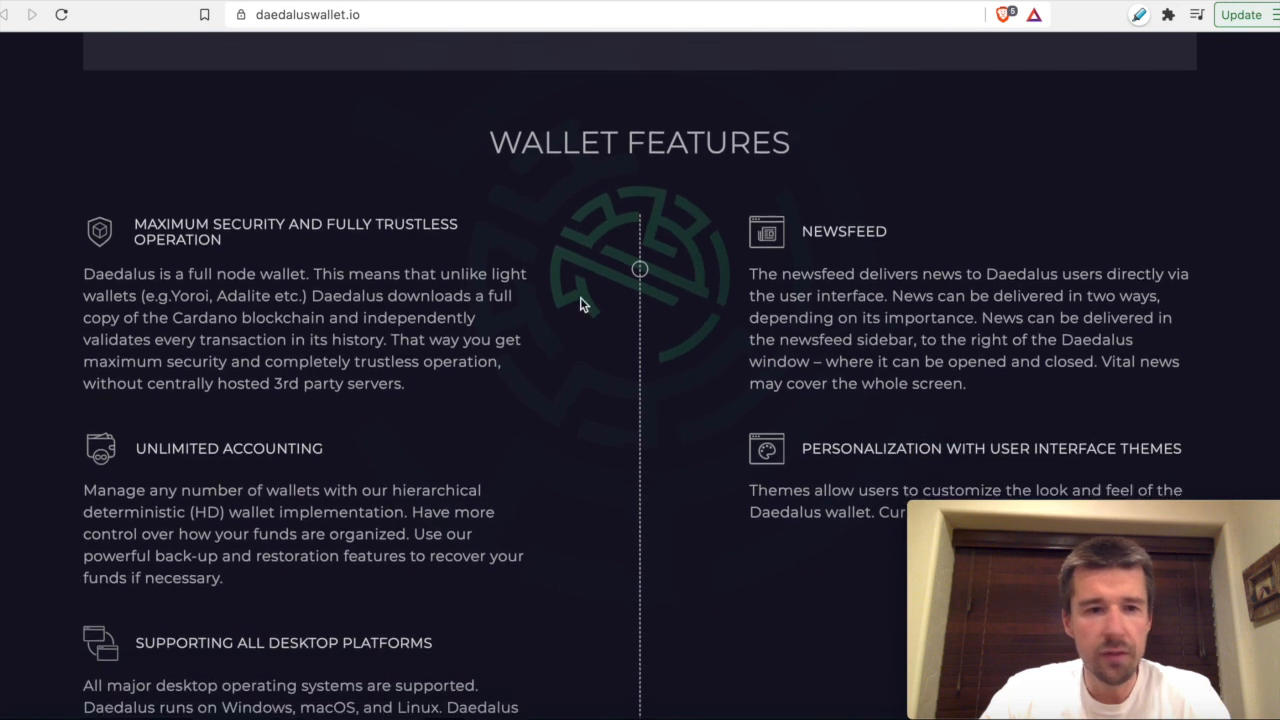
mouse_move(152, 228)
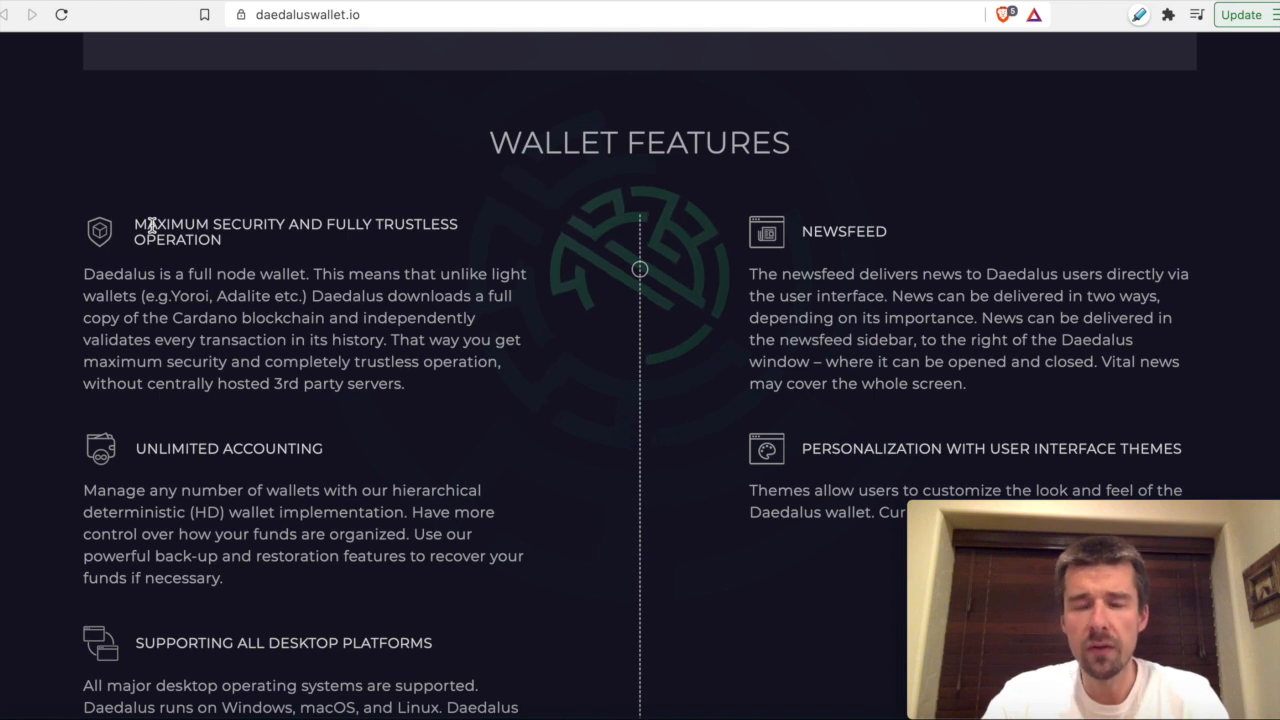
scroll("down", 3)
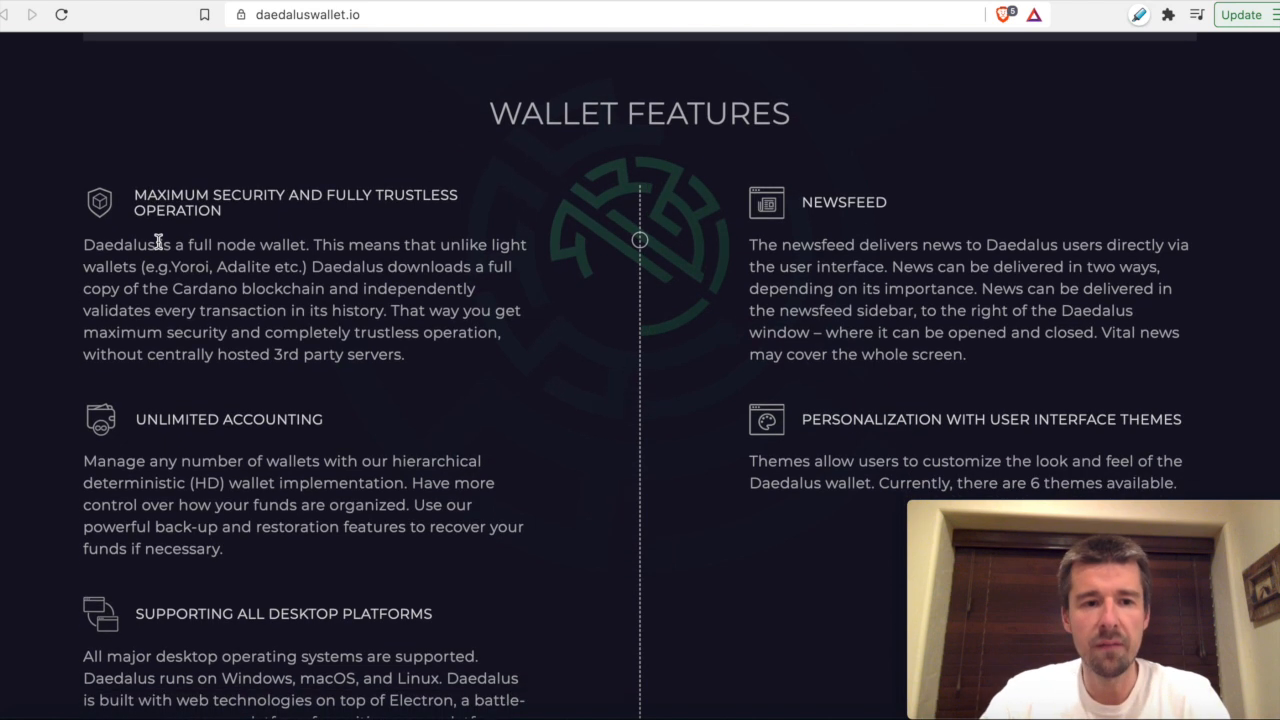
scroll("down", 3)
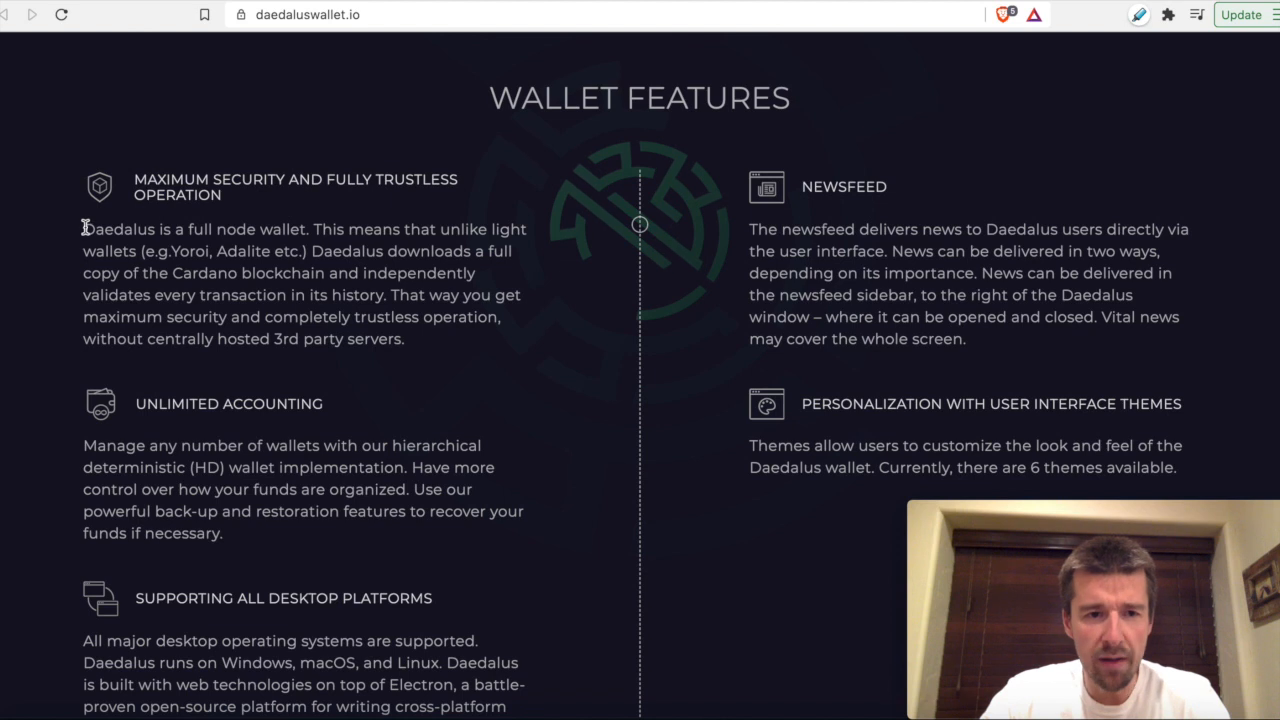
double_click(288, 228)
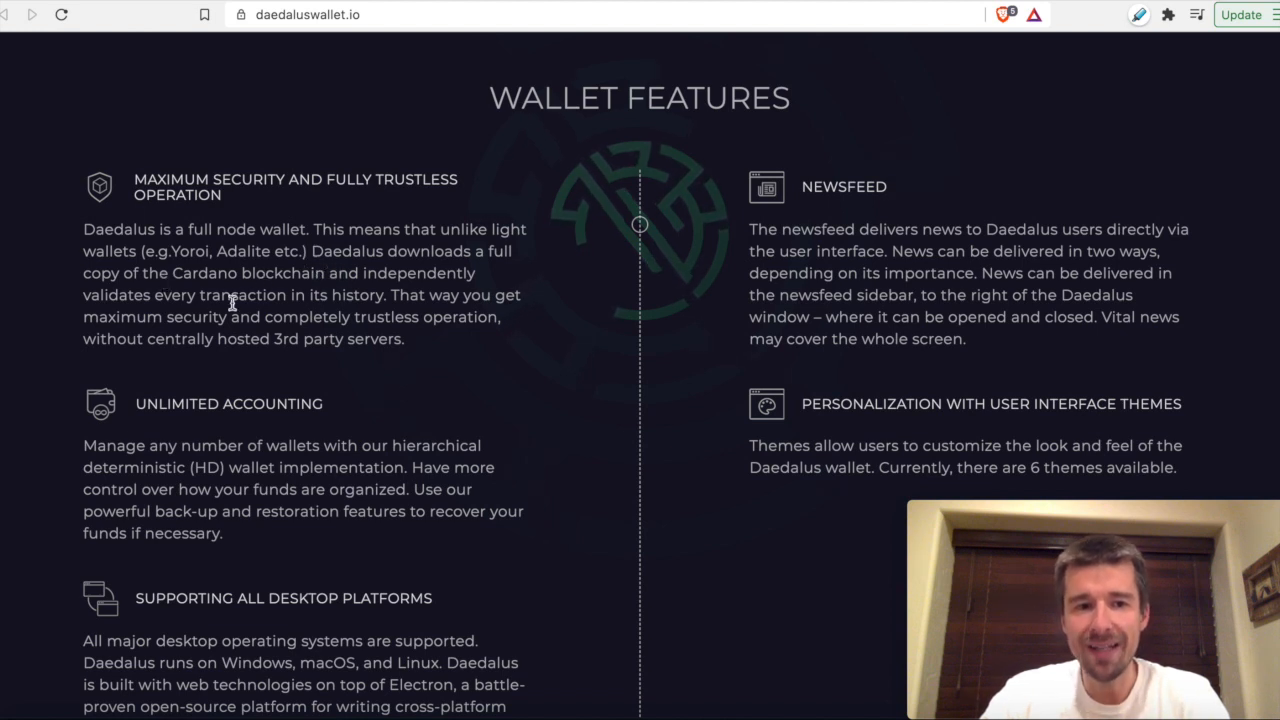
mouse_move(390, 308)
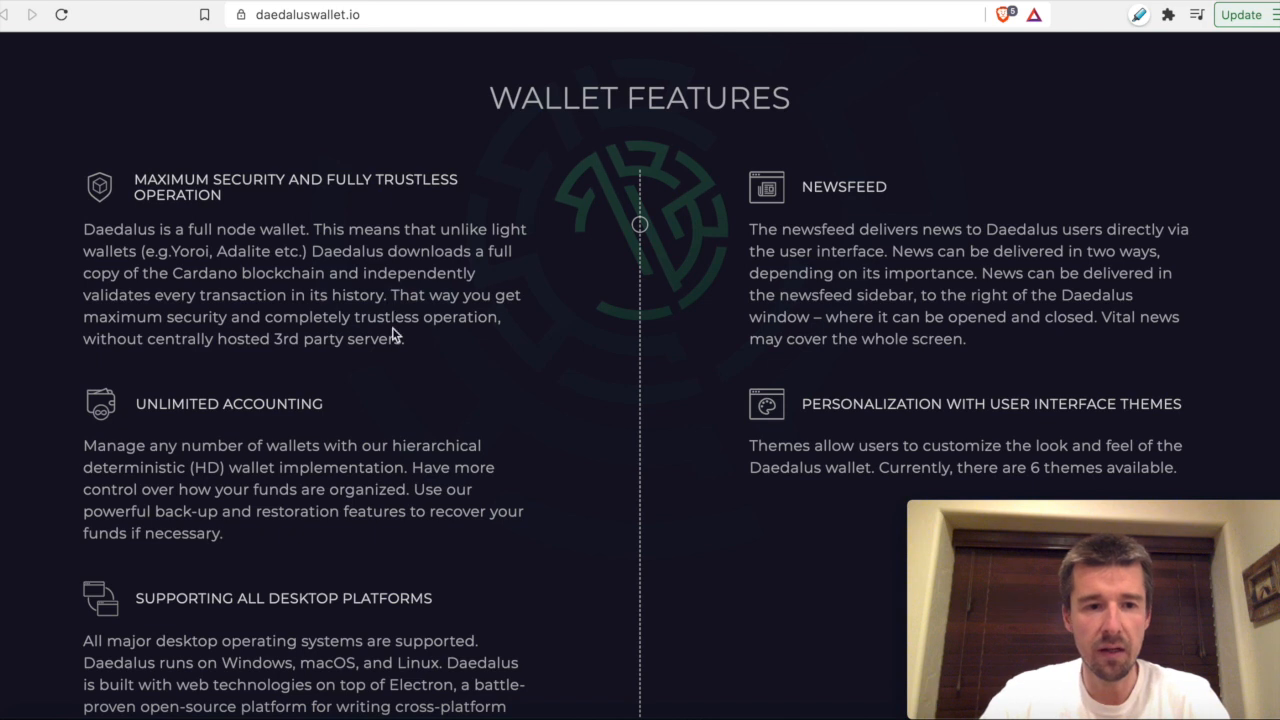
mouse_move(348, 330)
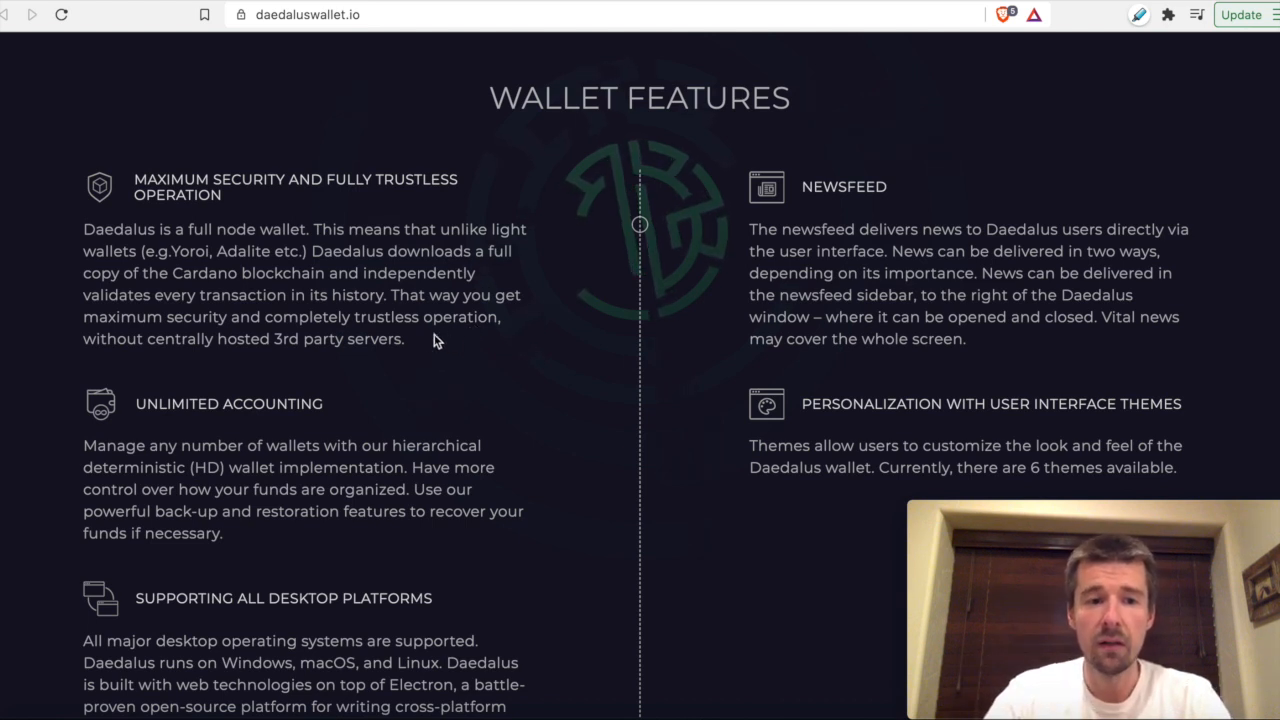
left_click_drag(116, 338, 284, 338)
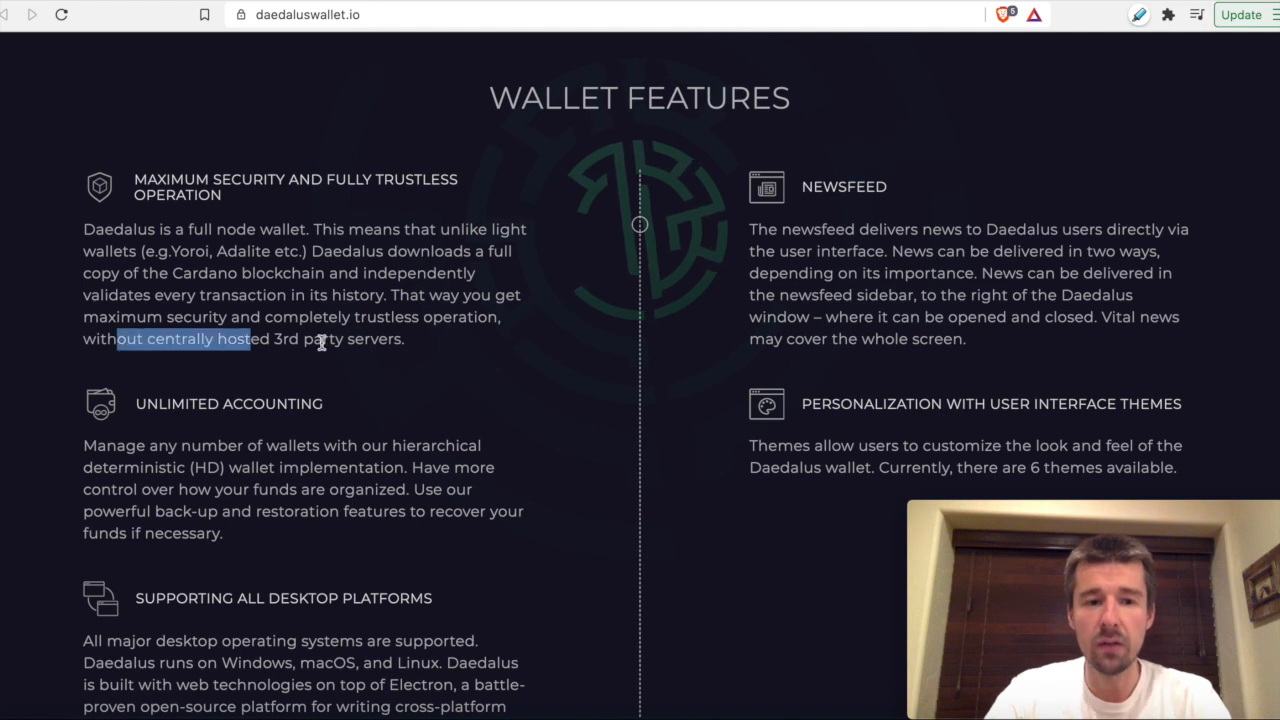
scroll("down", 3)
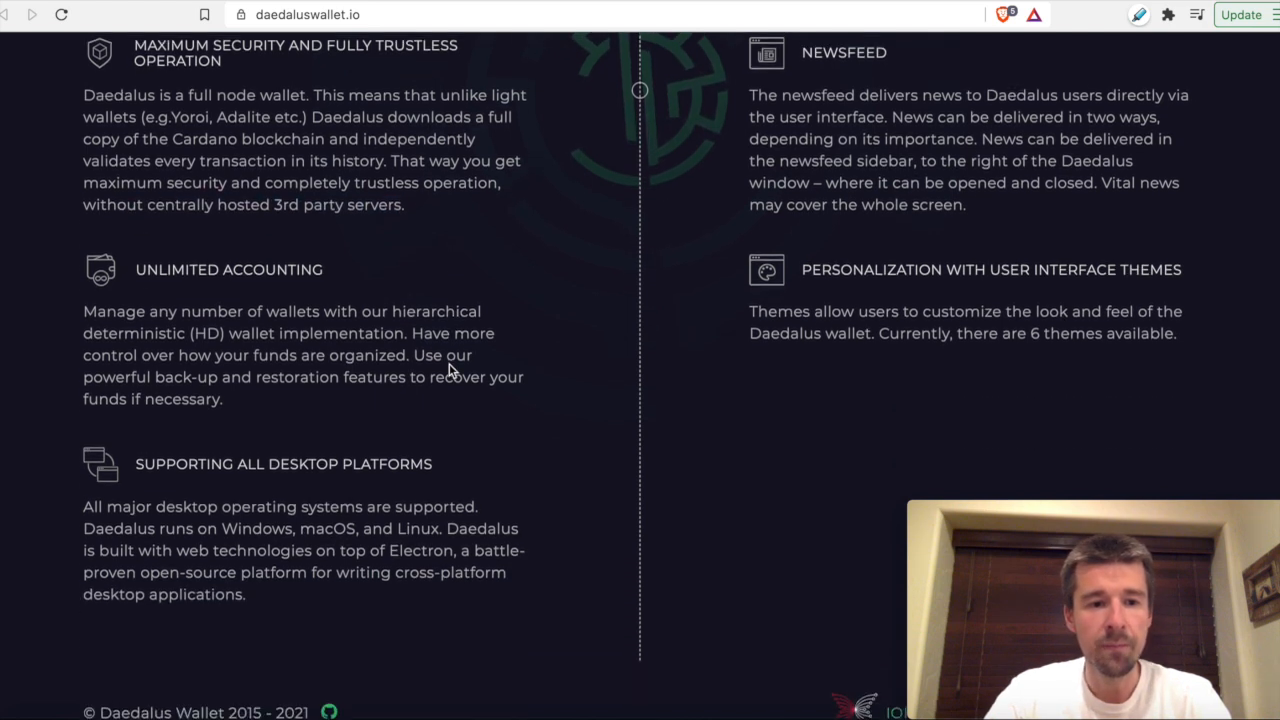
scroll("down", 3)
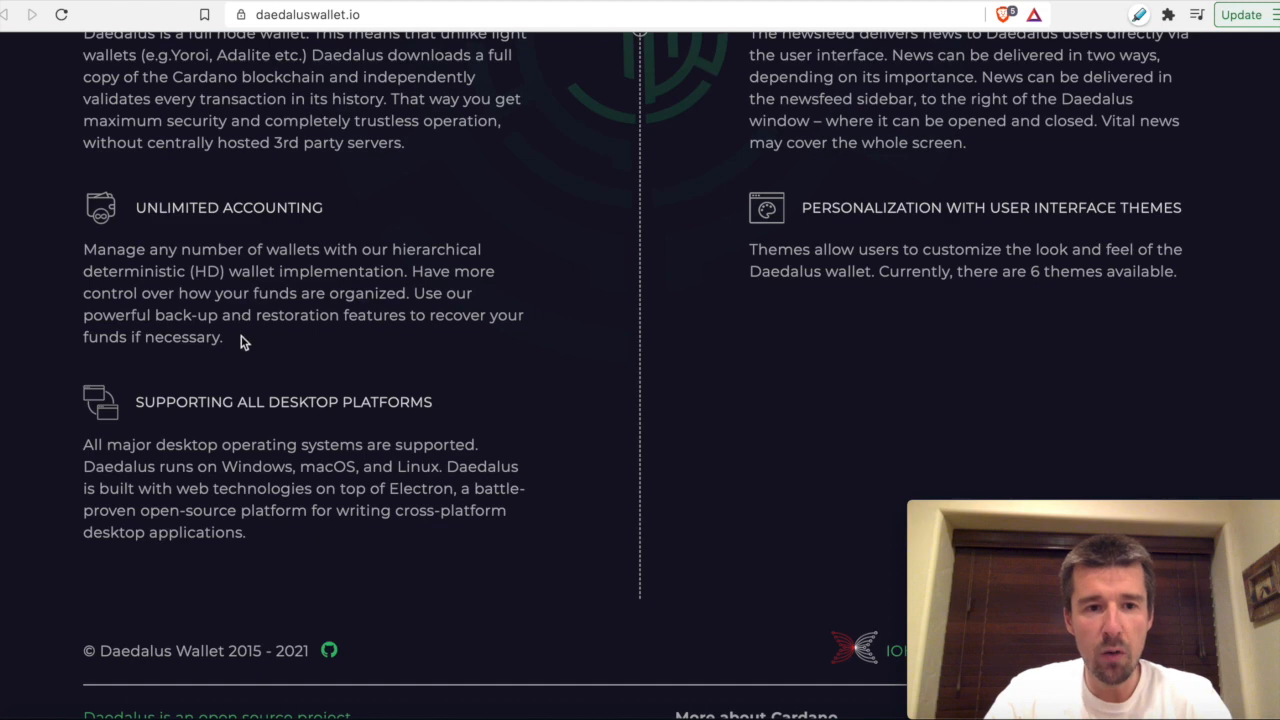
scroll("down", 3)
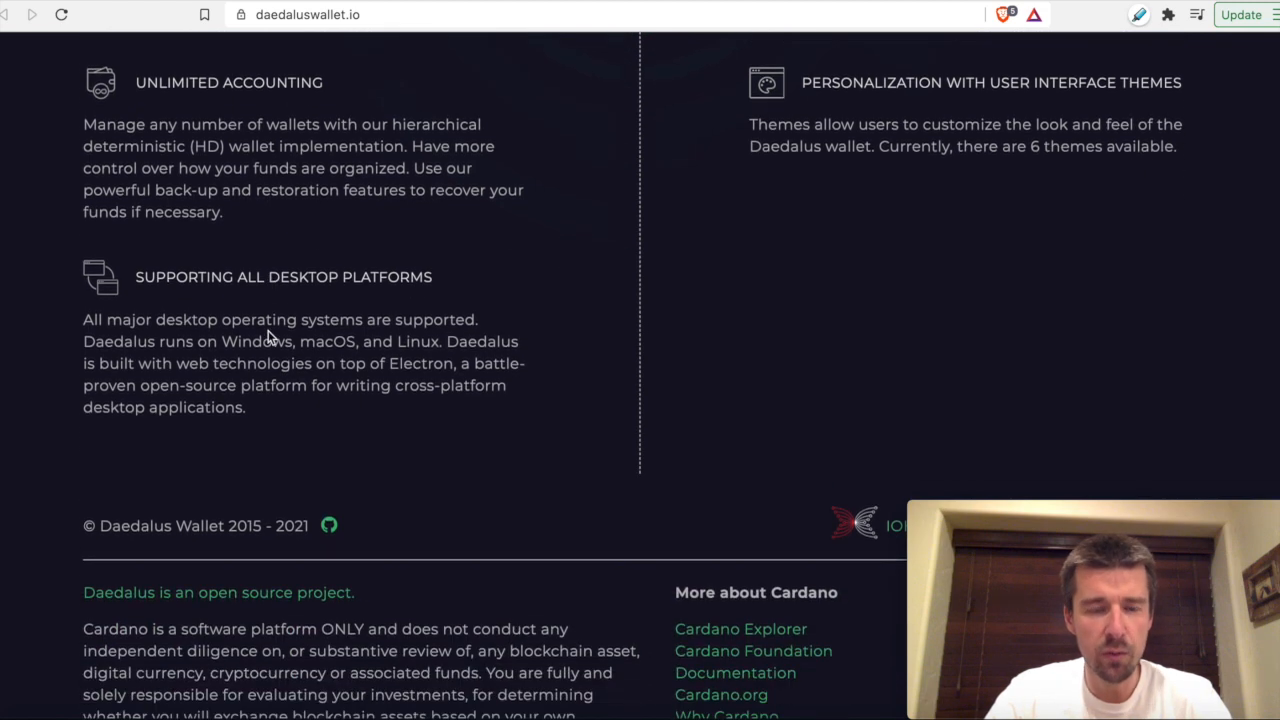
scroll("up", 3)
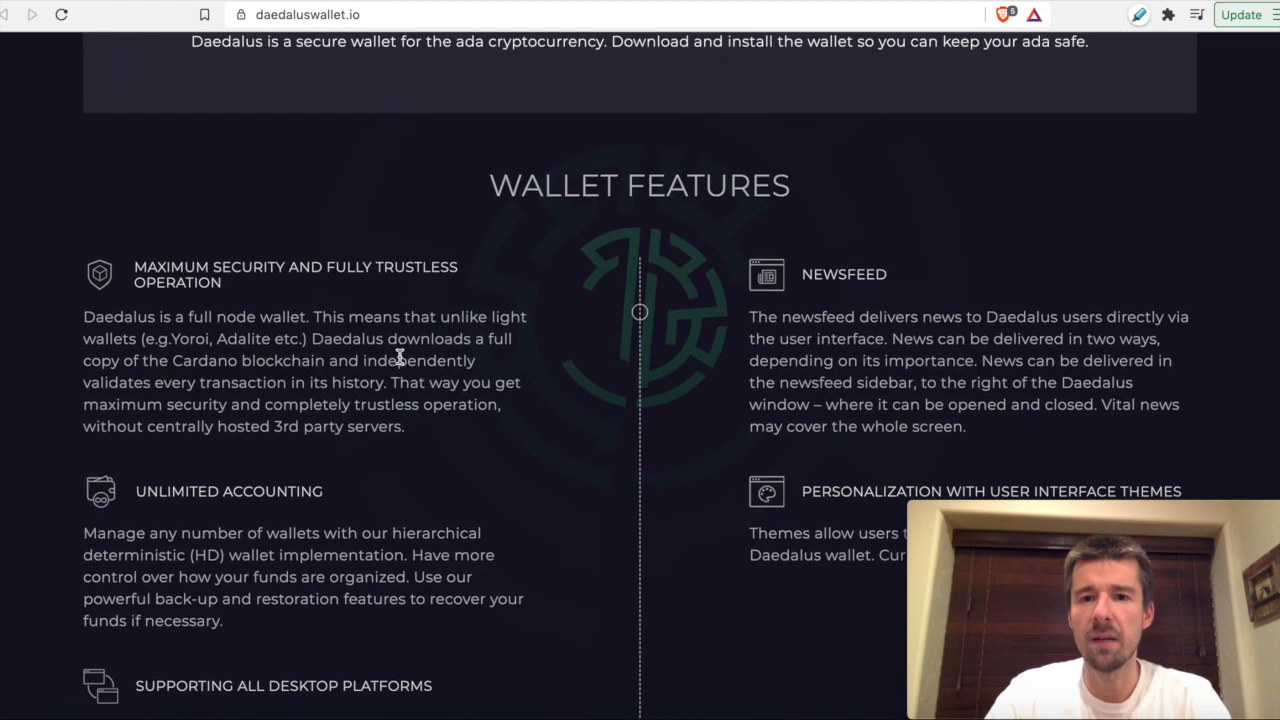
scroll("down", 3)
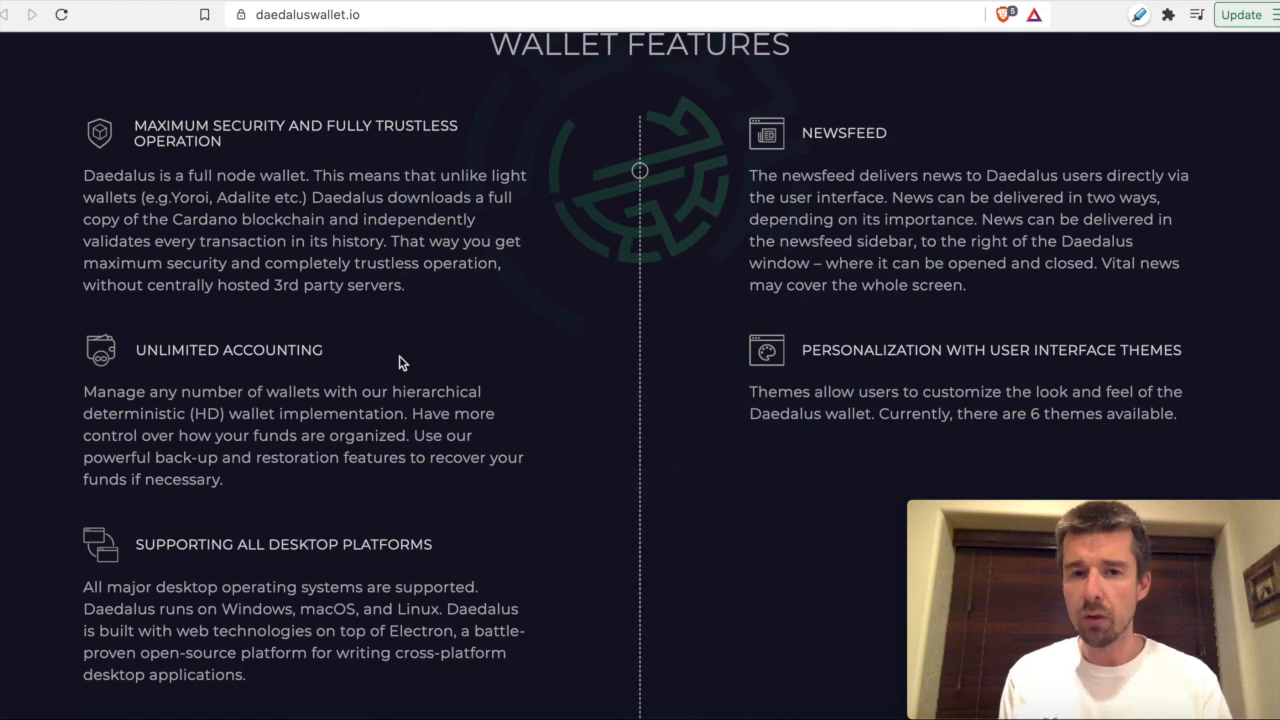
scroll("up", 3)
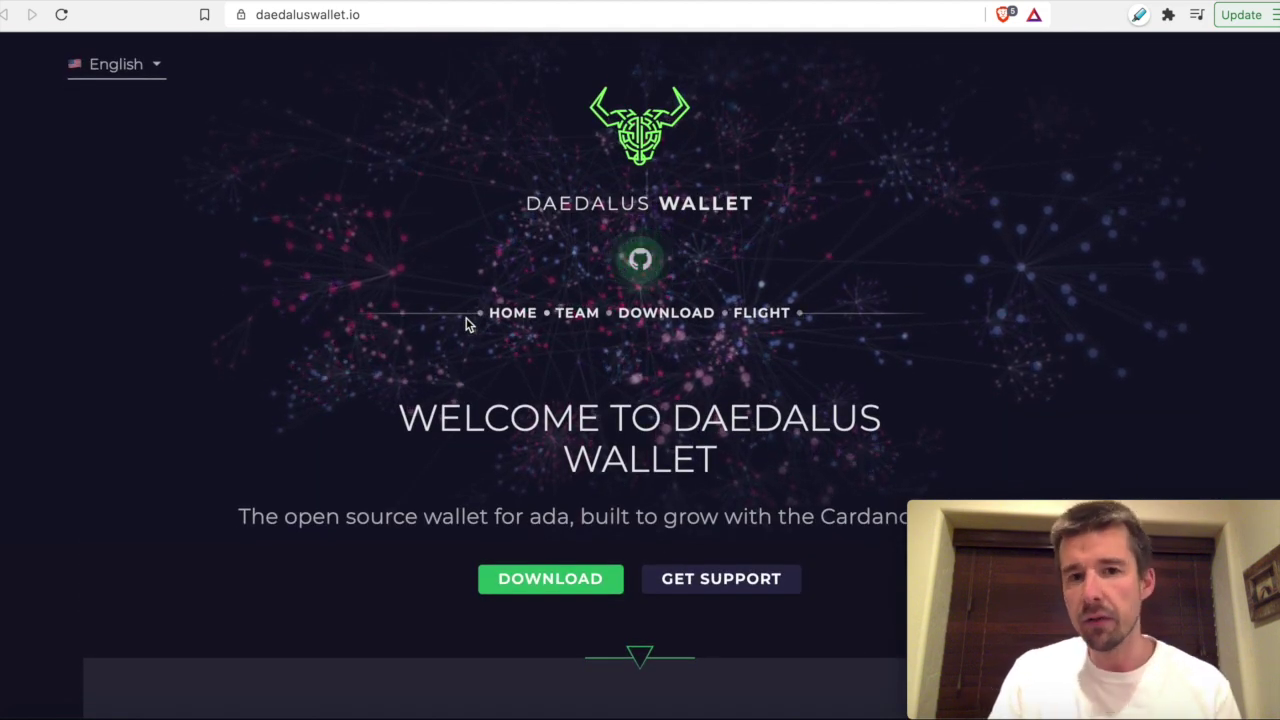
scroll("down", 3)
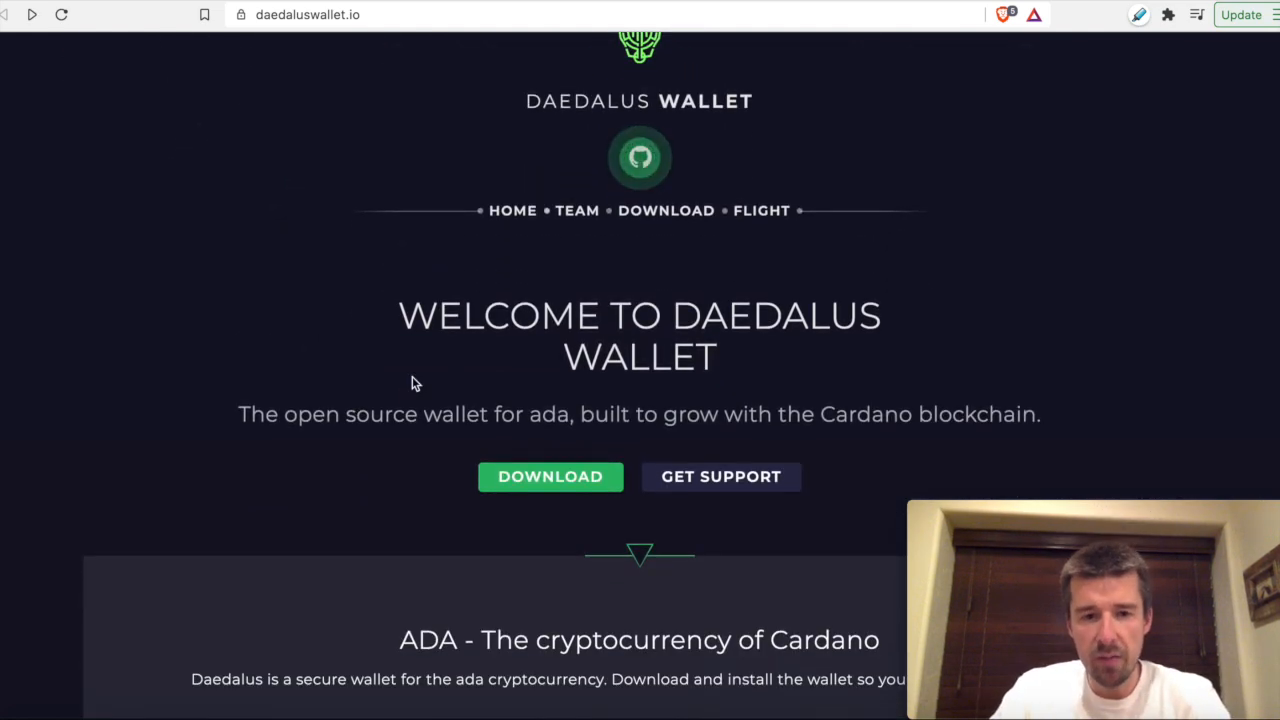
Review the Daedalus 3.2.0 download page with its checksums, supported platforms and hardware requirements.
left_click(550, 476)
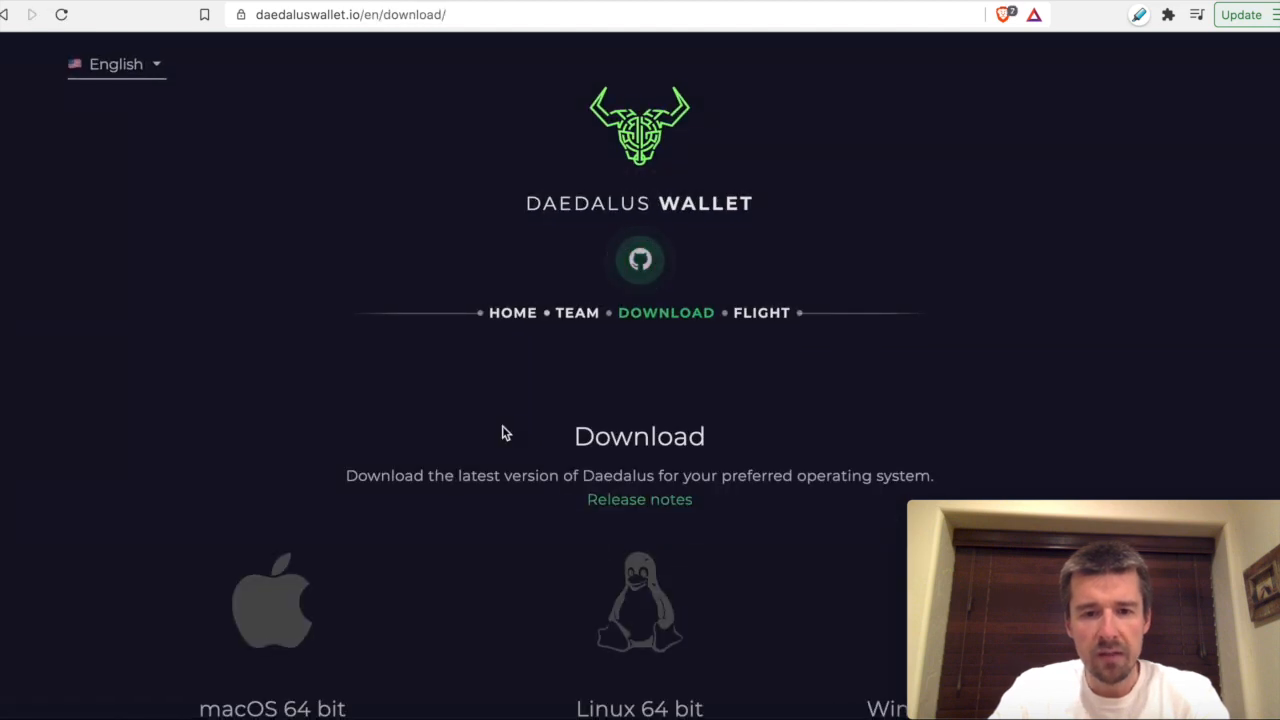
scroll("down", 3)
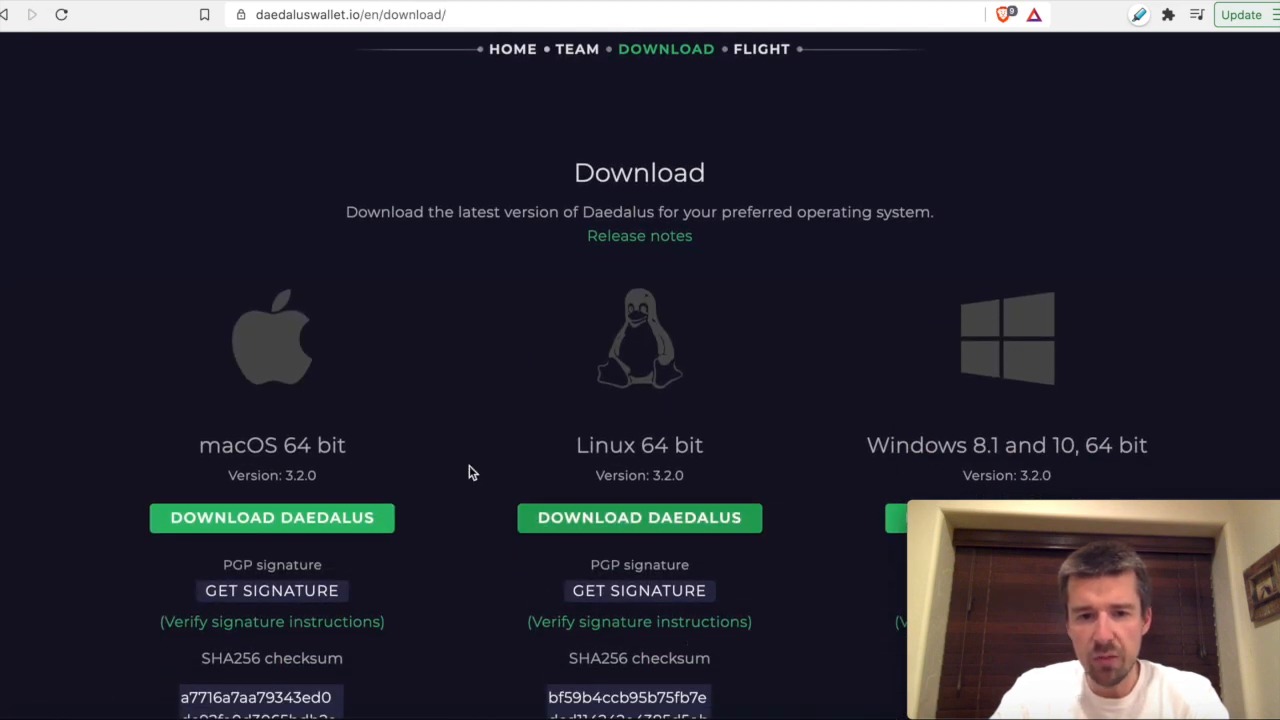
scroll("down", 3)
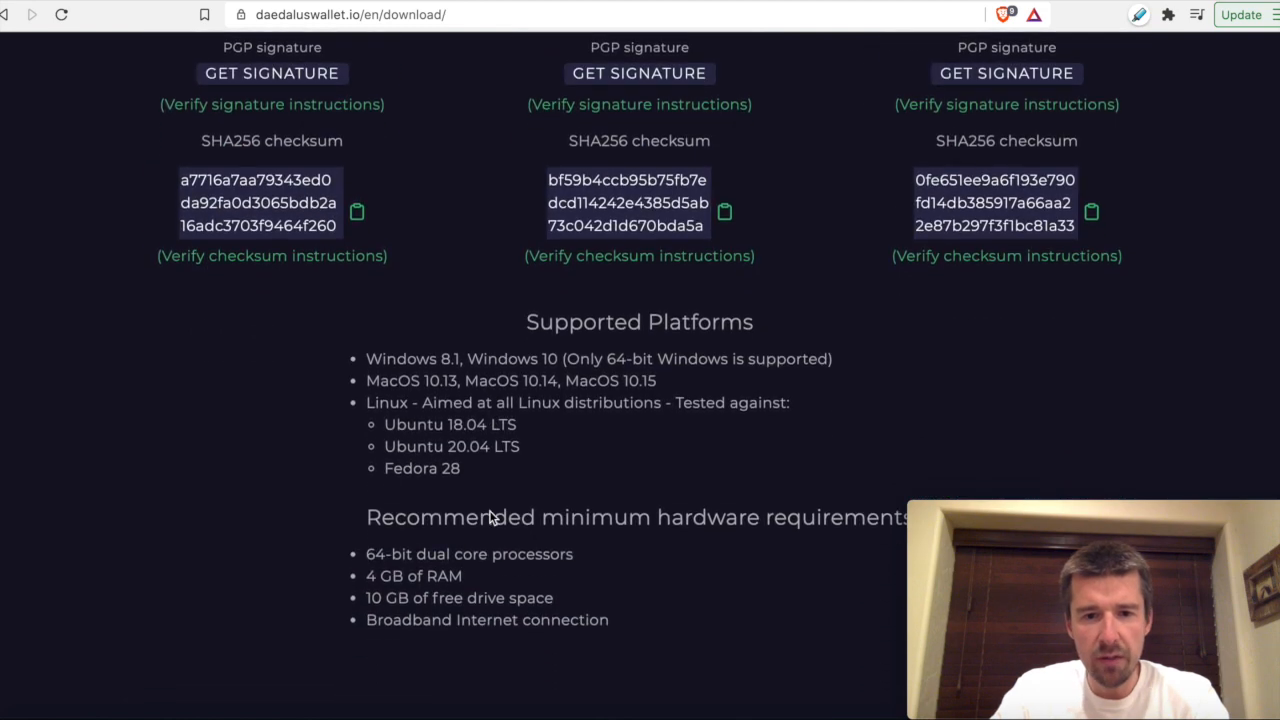
scroll("down", 3)
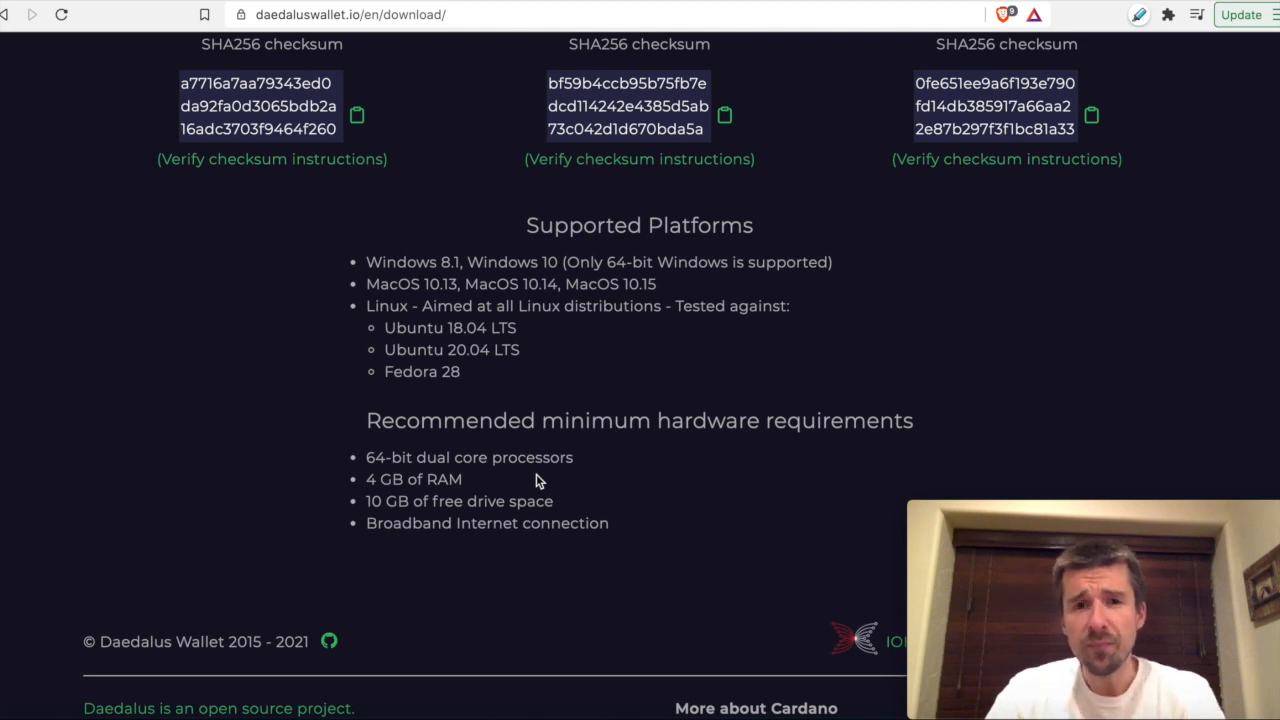
mouse_move(576, 444)
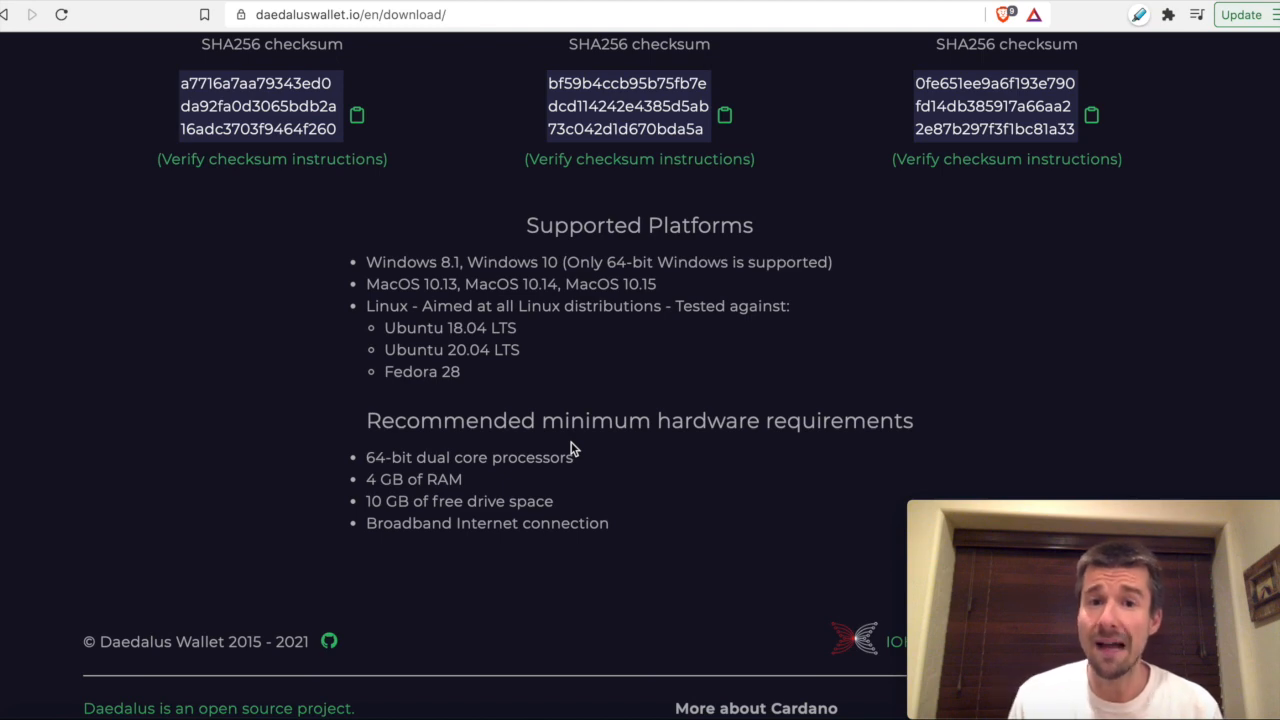
scroll("up", 3)
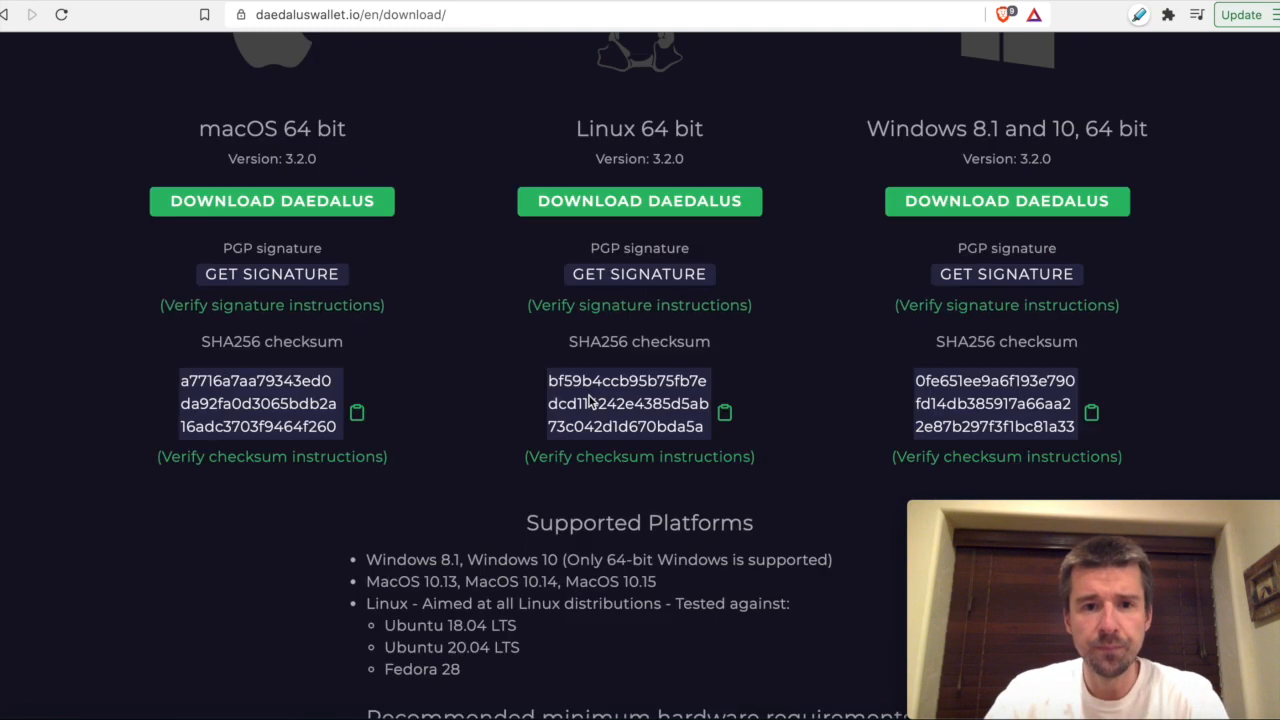
Scroll yoroi-wallet.com to the Secure section and highlight the sentence about private keys never being shared.
scroll("up", 3)
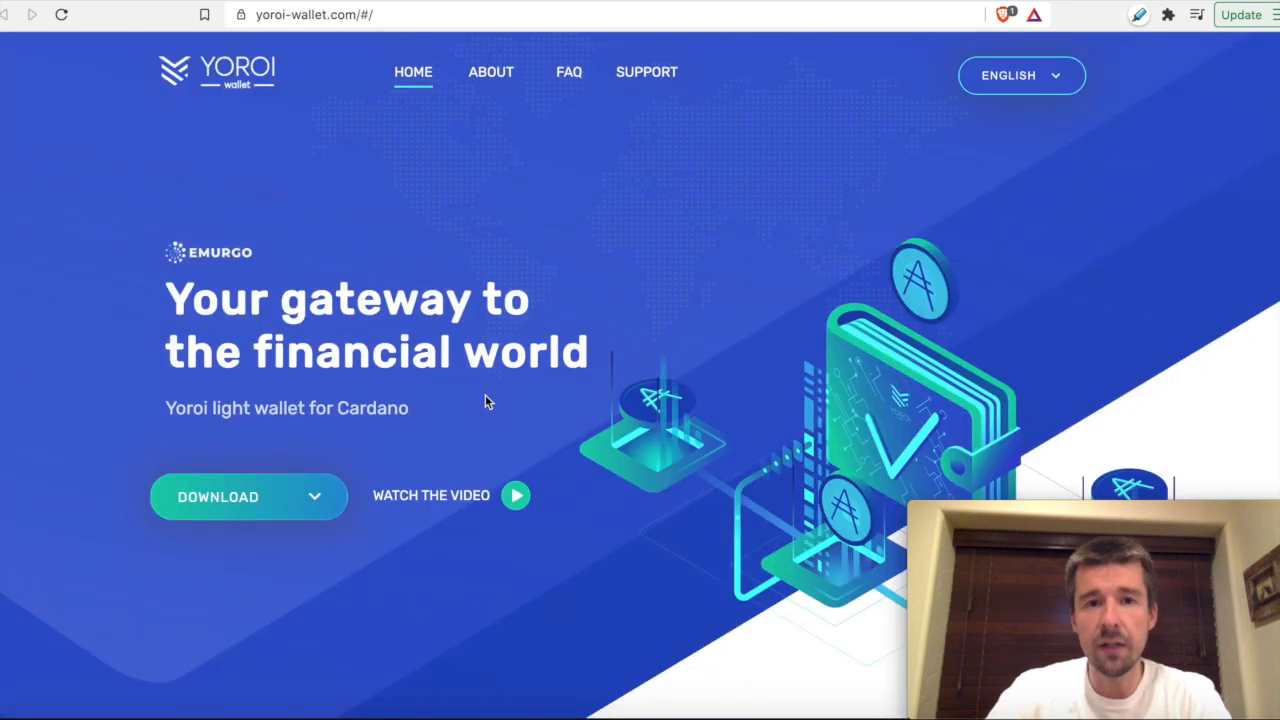
mouse_move(500, 396)
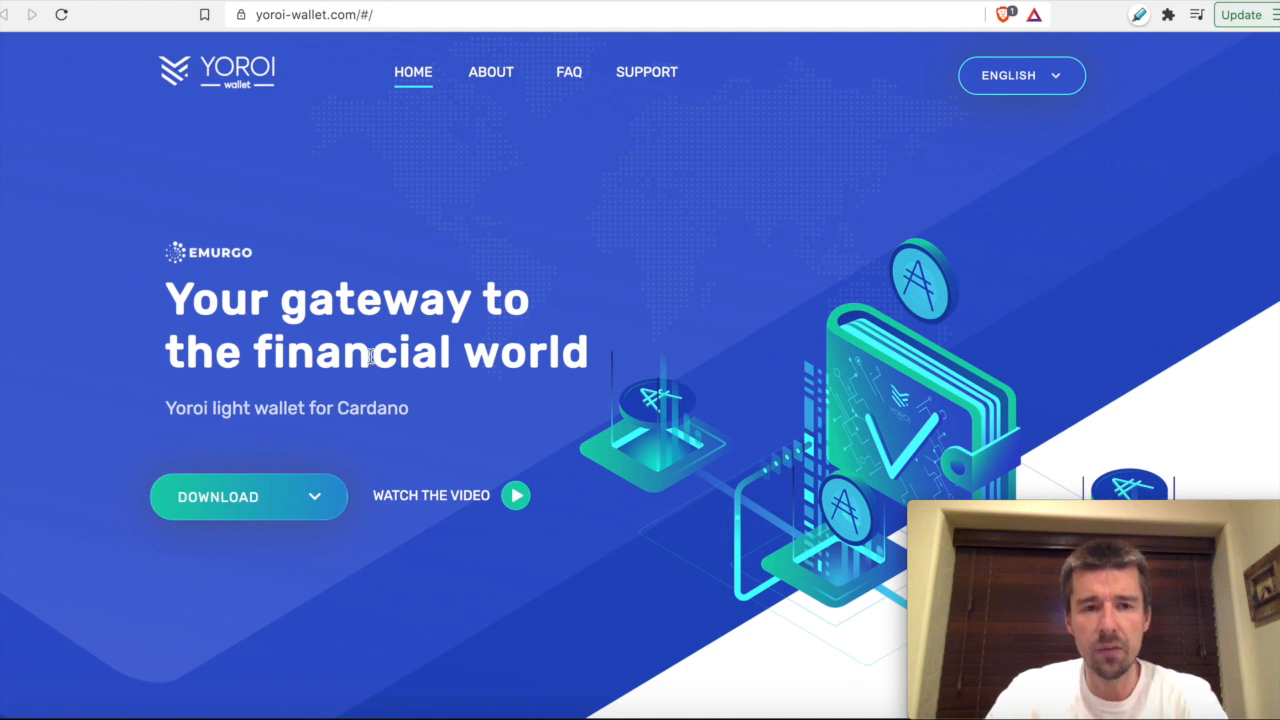
mouse_move(118, 418)
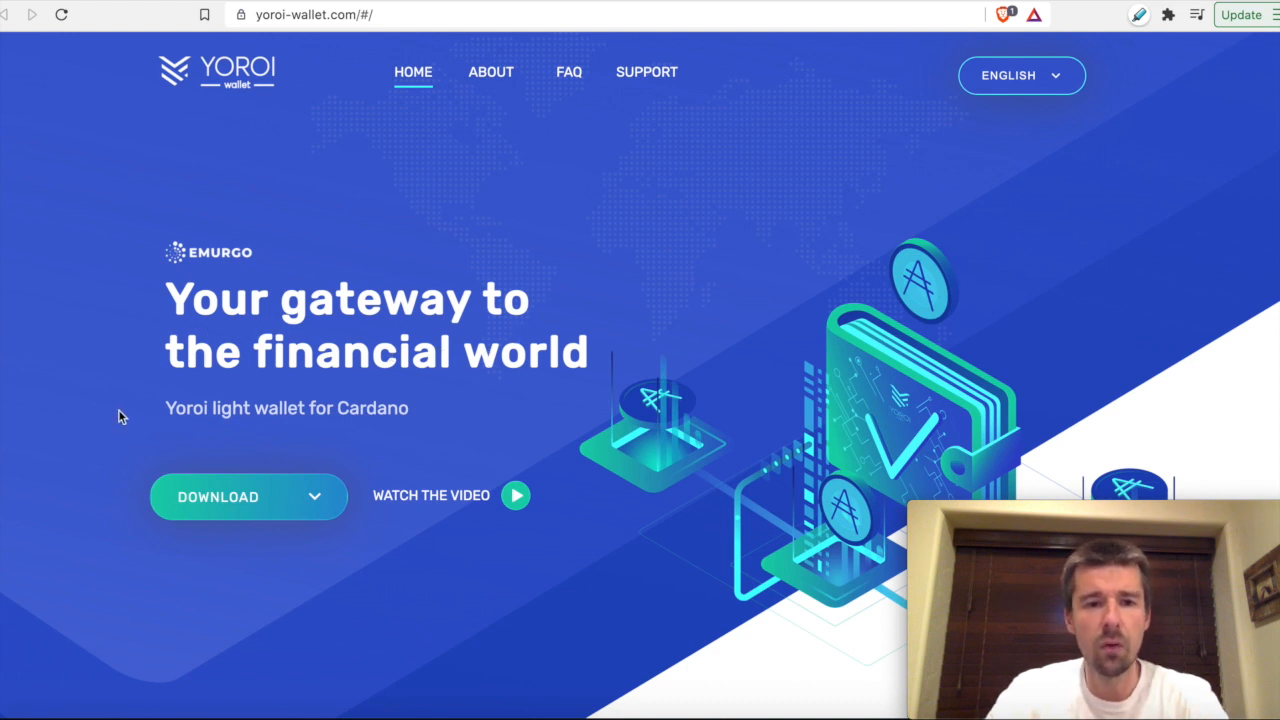
scroll("down", 3)
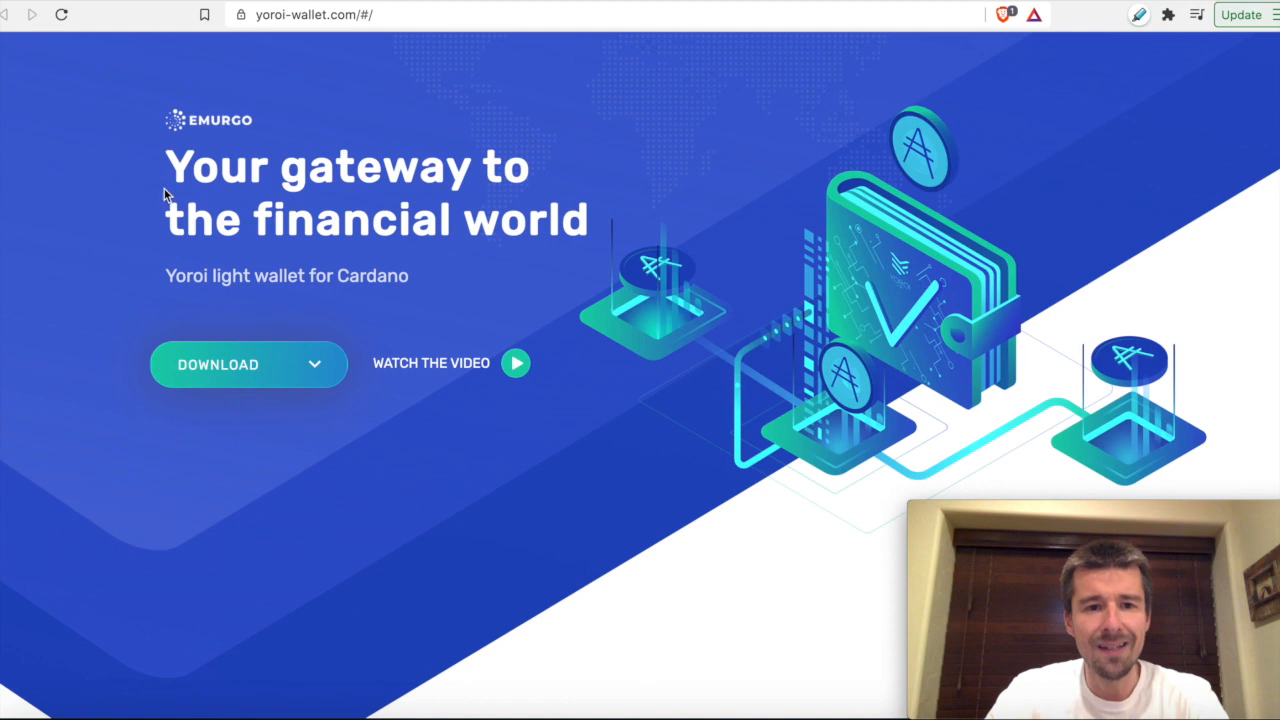
mouse_move(184, 284)
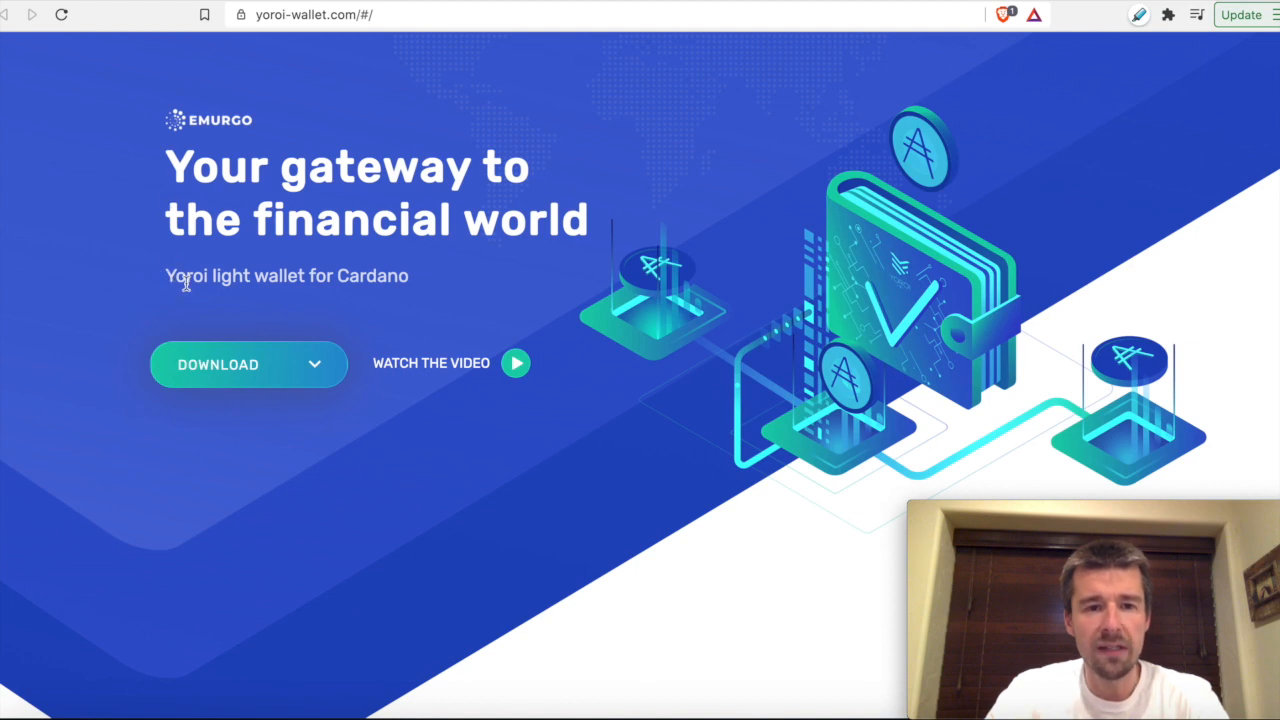
scroll("down", 3)
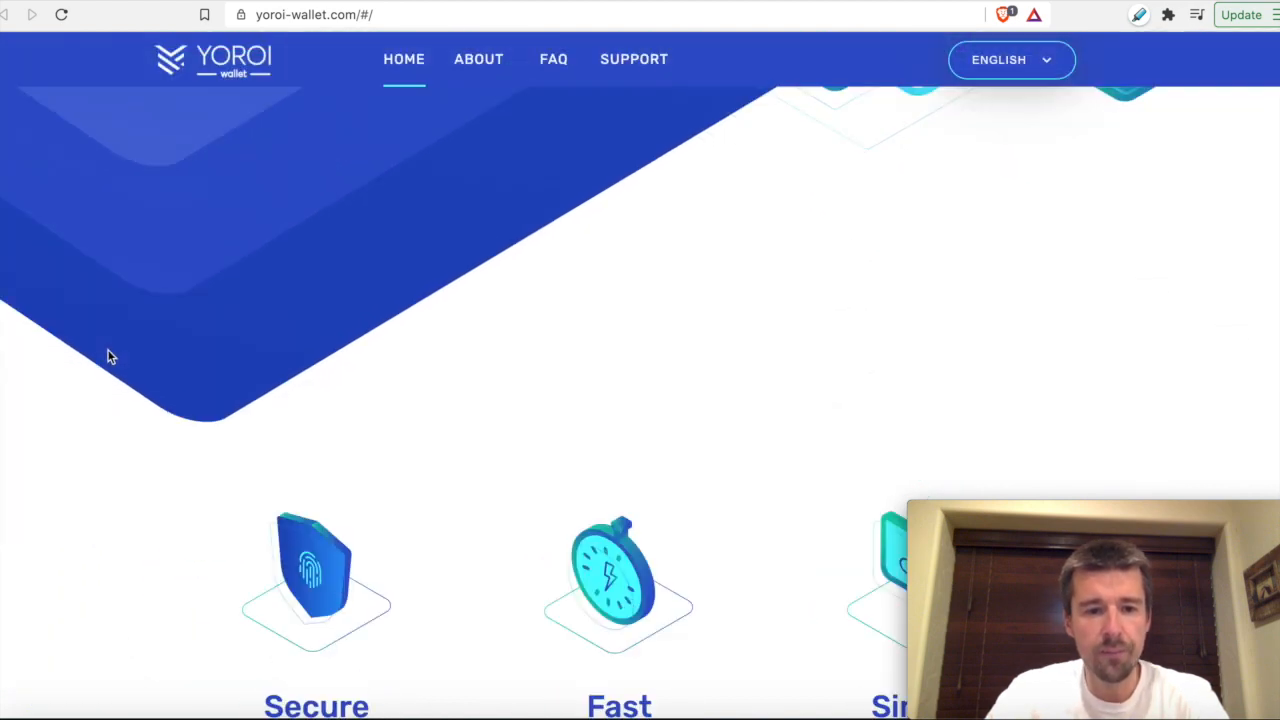
scroll("down", 3)
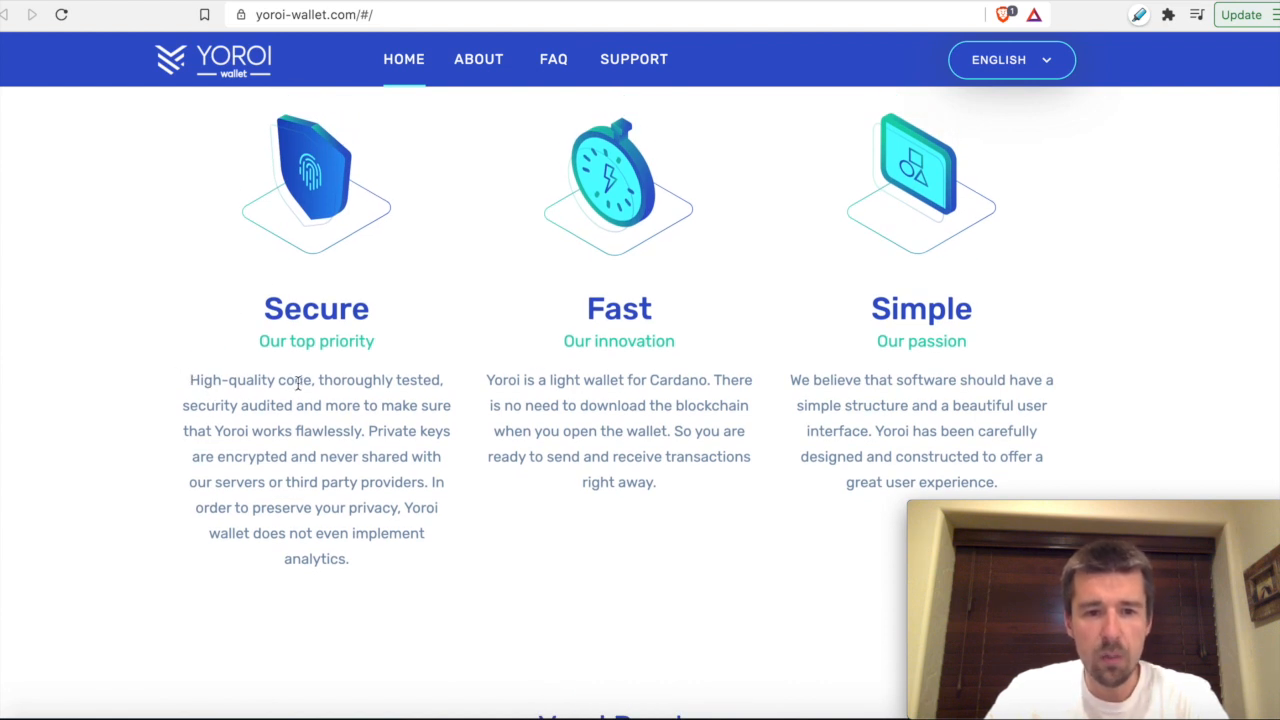
scroll("down", 3)
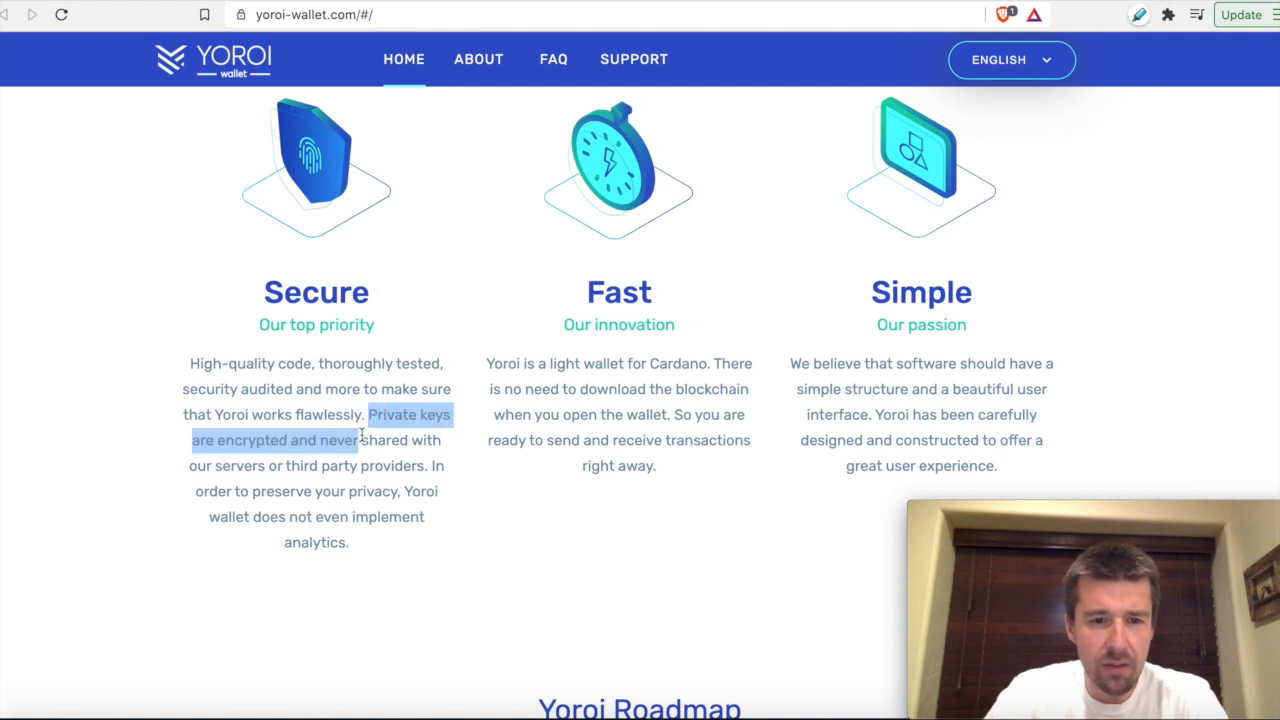
left_click_drag(364, 414, 420, 464)
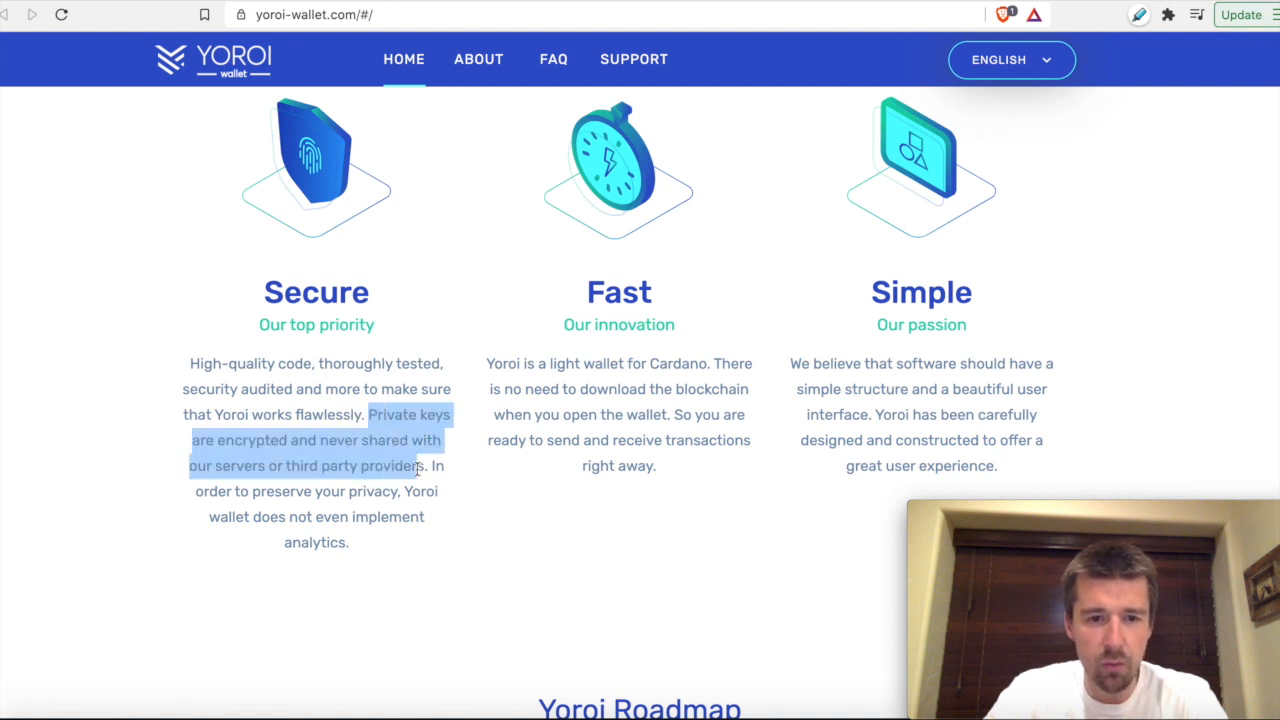
left_click(472, 486)
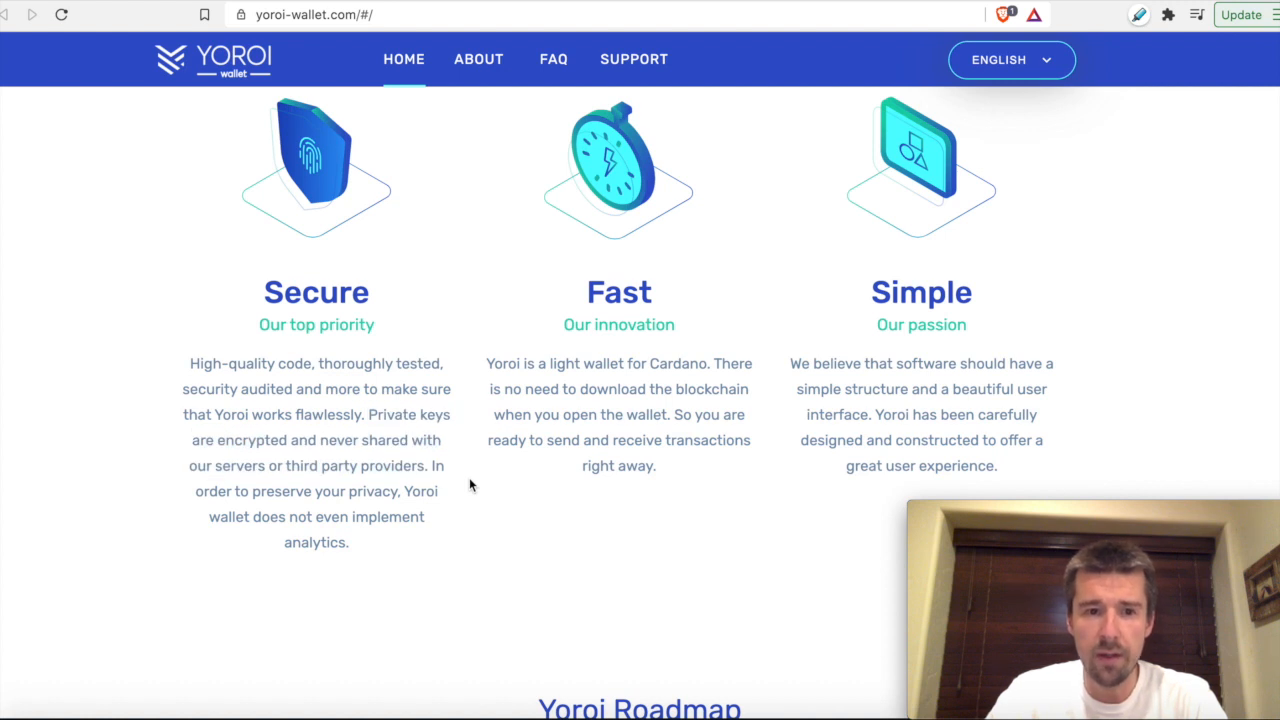
Highlight the sentence about Yoroi not implementing analytics and keep reading the feature descriptions.
scroll("down", 3)
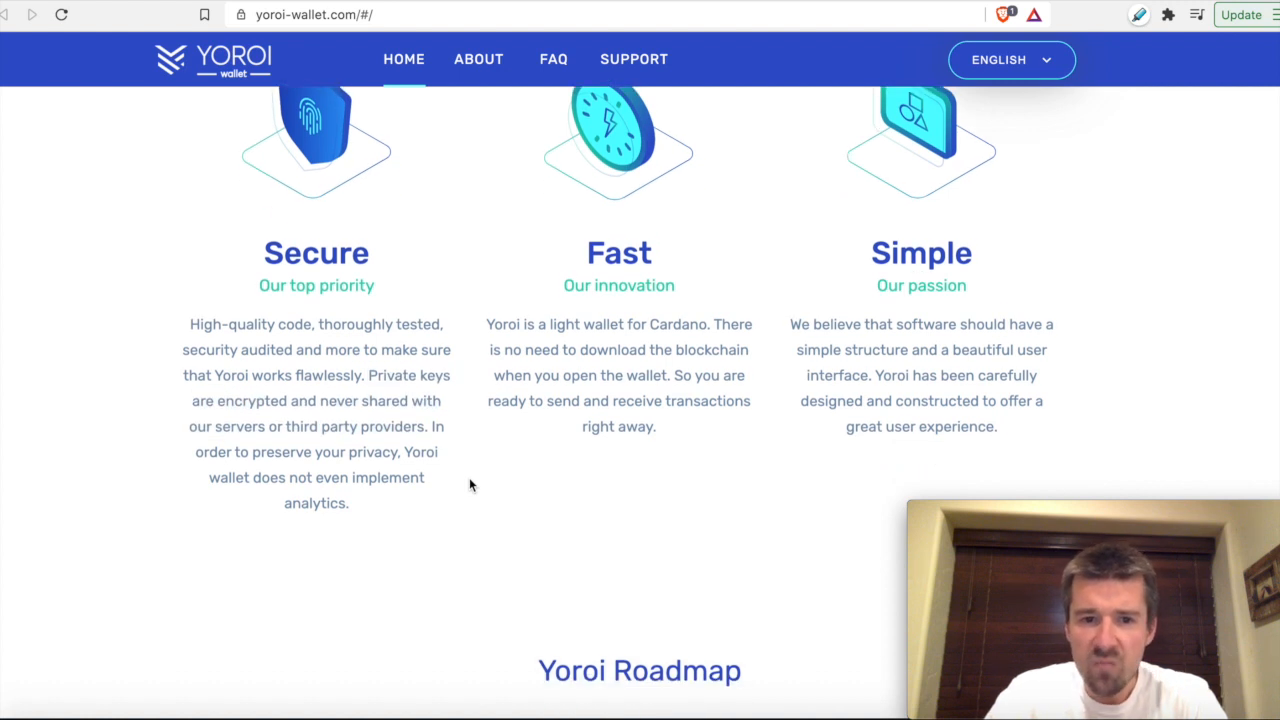
left_click_drag(404, 452, 424, 476)
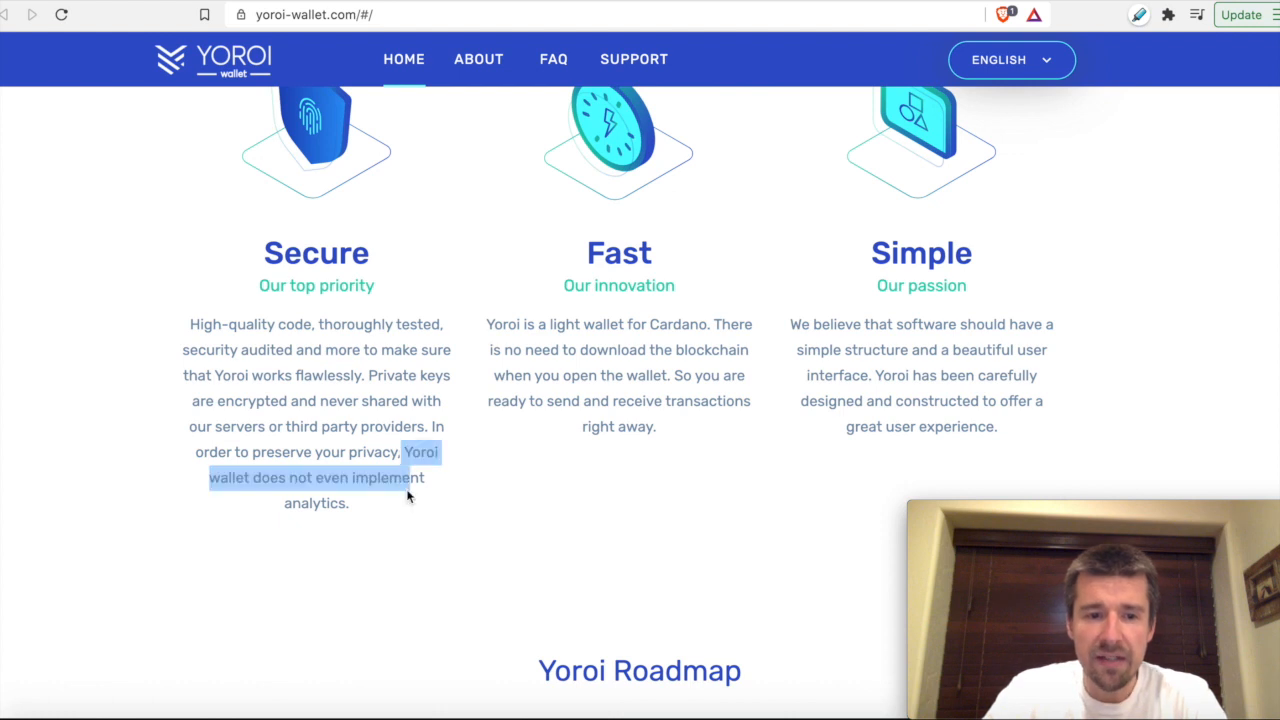
left_click(424, 510)
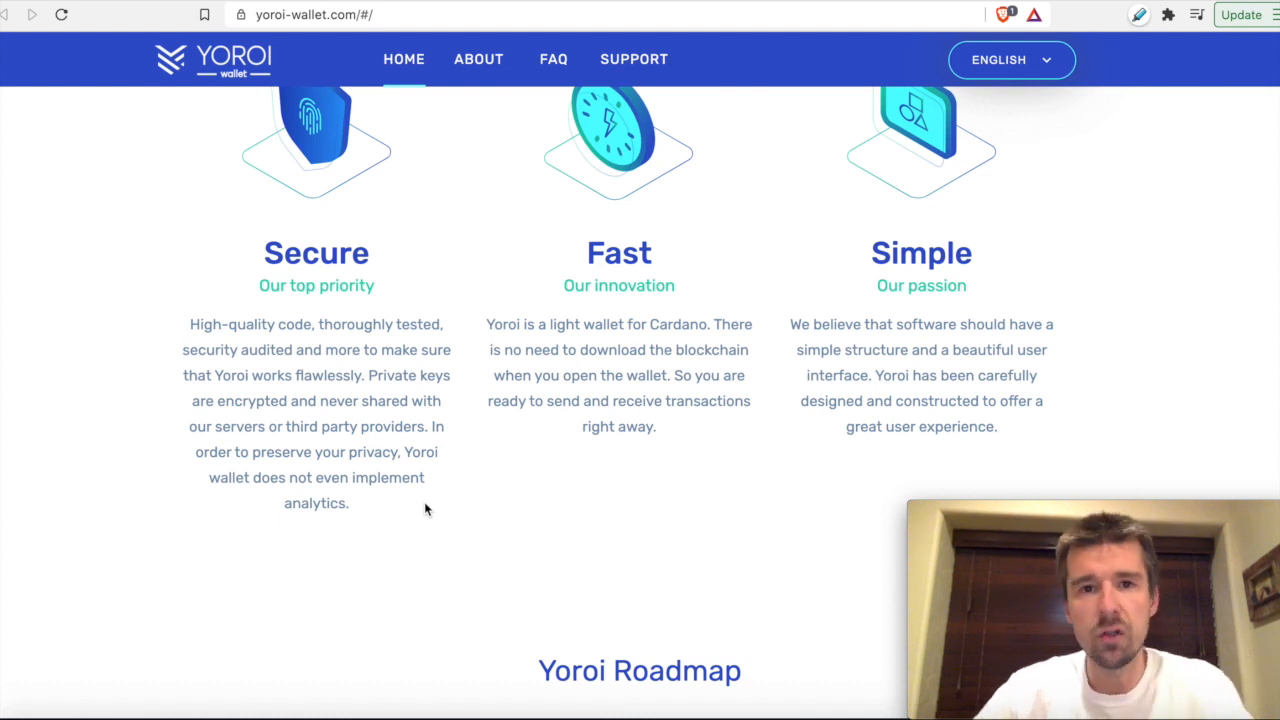
scroll("up", 3)
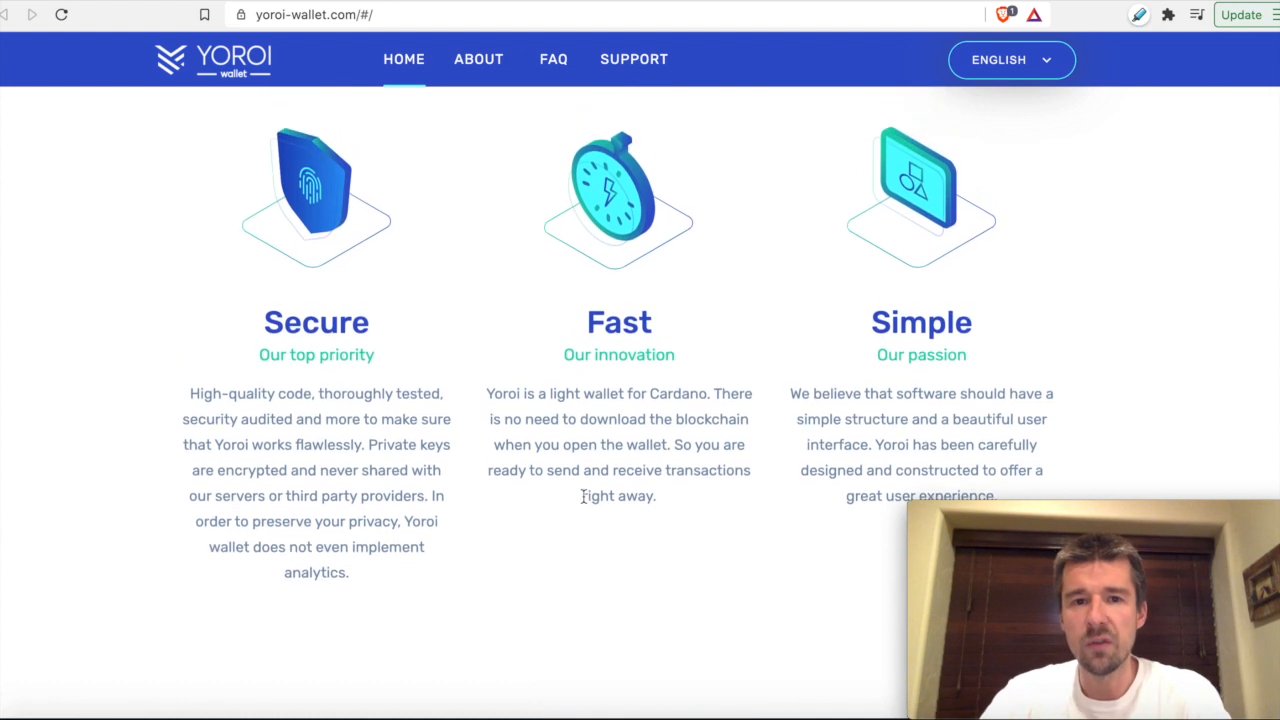
scroll("down", 3)
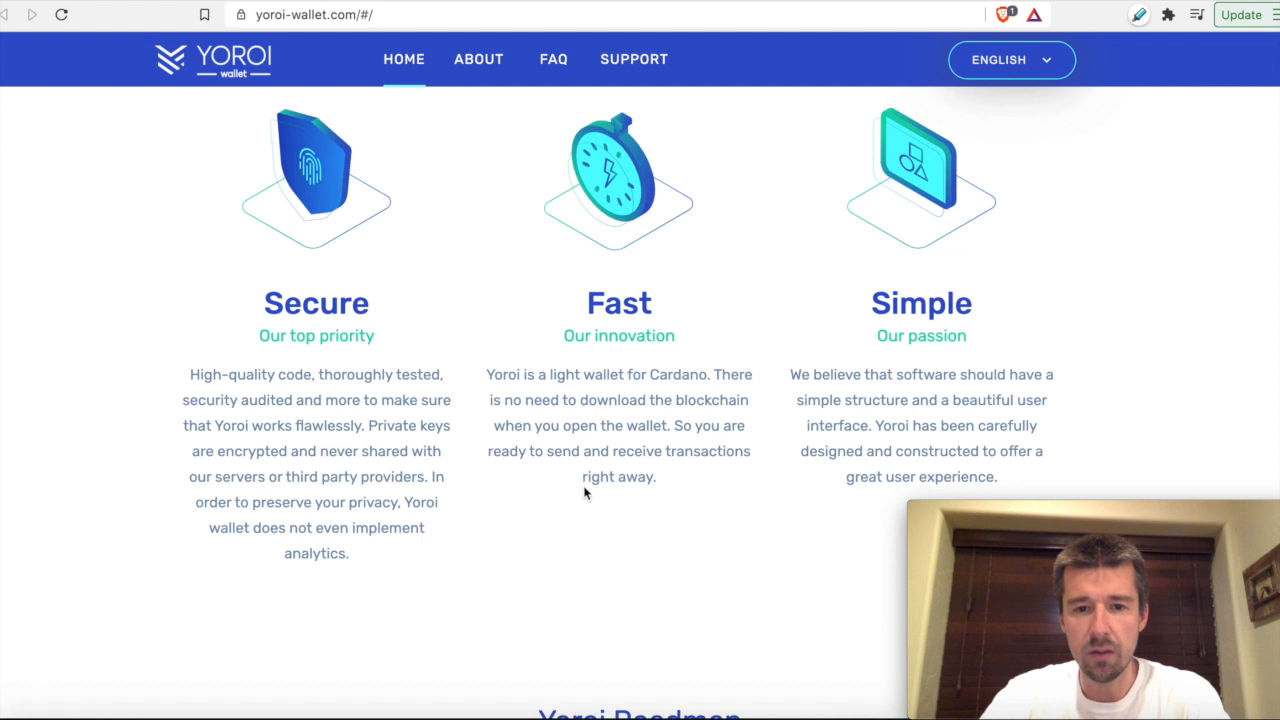
mouse_move(614, 300)
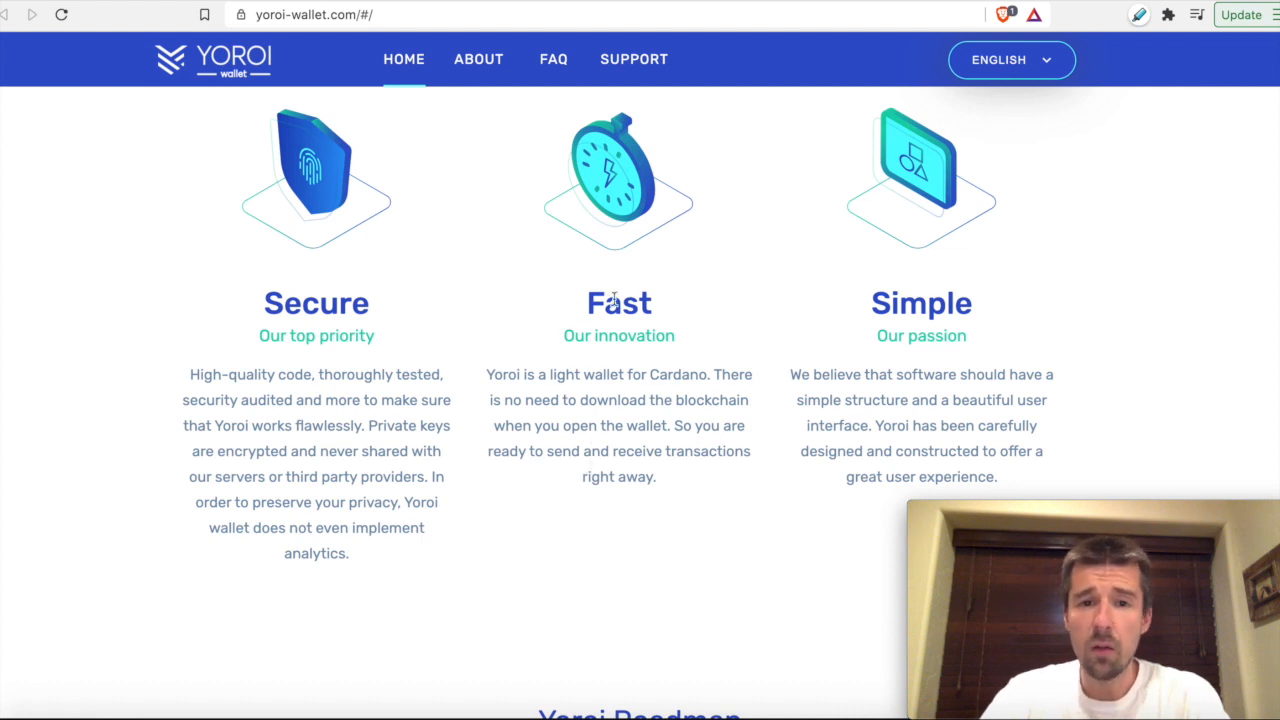
mouse_move(600, 380)
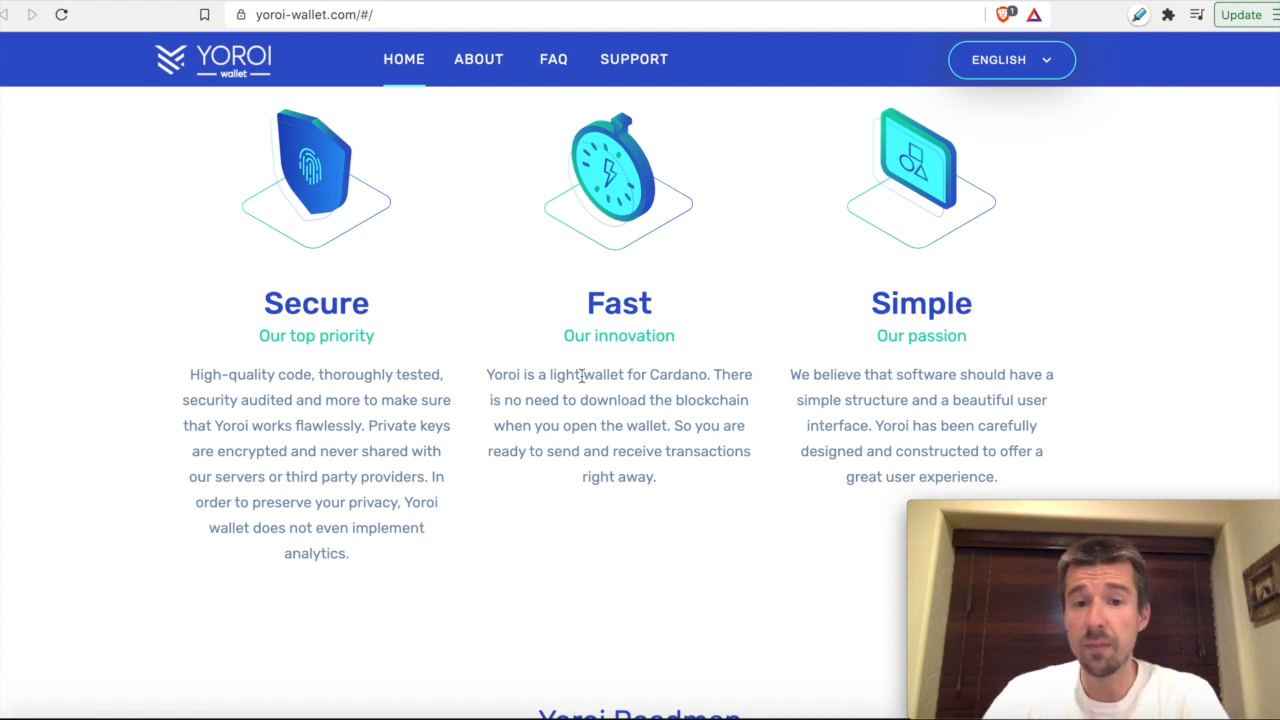
scroll("down", 3)
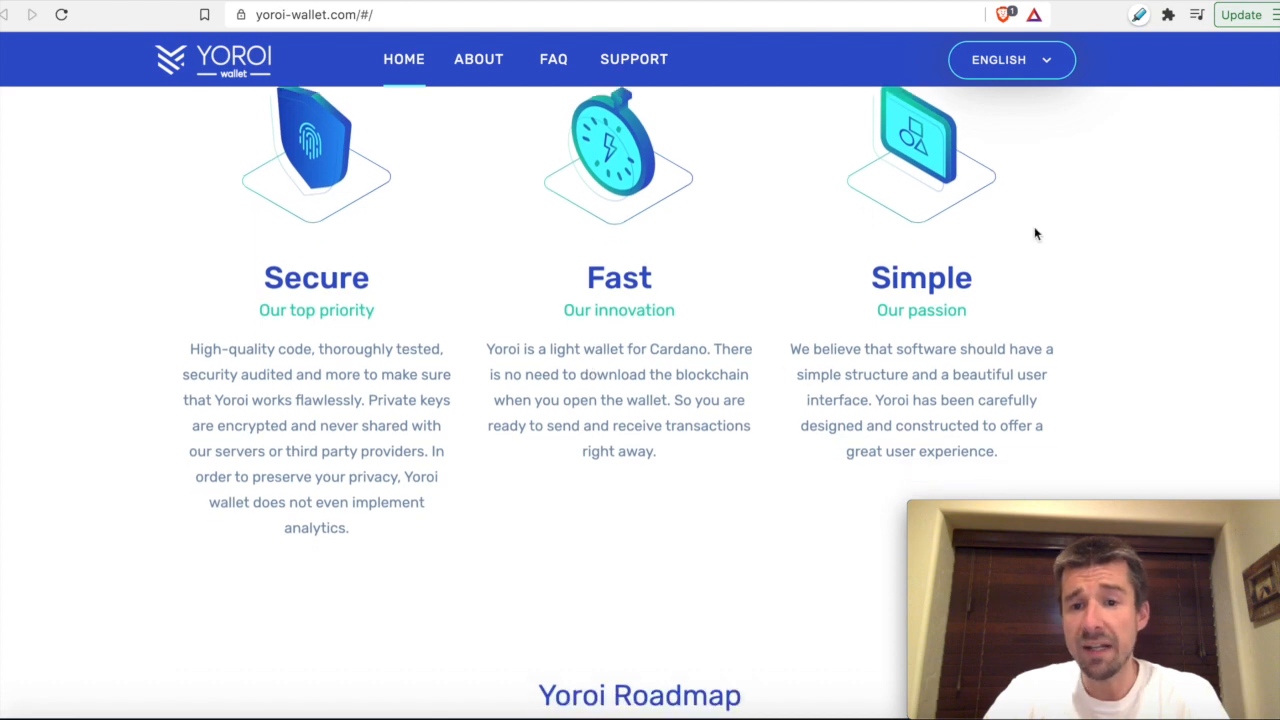
scroll("down", 3)
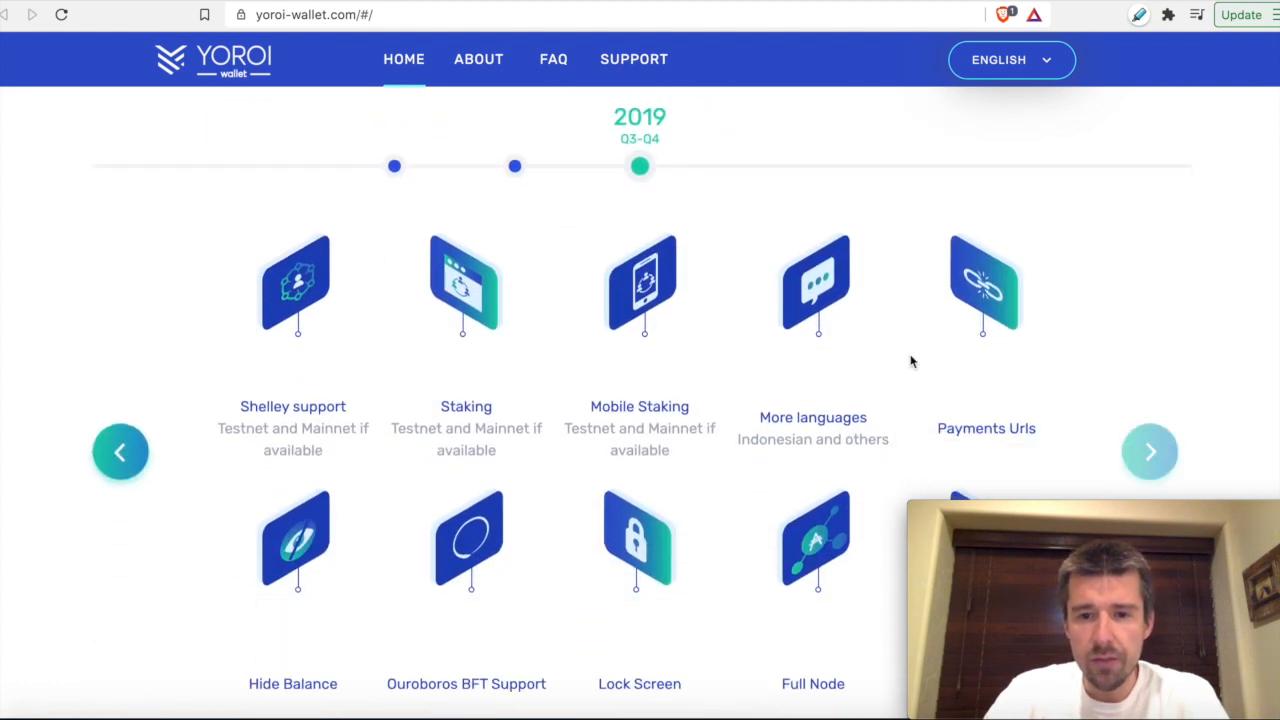
scroll("down", 3)
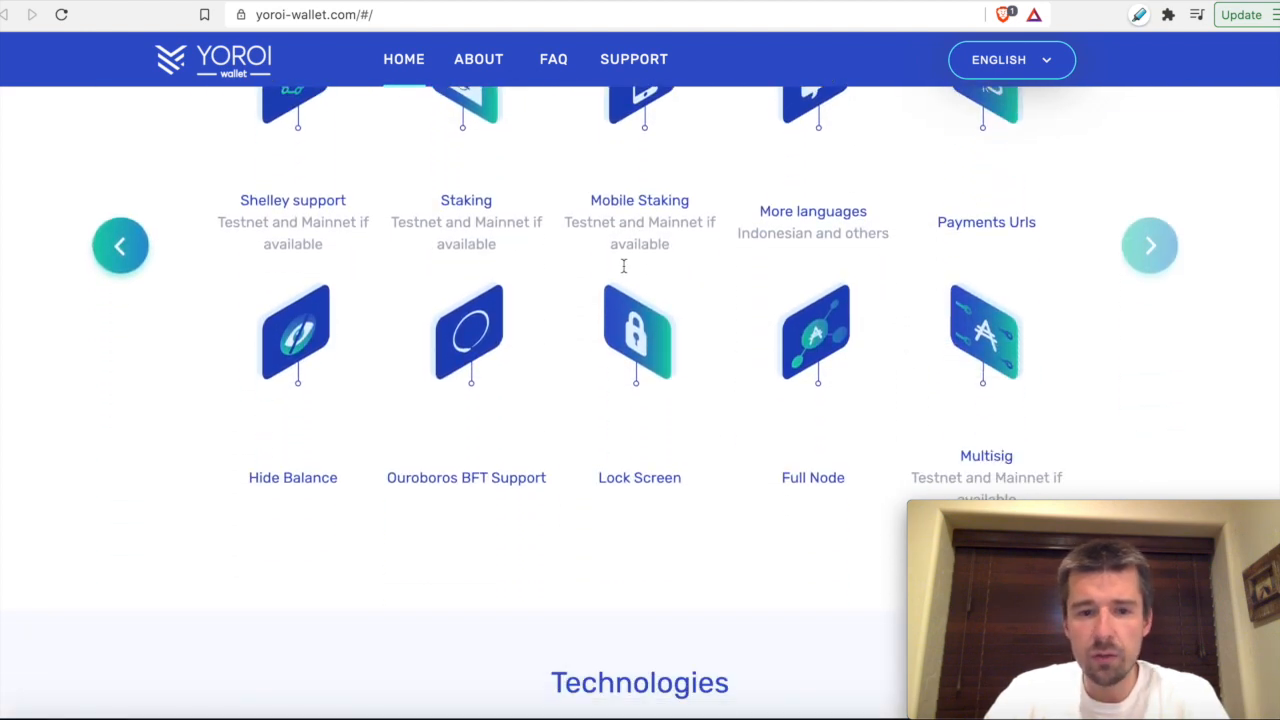
scroll("down", 3)
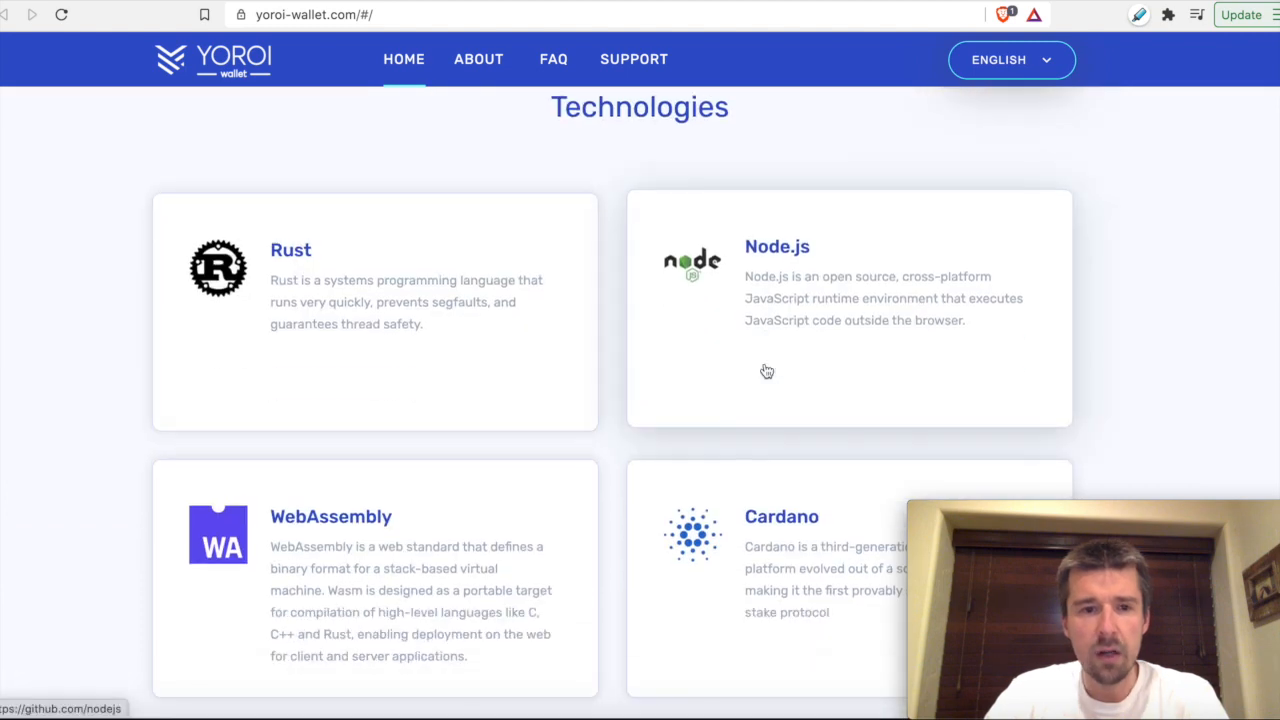
scroll("down", 3)
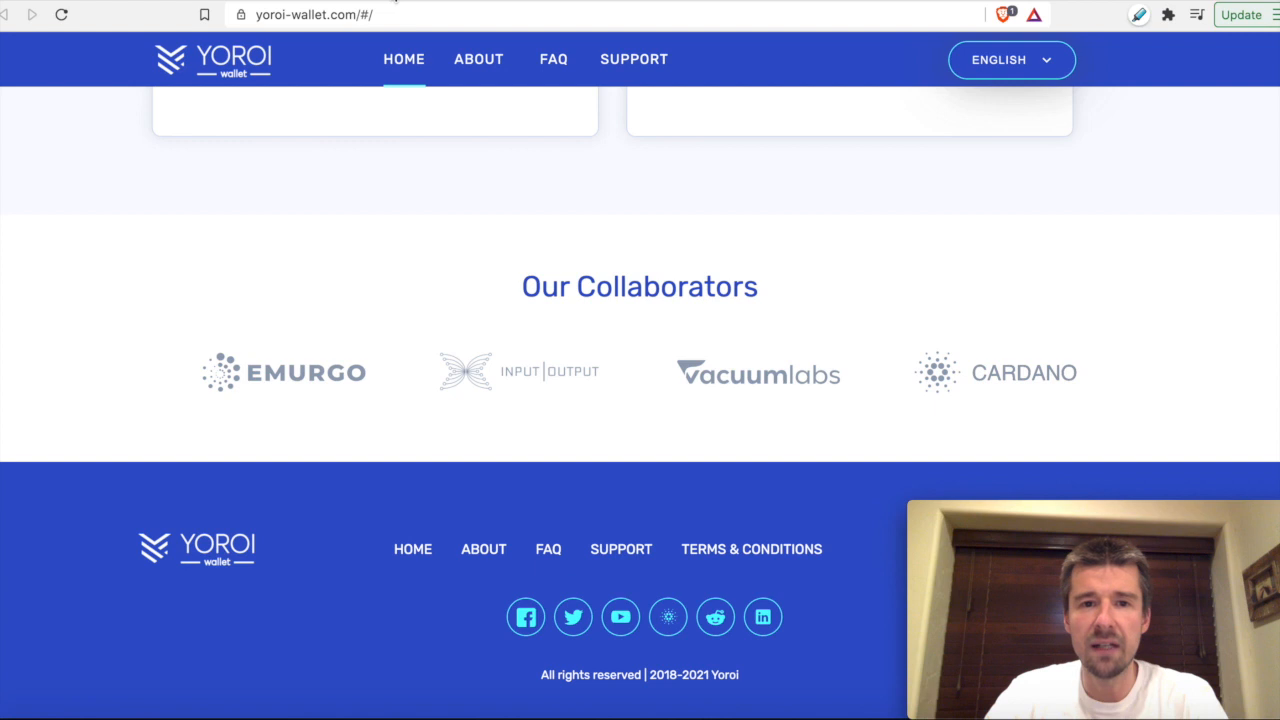
mouse_move(488, 360)
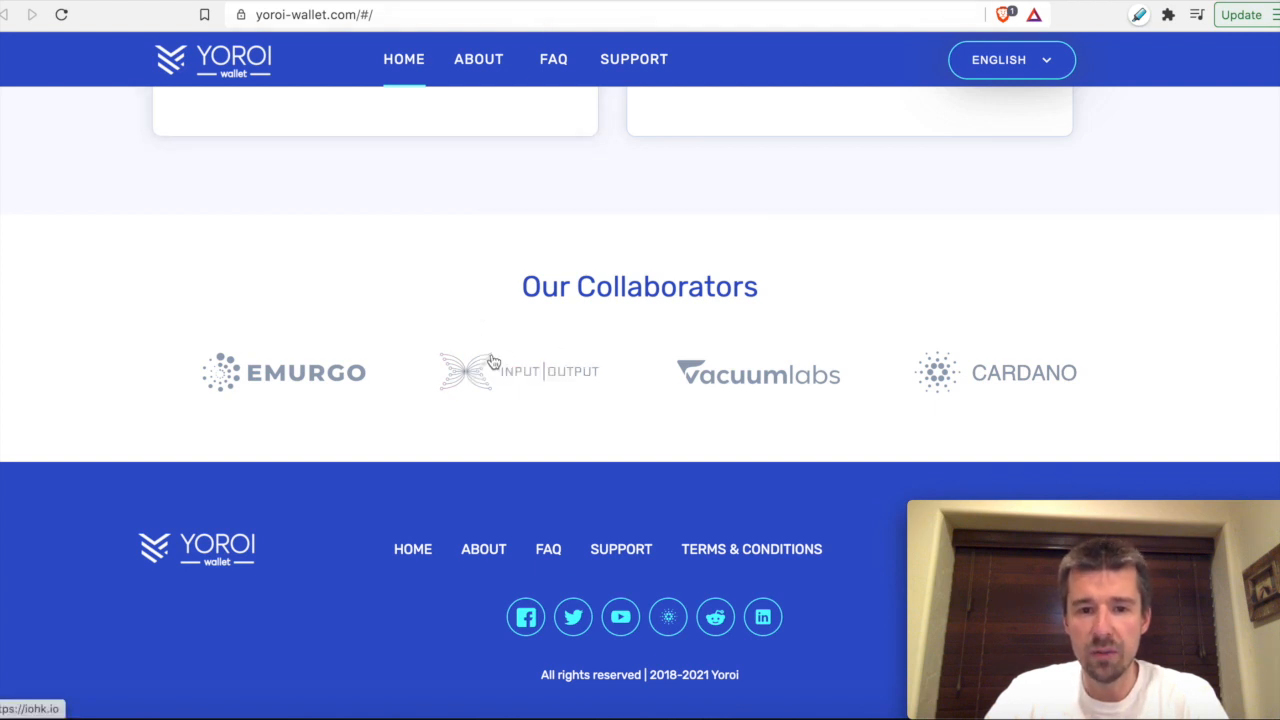
mouse_move(662, 24)
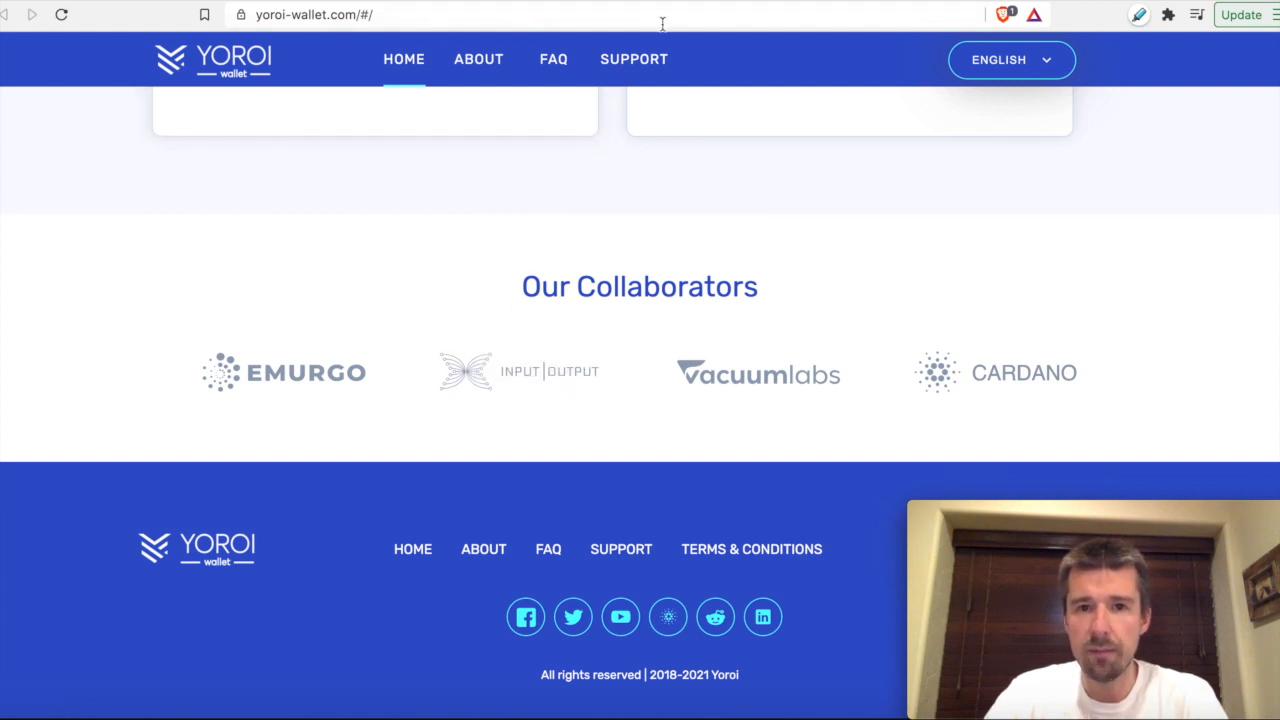
scroll("up", 3)
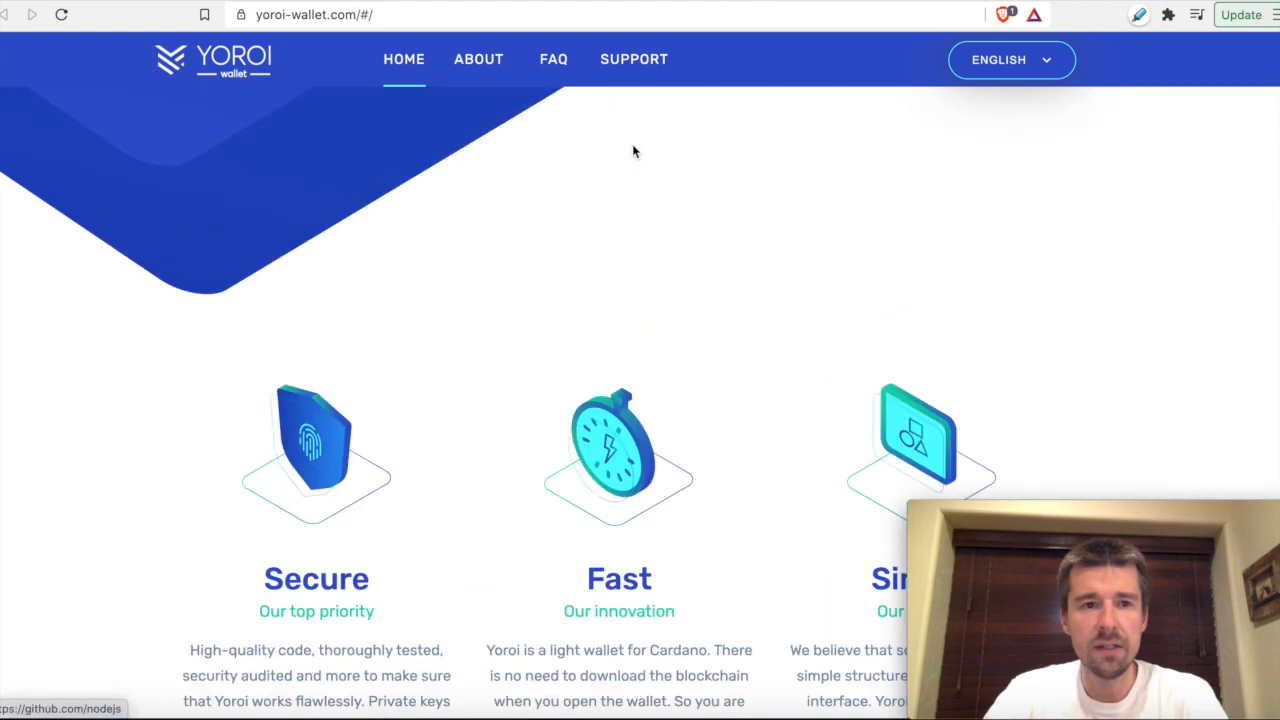
scroll("up", 3)
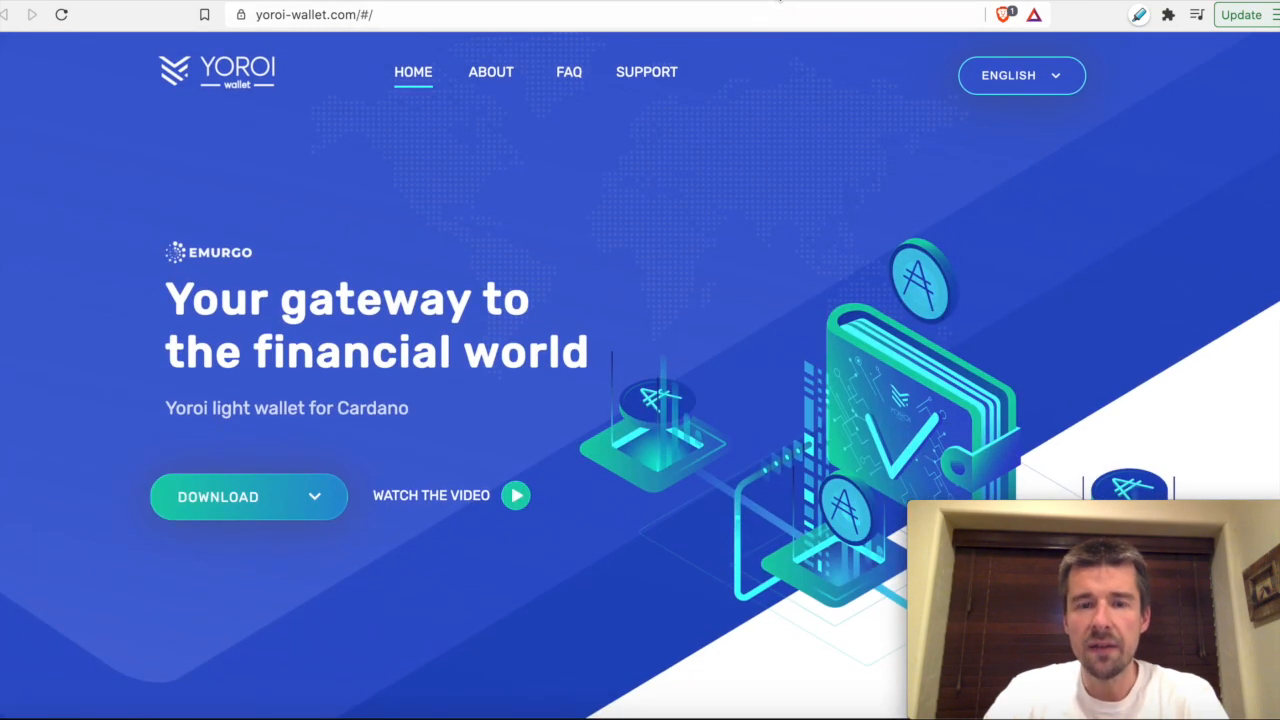
Go to adalite.io and choose the Hardware Wallet access option with Trezor and Ledger unlock buttons.
type("adalite.io")
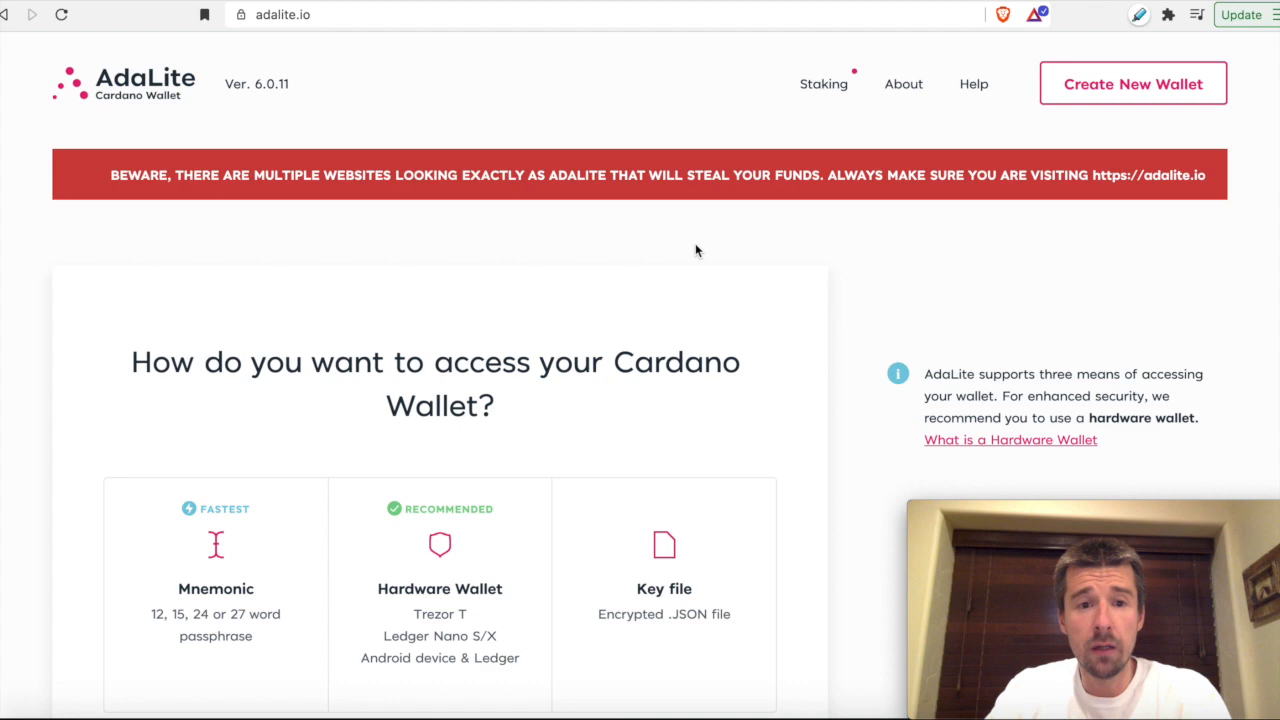
scroll("down", 3)
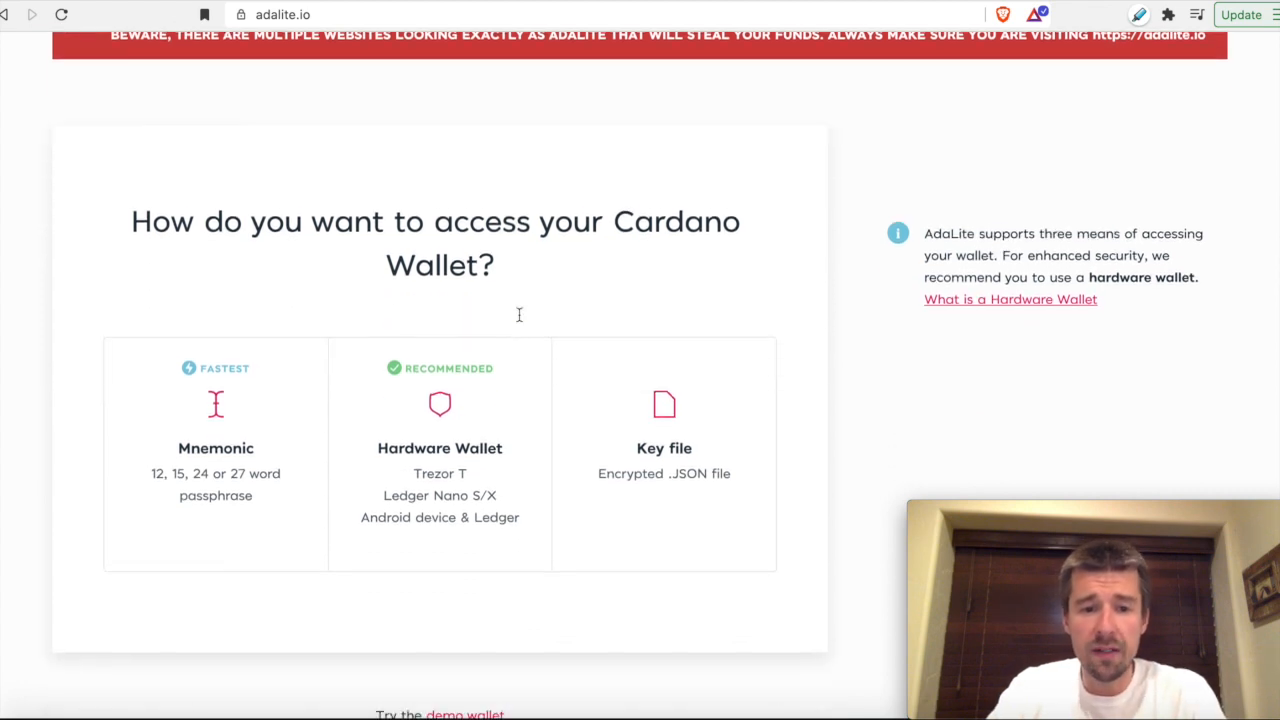
left_click(440, 452)
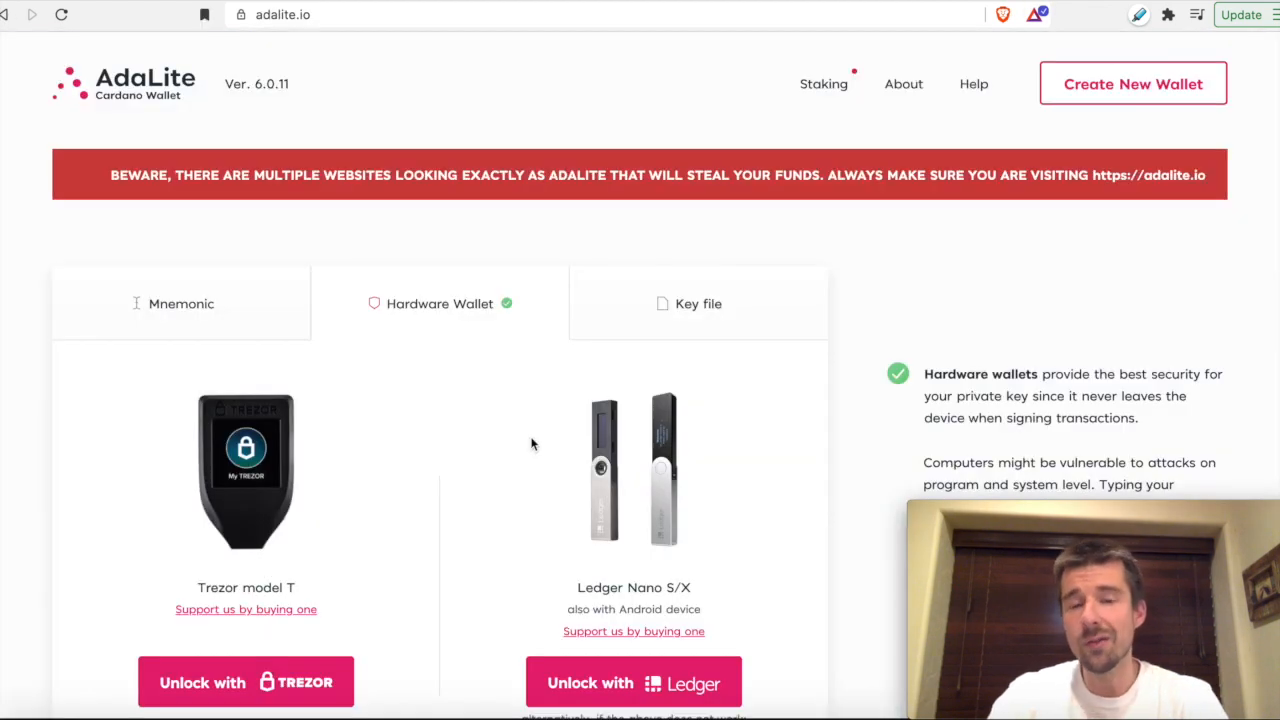
Switch AdaLite's access method to Mnemonic, showing the seed phrase entry field.
left_click(180, 304)
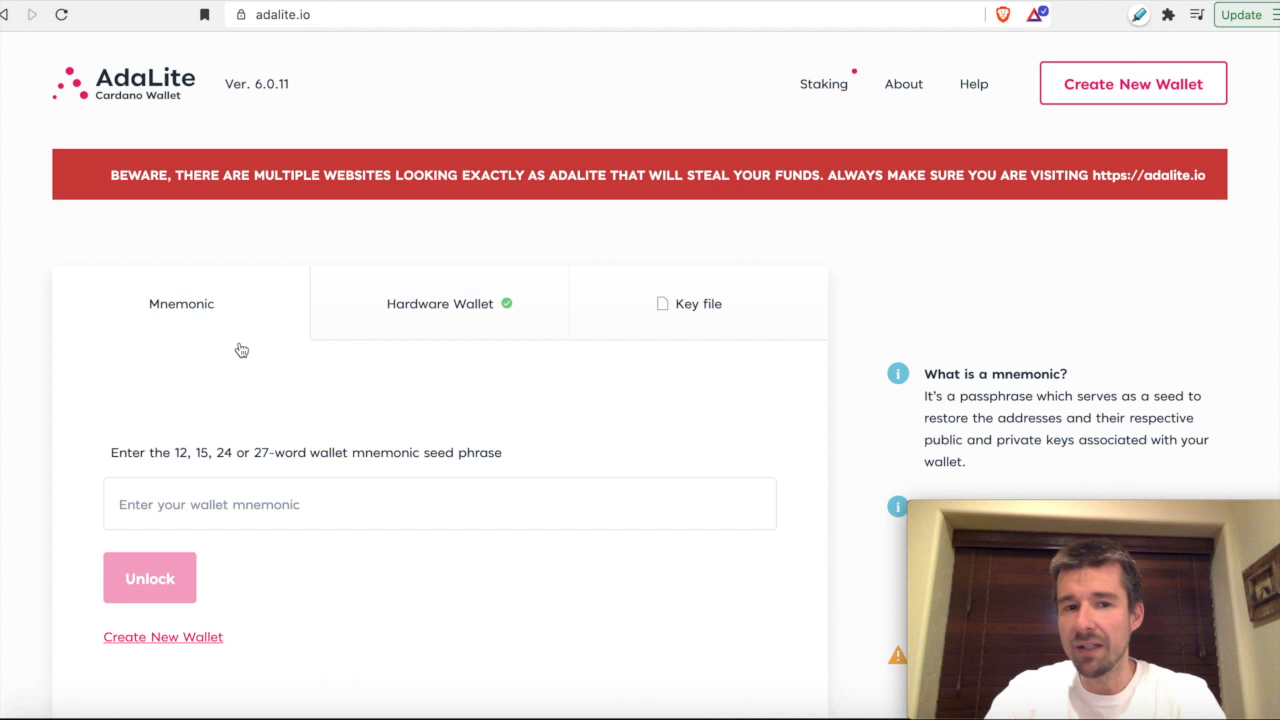
scroll("down", 3)
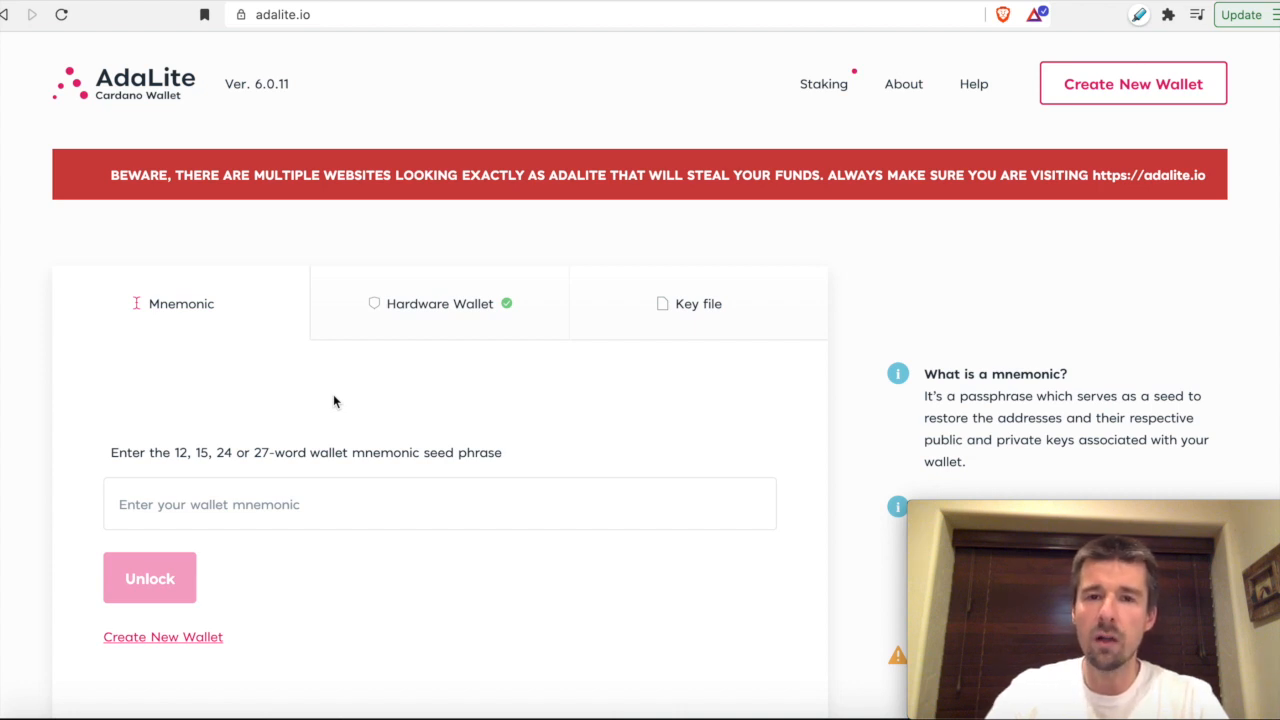
mouse_move(380, 398)
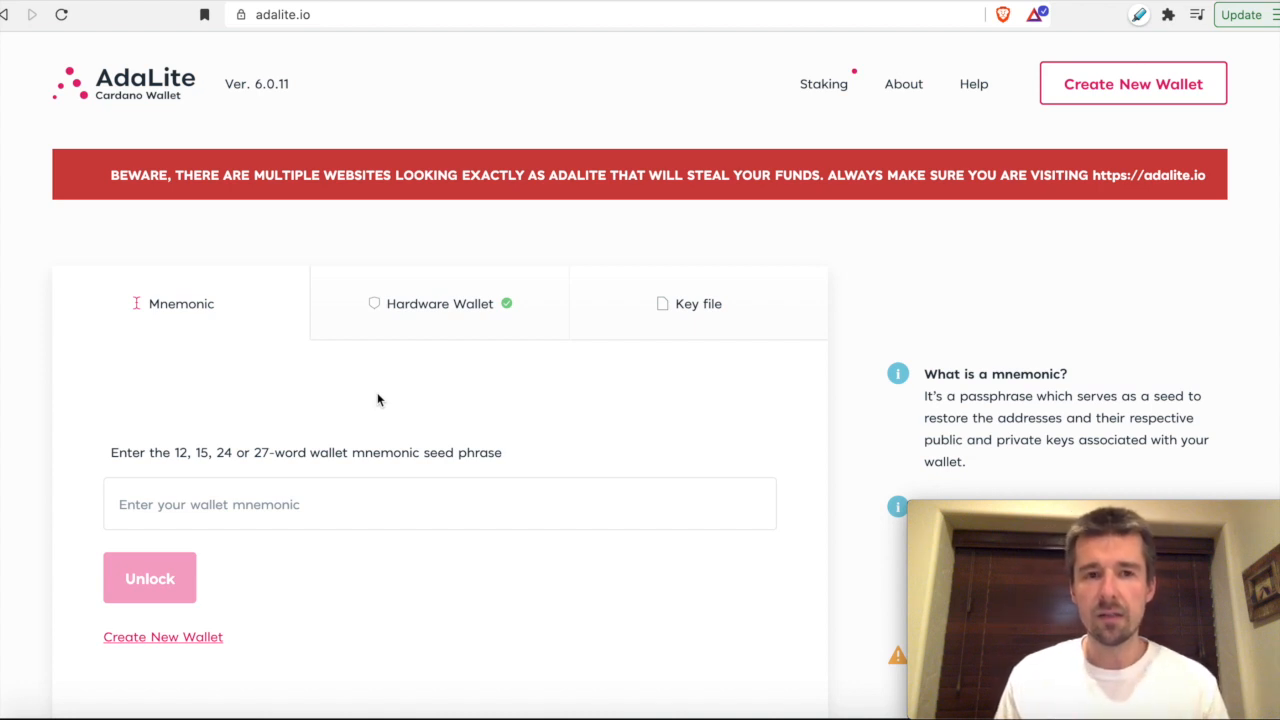
mouse_move(412, 52)
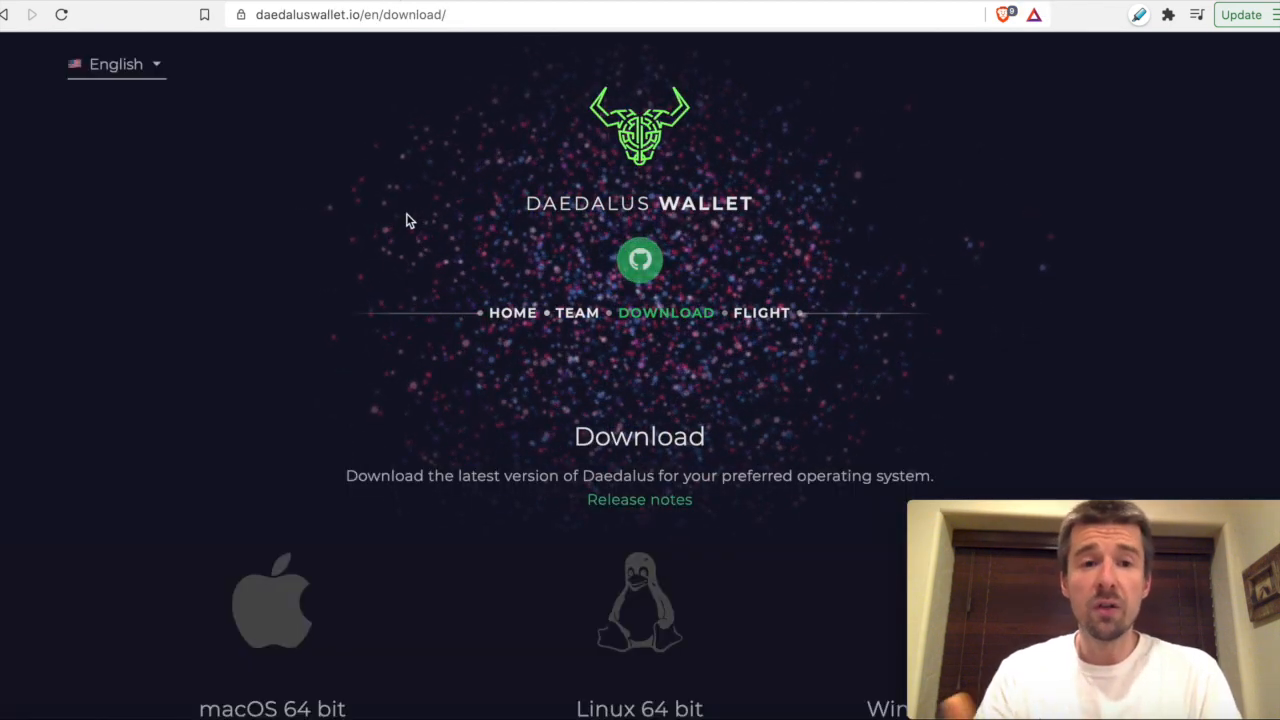
mouse_move(676, 300)
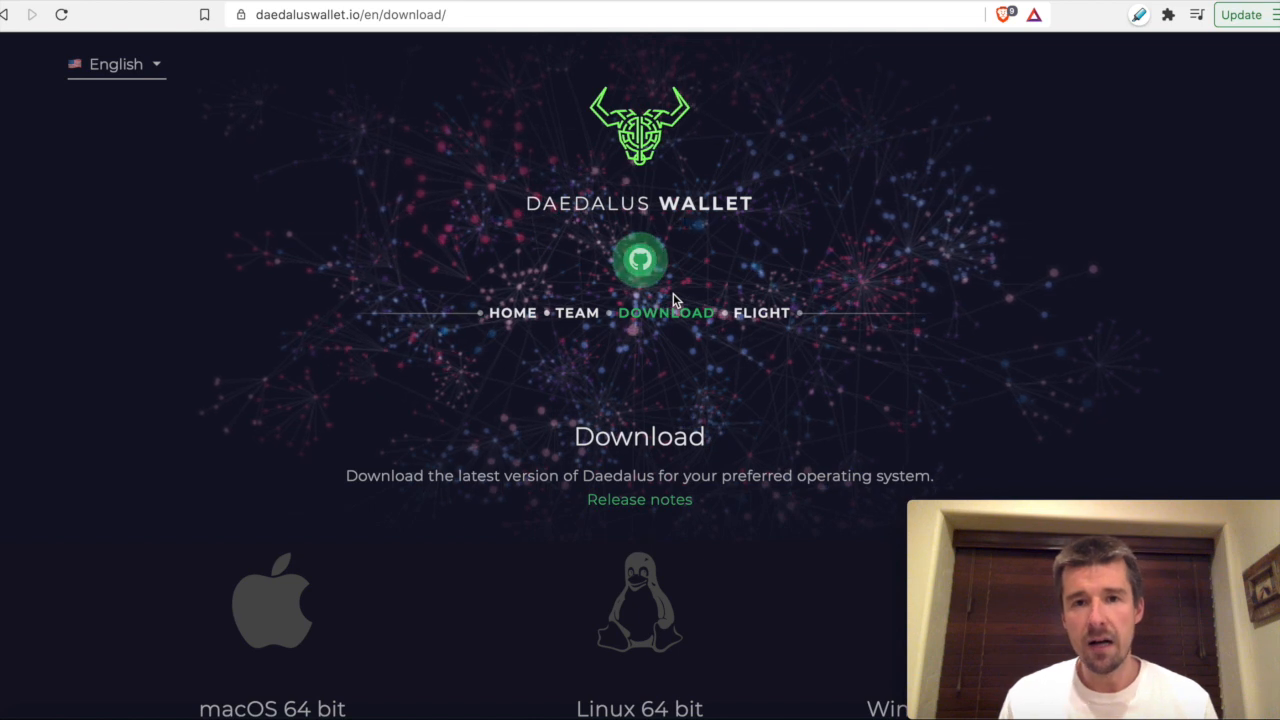
mouse_move(762, 284)
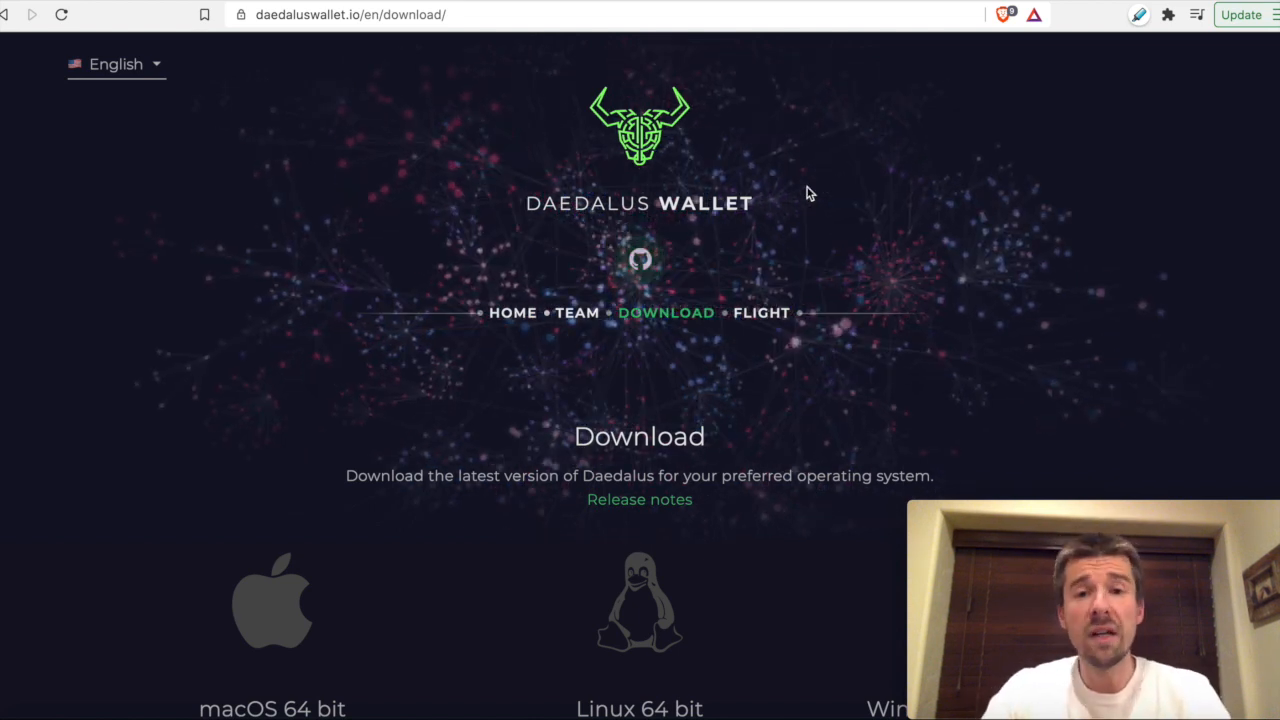
mouse_move(780, 212)
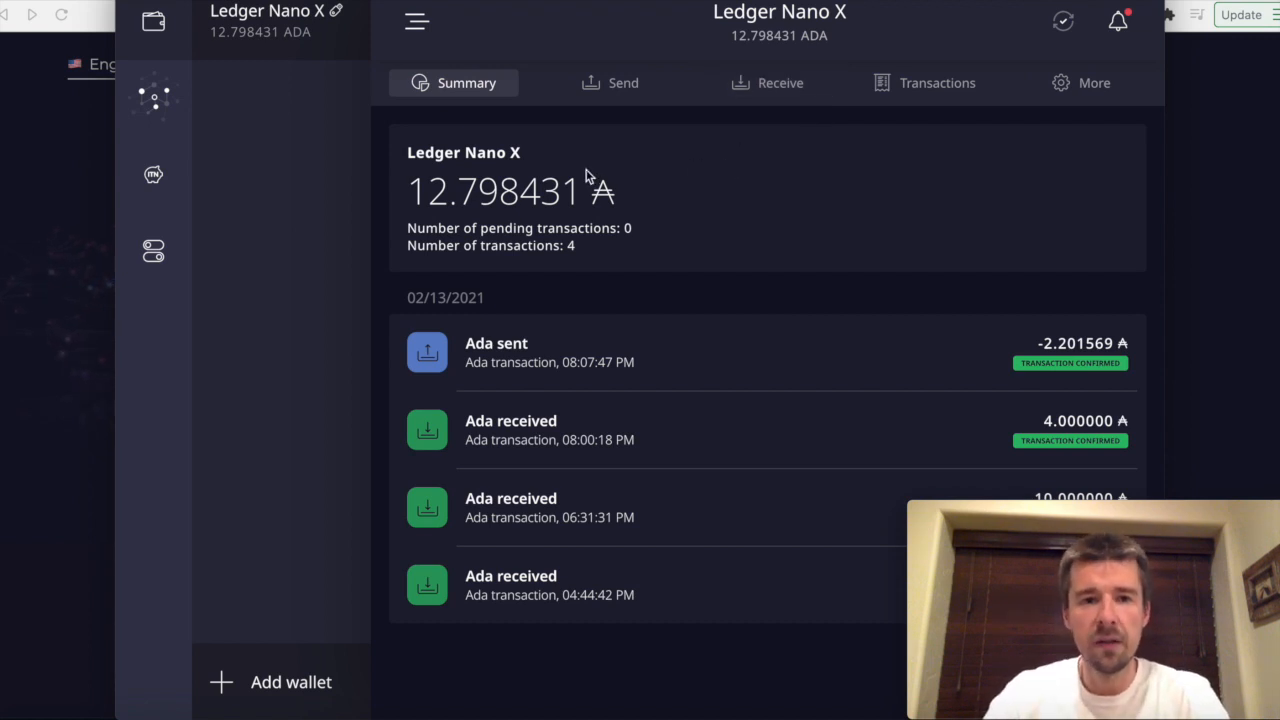
mouse_move(604, 252)
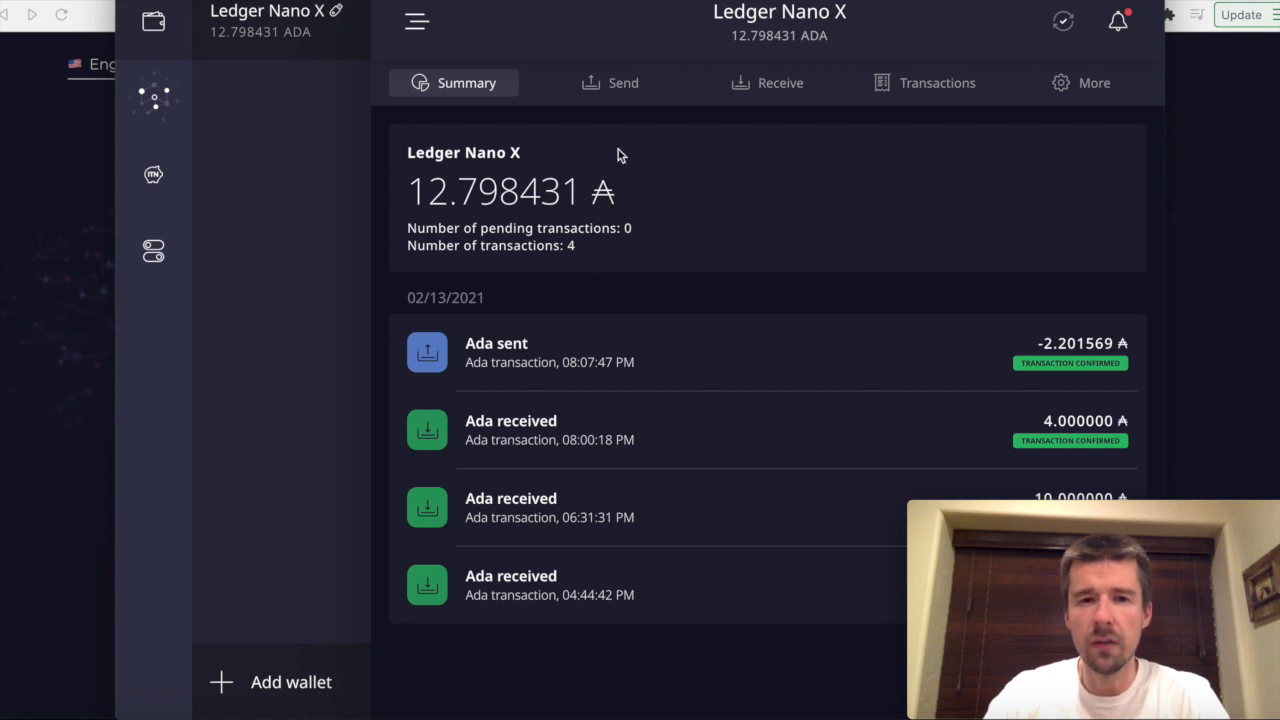
mouse_move(616, 192)
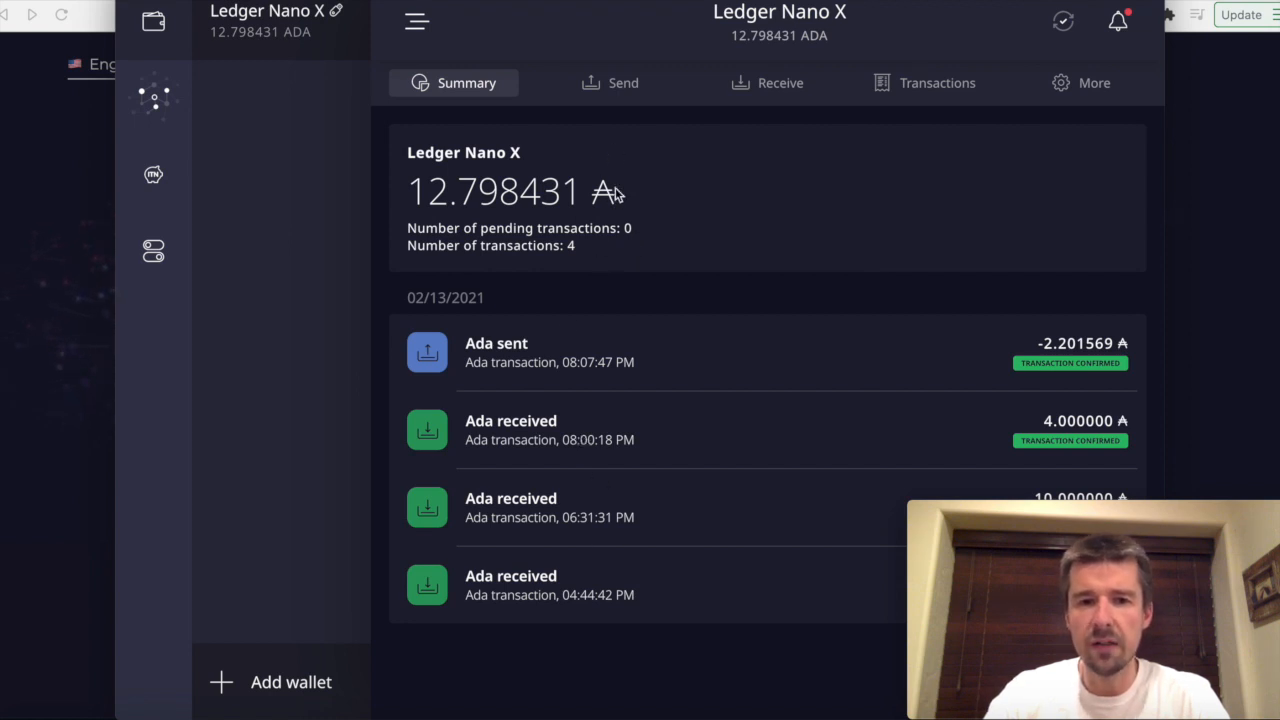
View the Send form, then go to the Delegation center showing epoch 247's countdown.
left_click(620, 84)
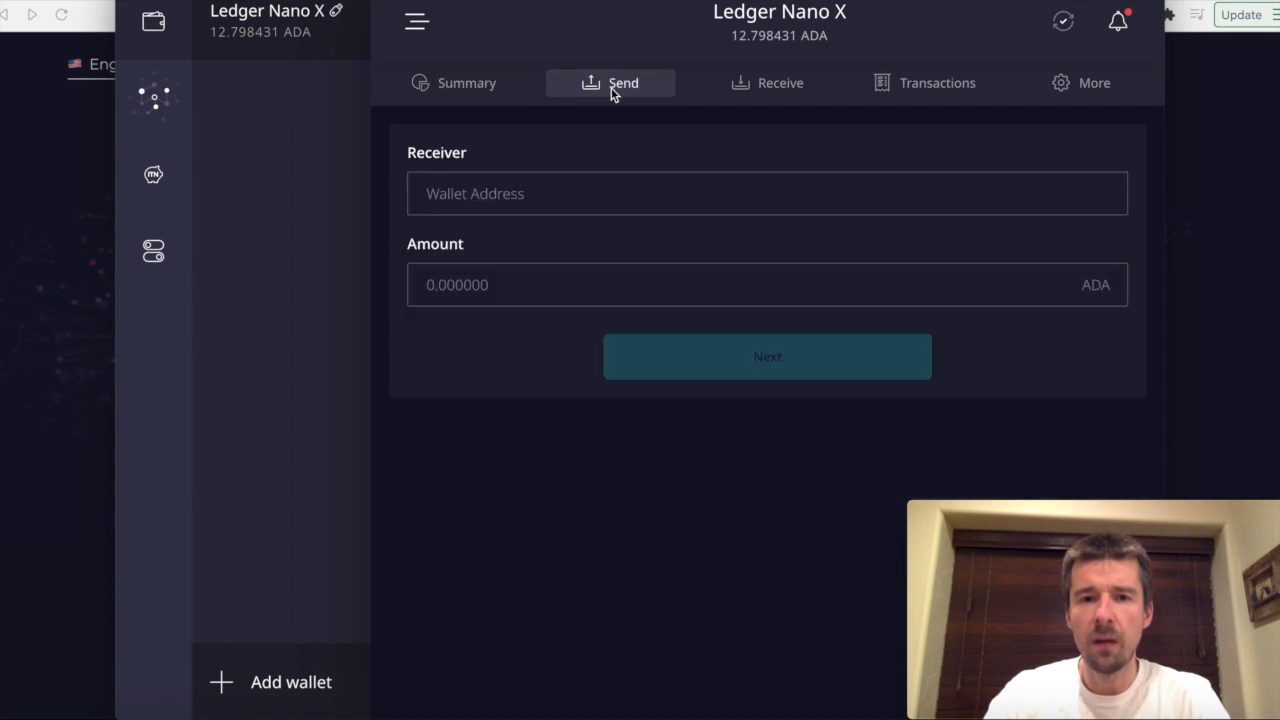
left_click(936, 84)
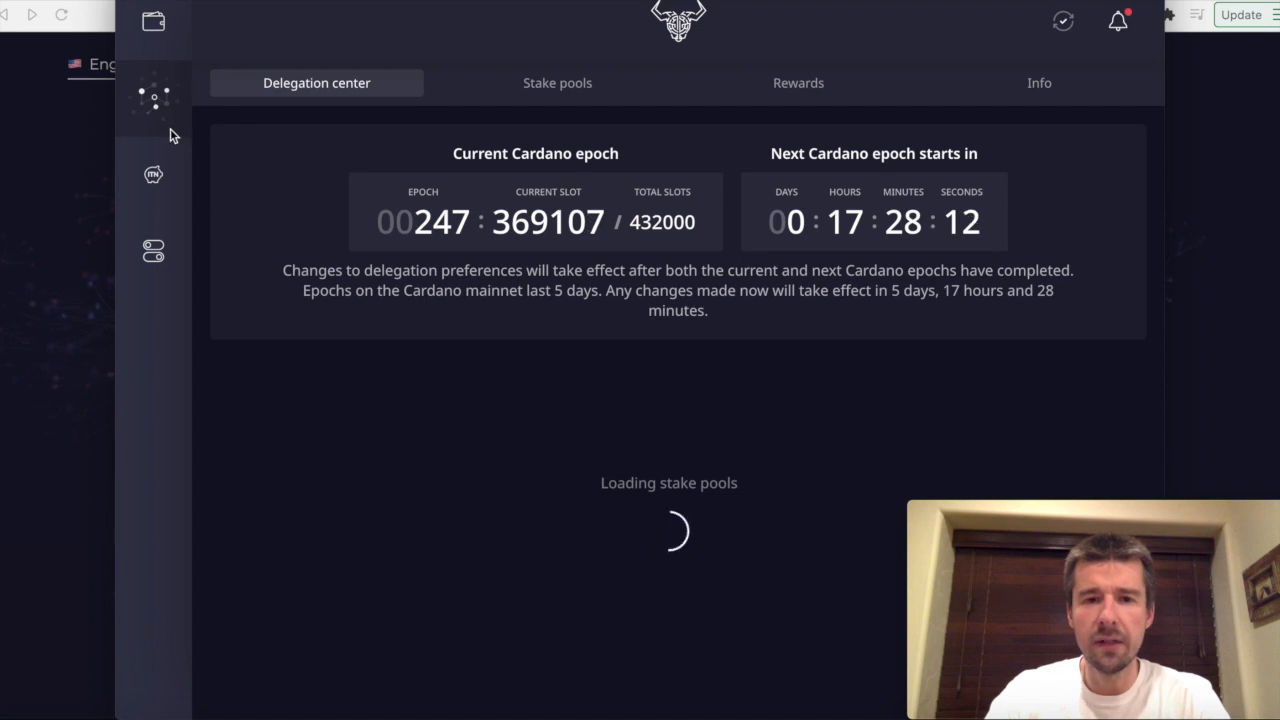
Search the stake pools list for ASPEN, then clear the search to show all 1503 pools.
left_click(556, 84)
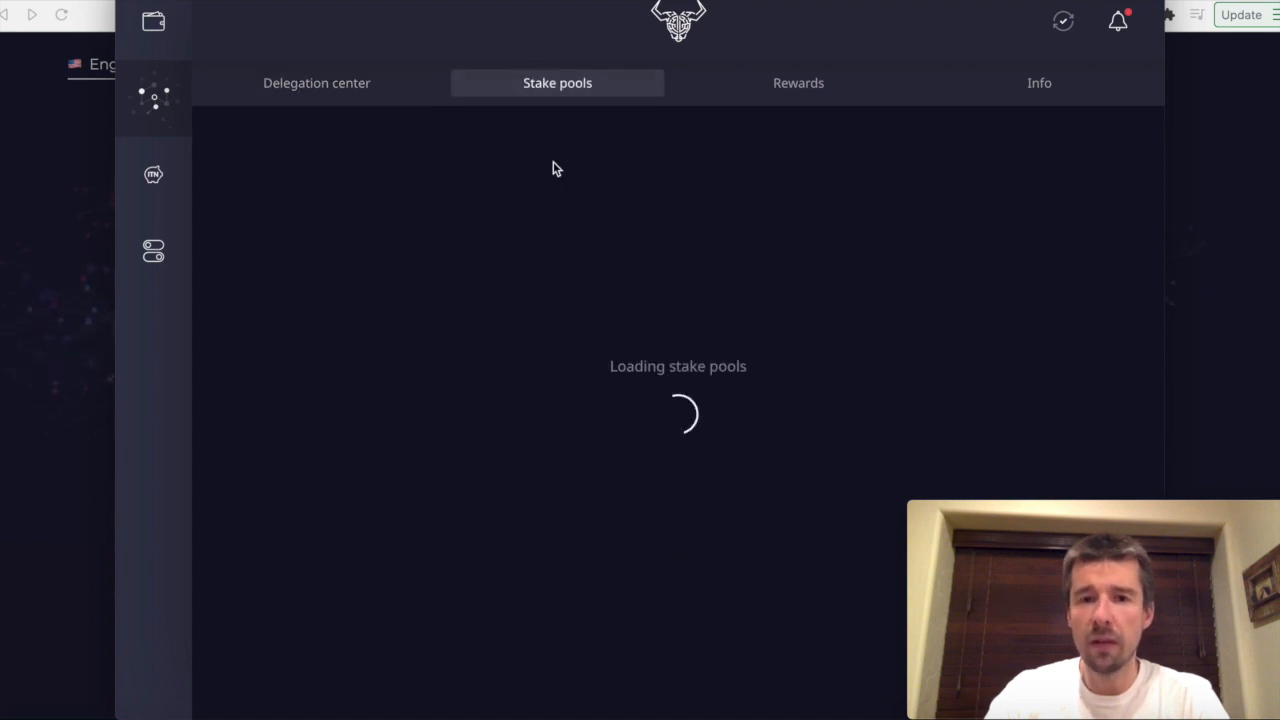
mouse_move(524, 288)
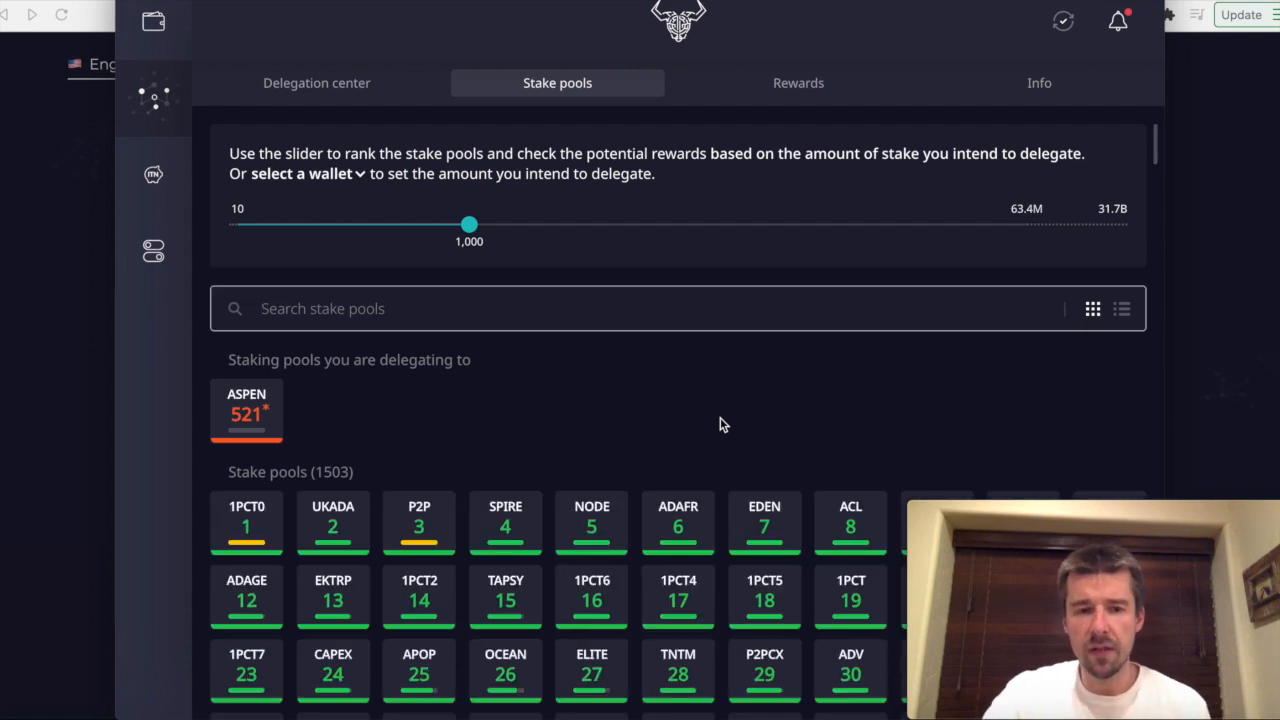
mouse_move(536, 432)
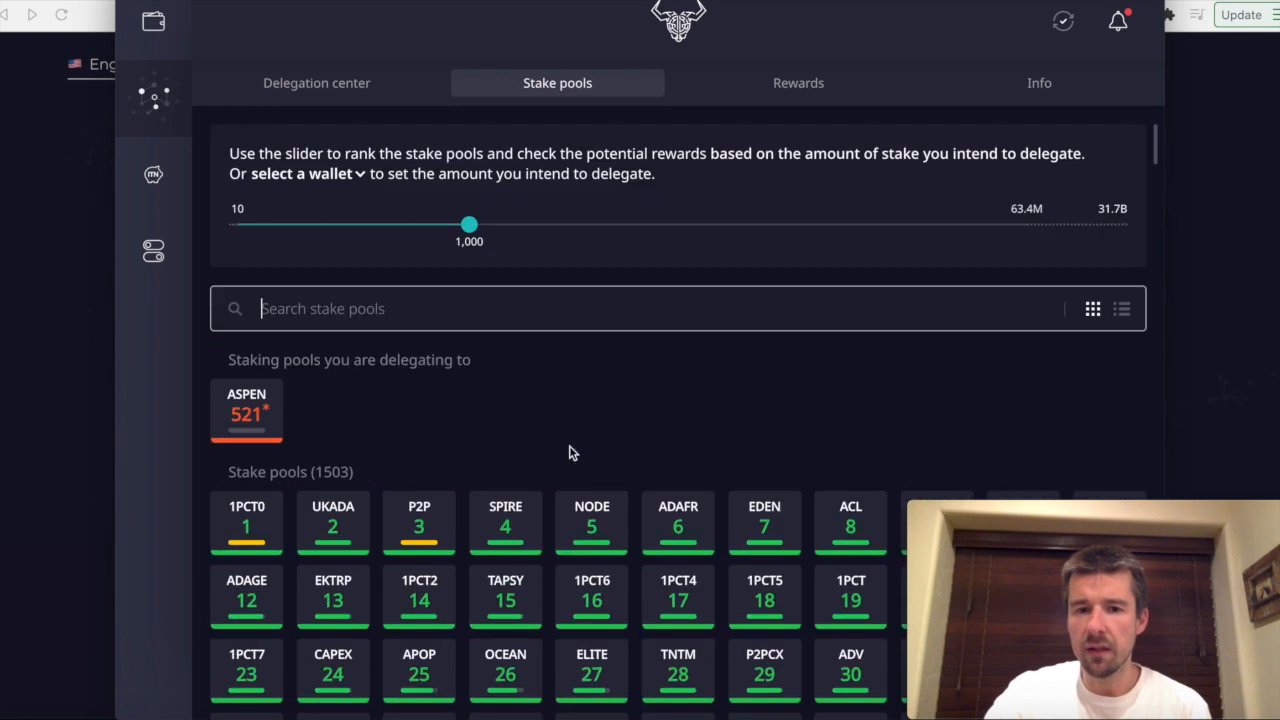
mouse_move(350, 308)
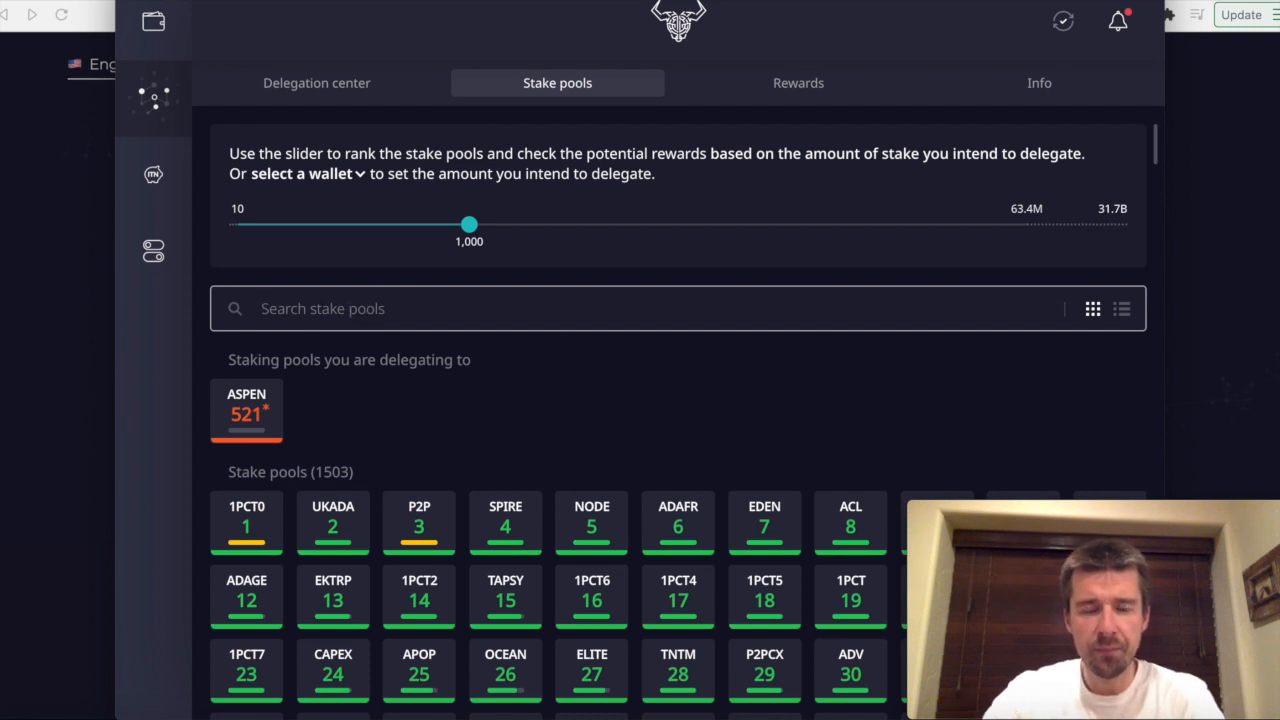
type("ASPEN")
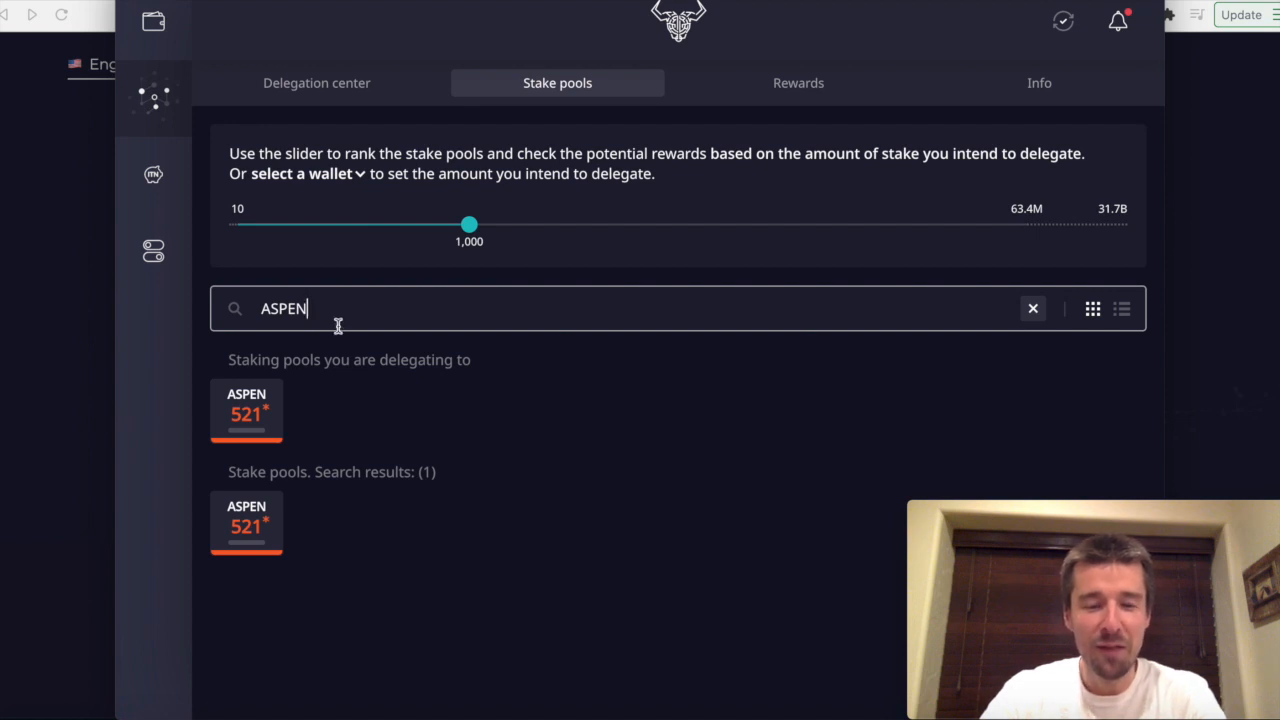
double_click(284, 308)
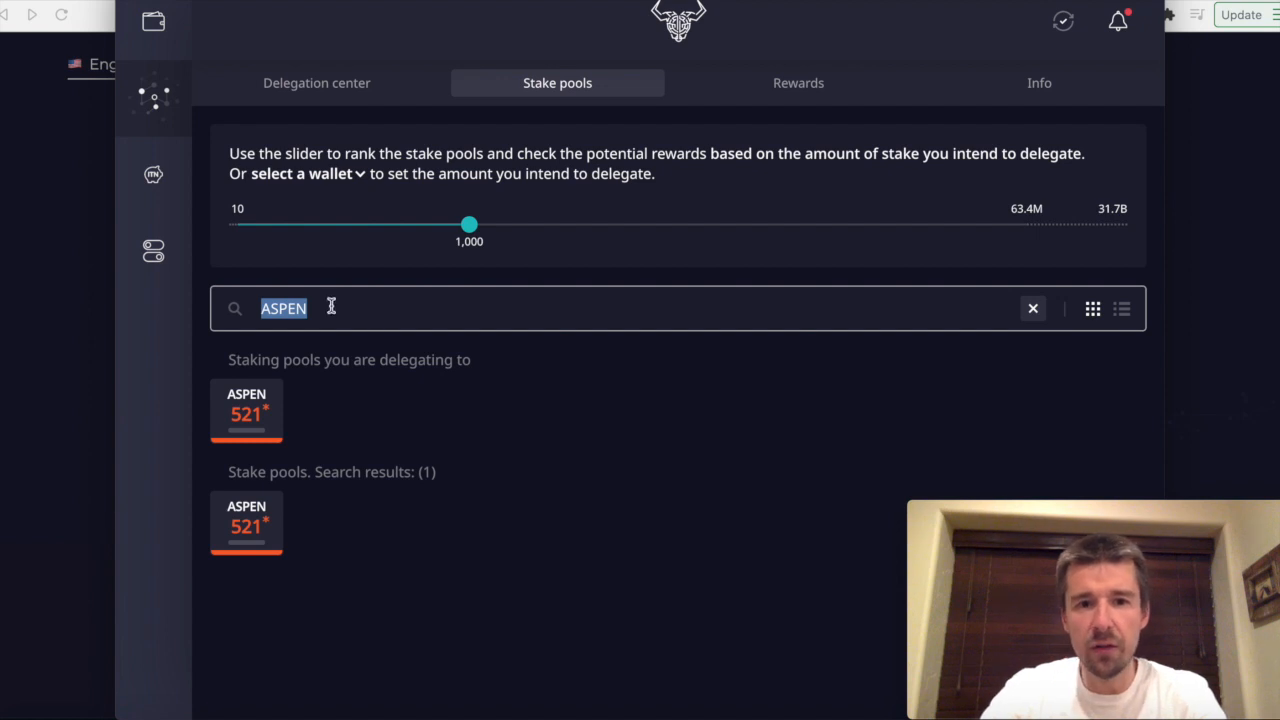
left_click(1032, 308)
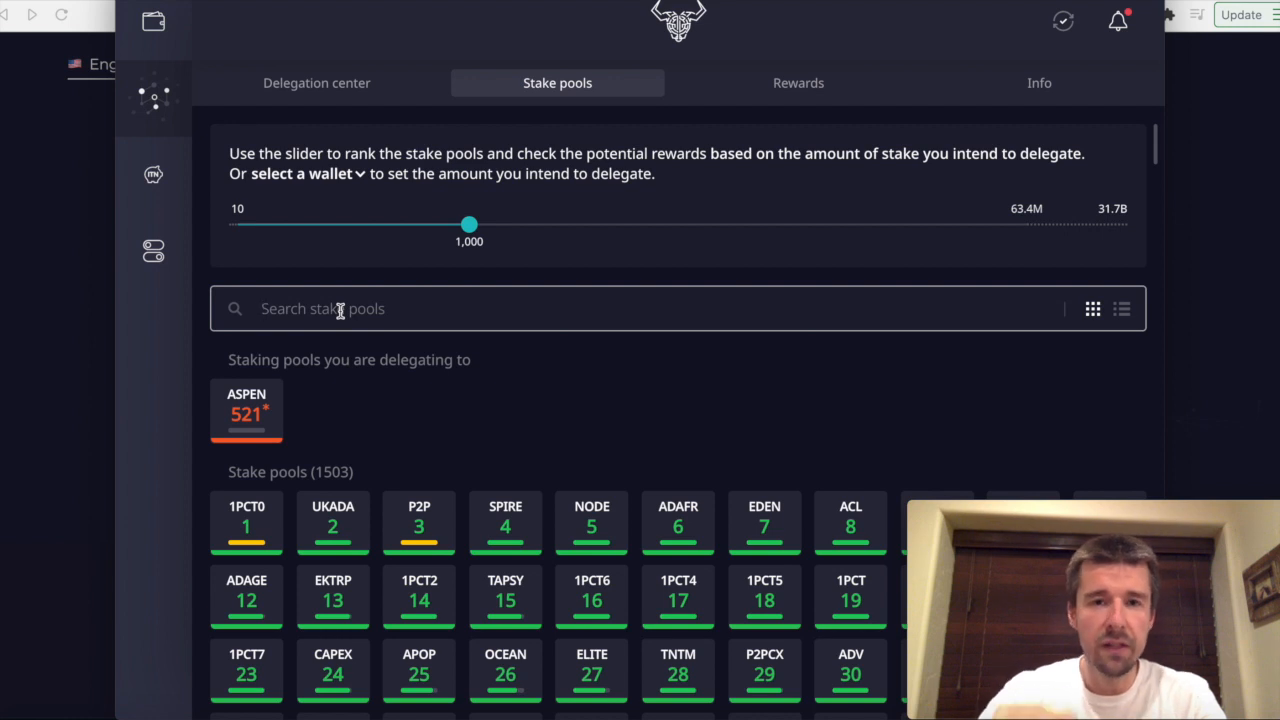
left_click(340, 308)
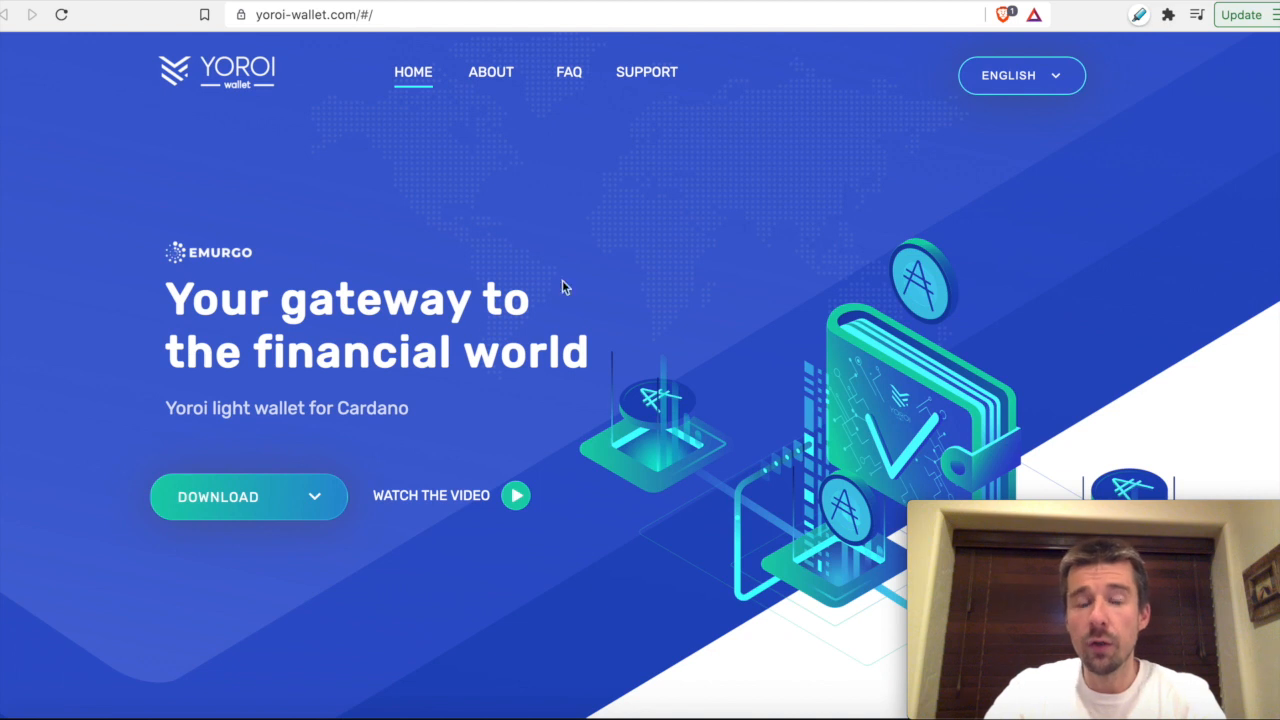
mouse_move(1136, 128)
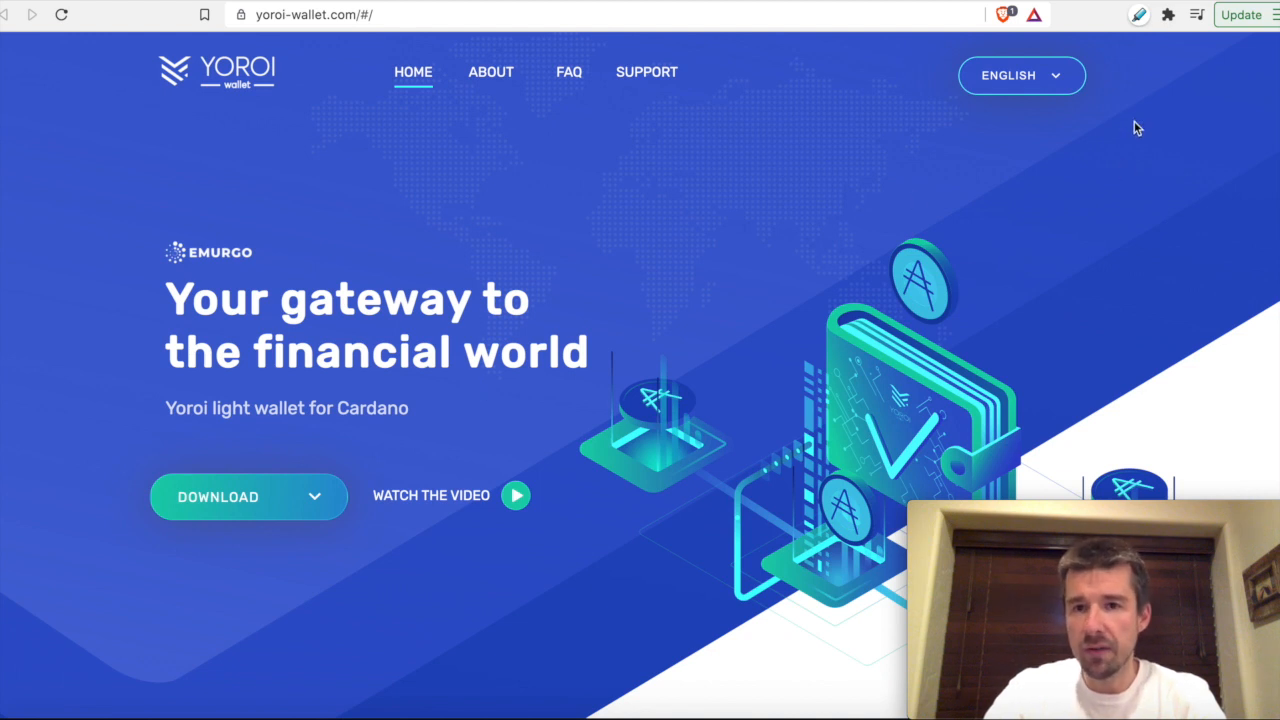
Launch the Yoroi extension from Brave's extensions menu, showing the Yoroi-Ledger wallet.
left_click(1168, 16)
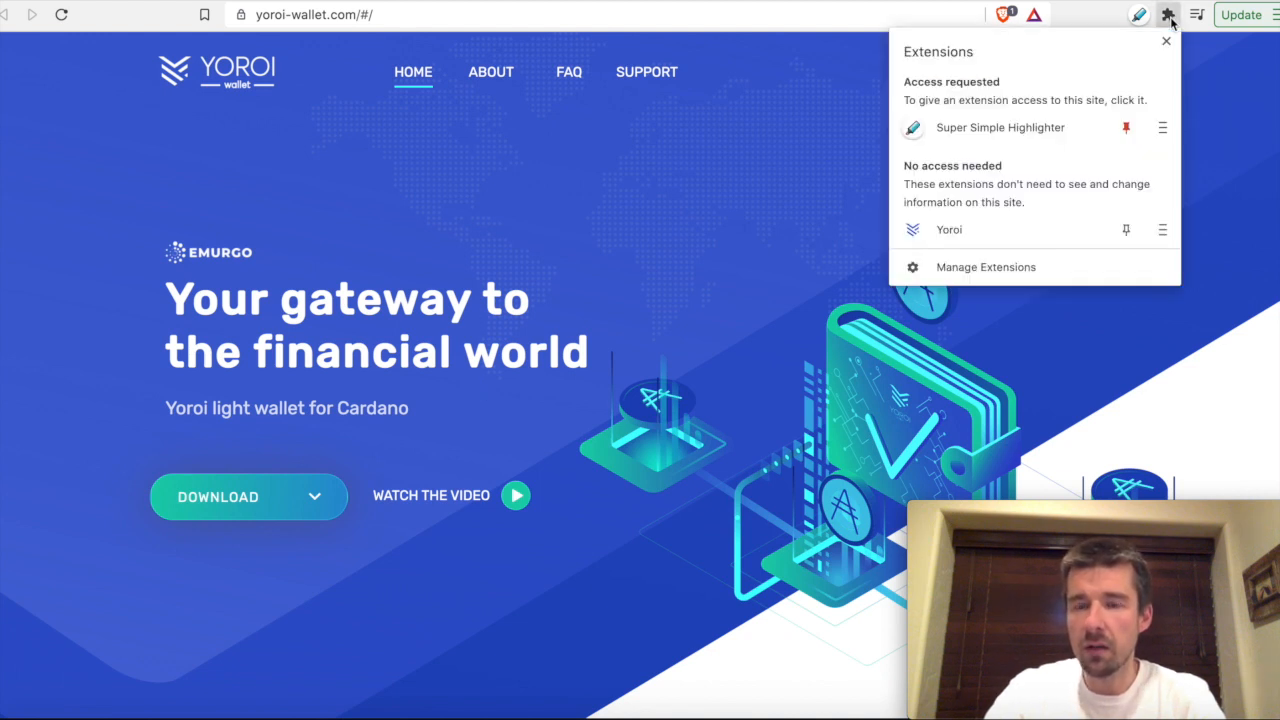
mouse_move(992, 236)
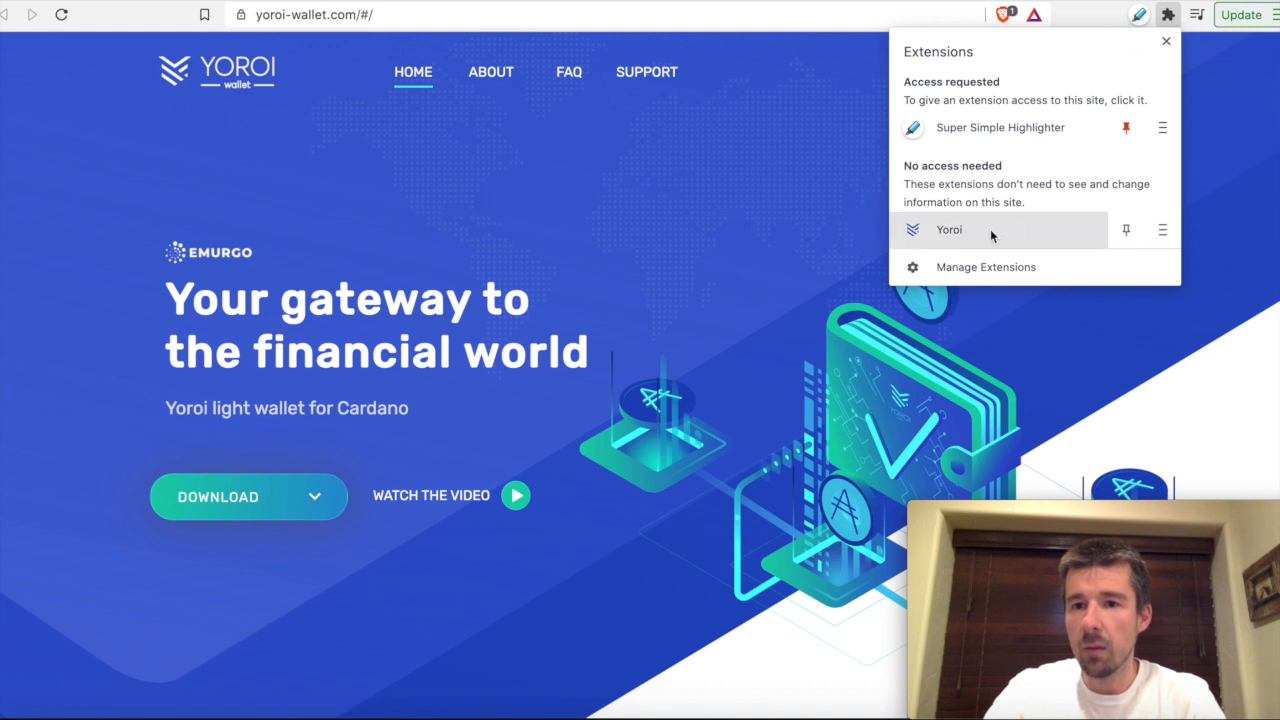
left_click(948, 228)
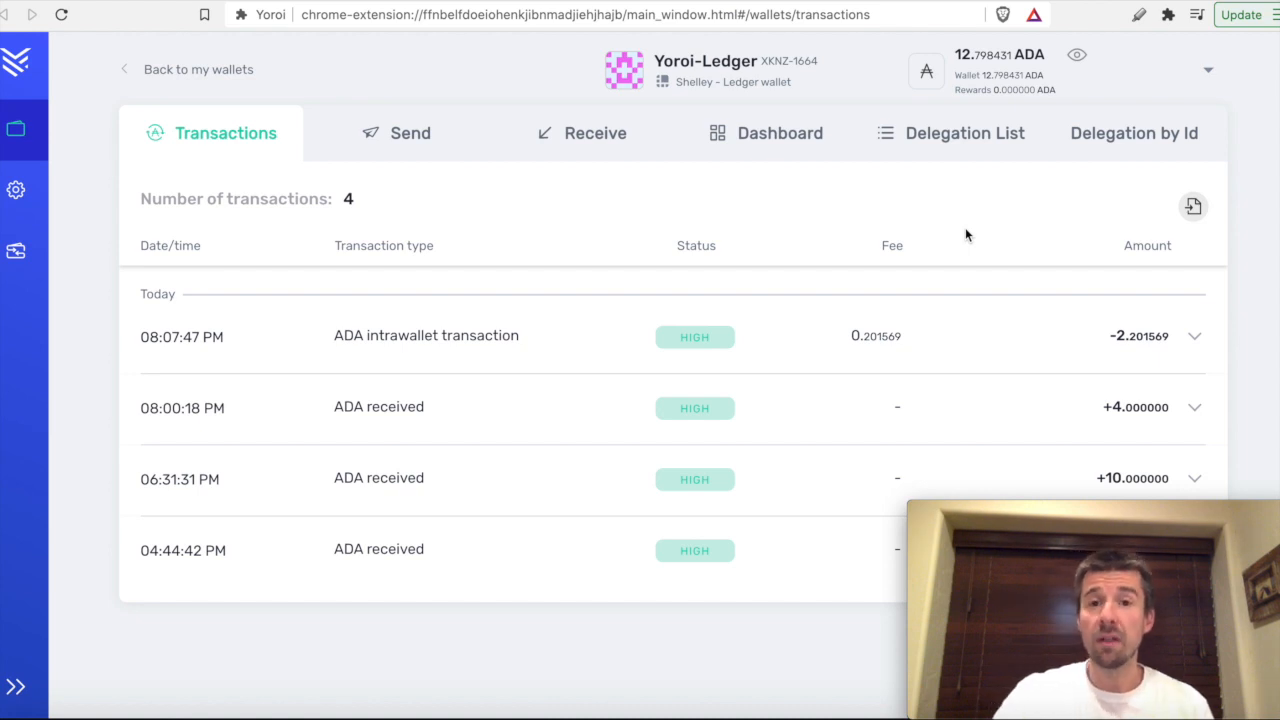
mouse_move(832, 192)
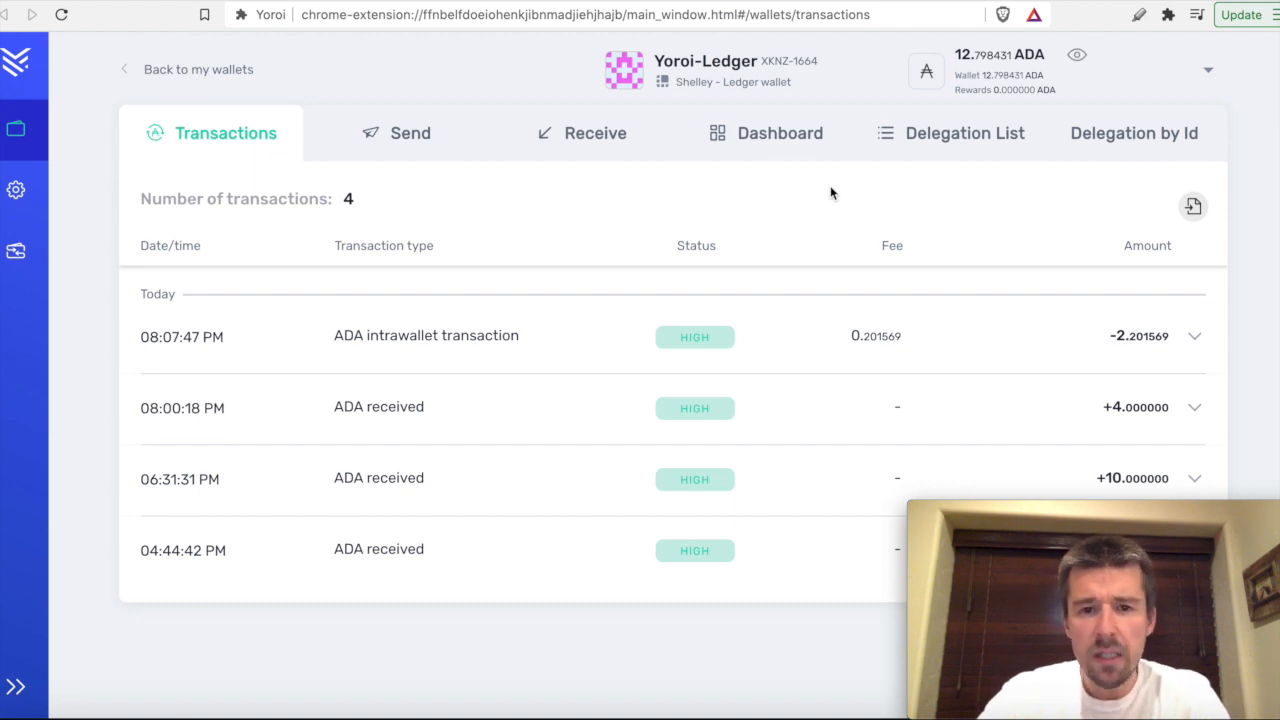
mouse_move(818, 224)
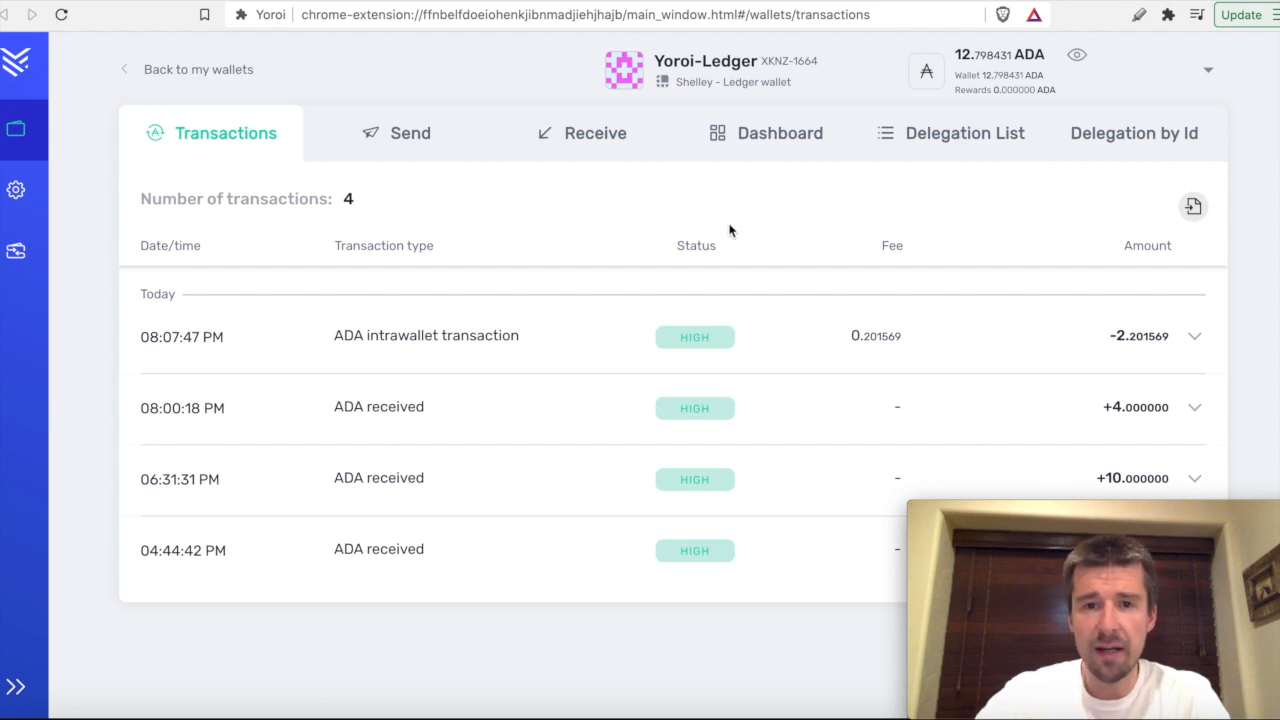
mouse_move(480, 44)
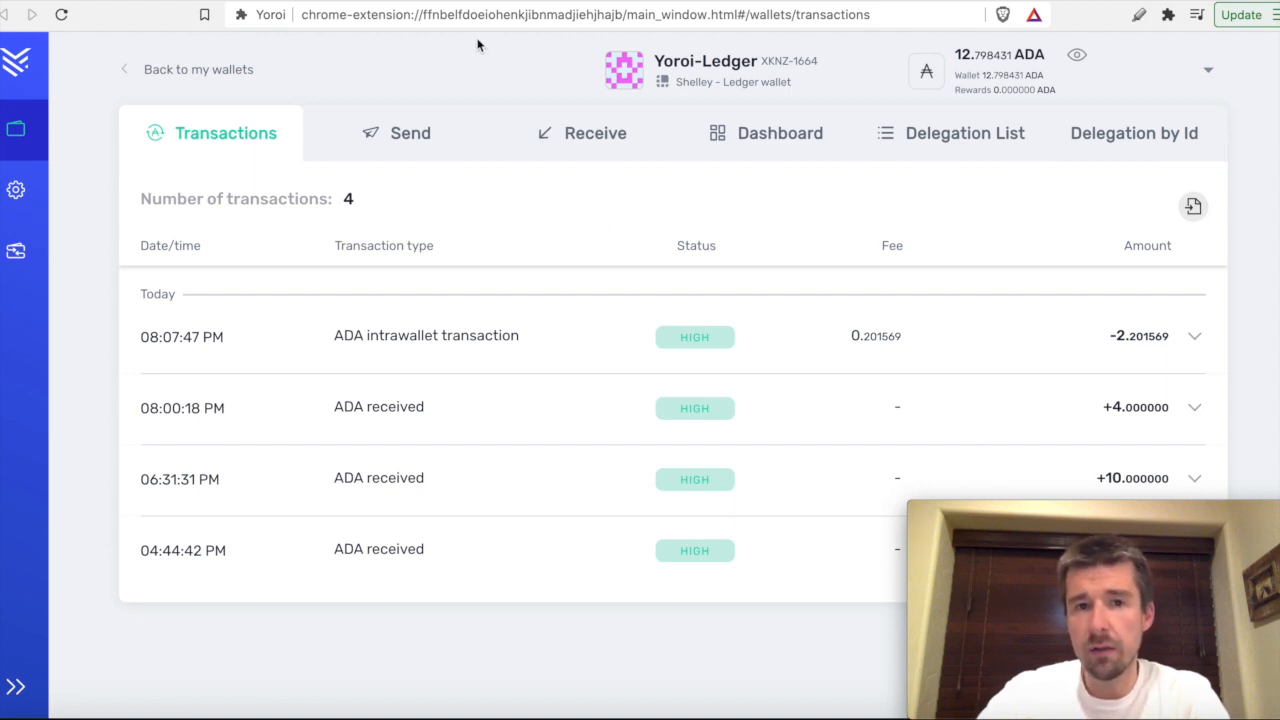
mouse_move(572, 118)
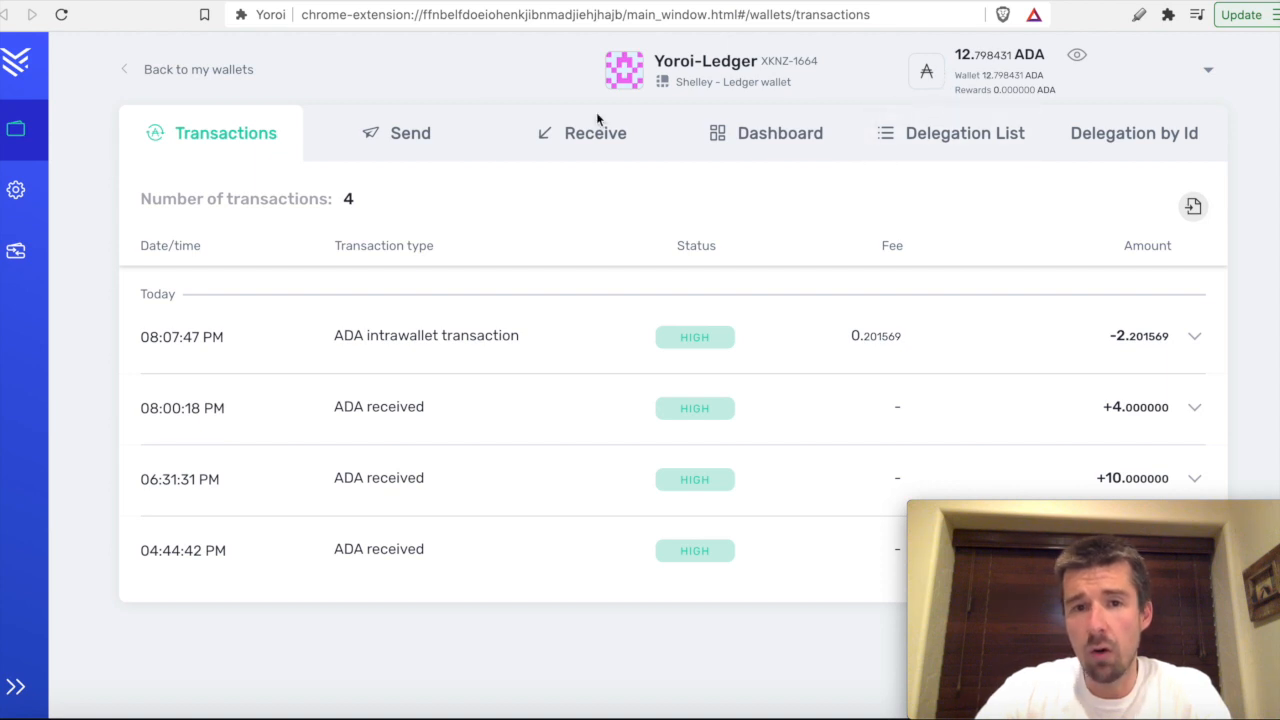
mouse_move(708, 196)
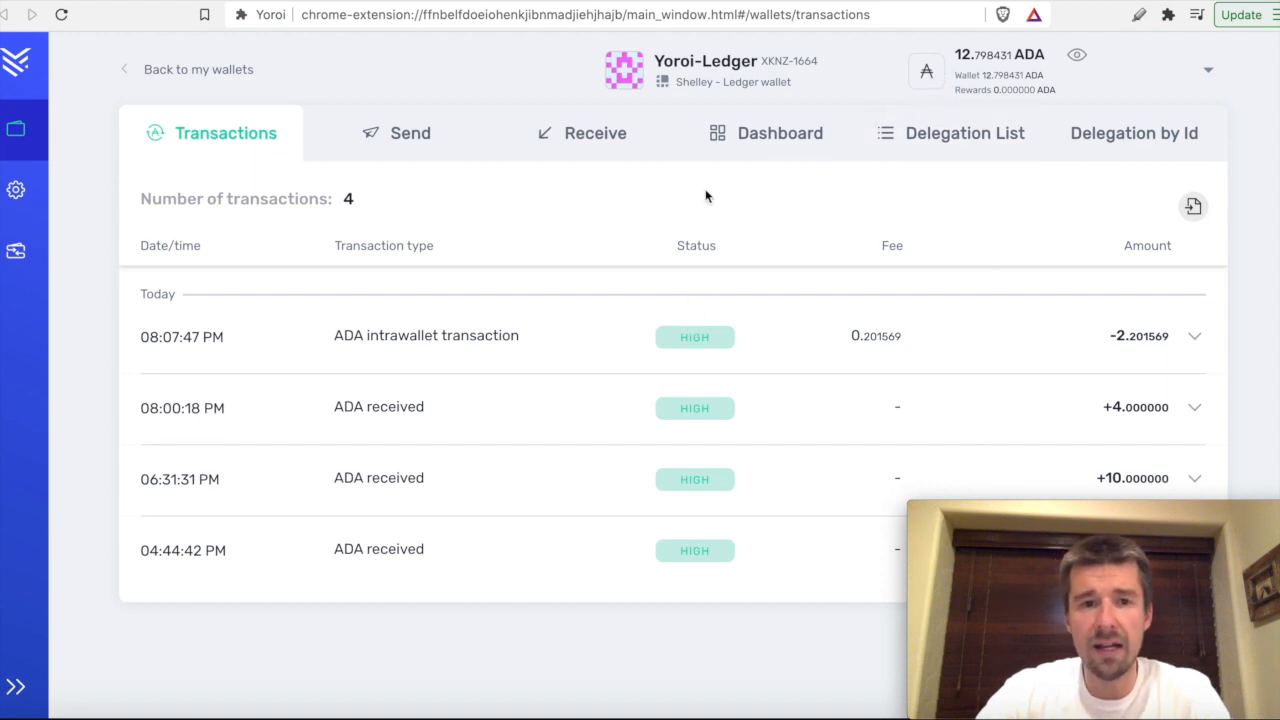
mouse_move(352, 166)
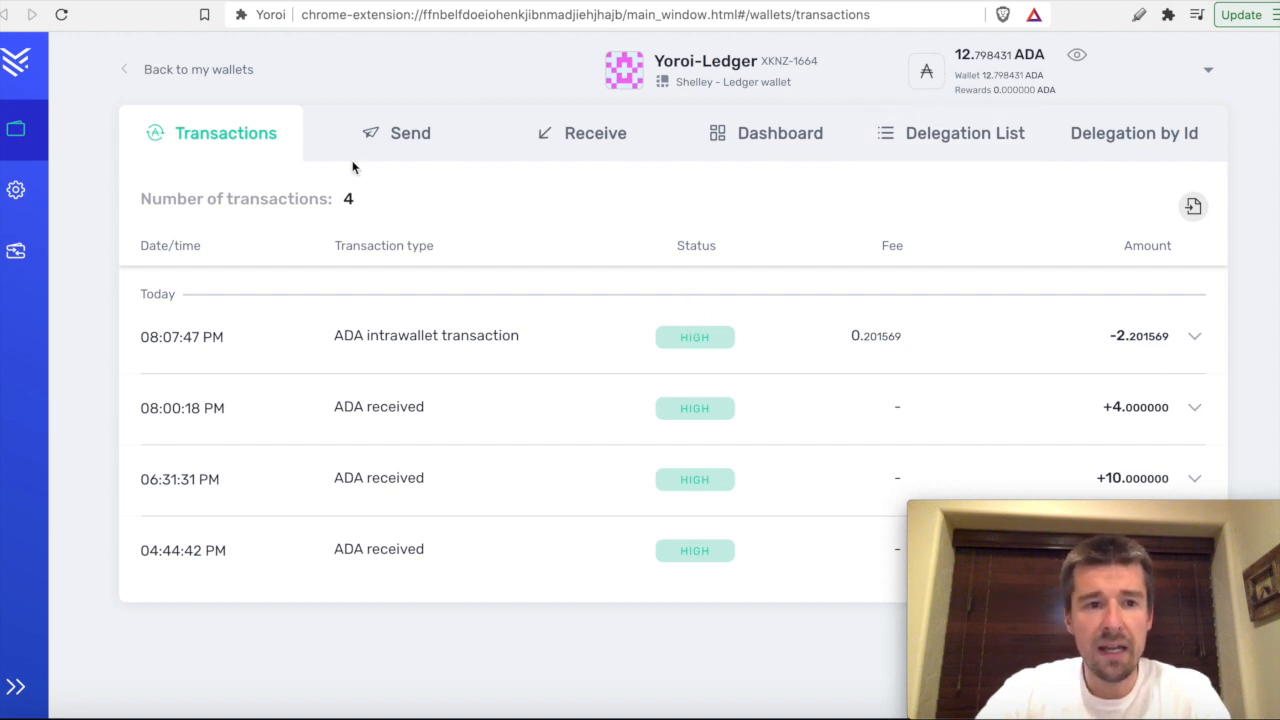
mouse_move(548, 144)
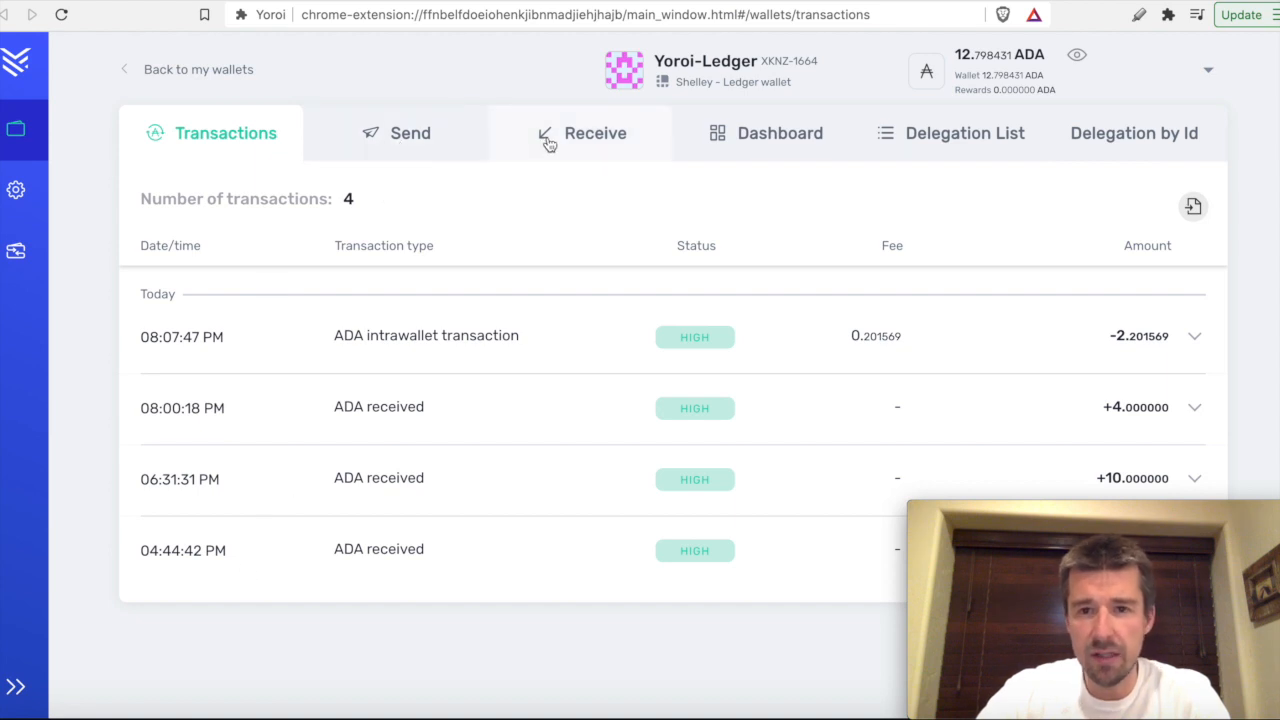
Show the Yoroi Delegation List with its saturation notice and stake pools.
left_click(966, 132)
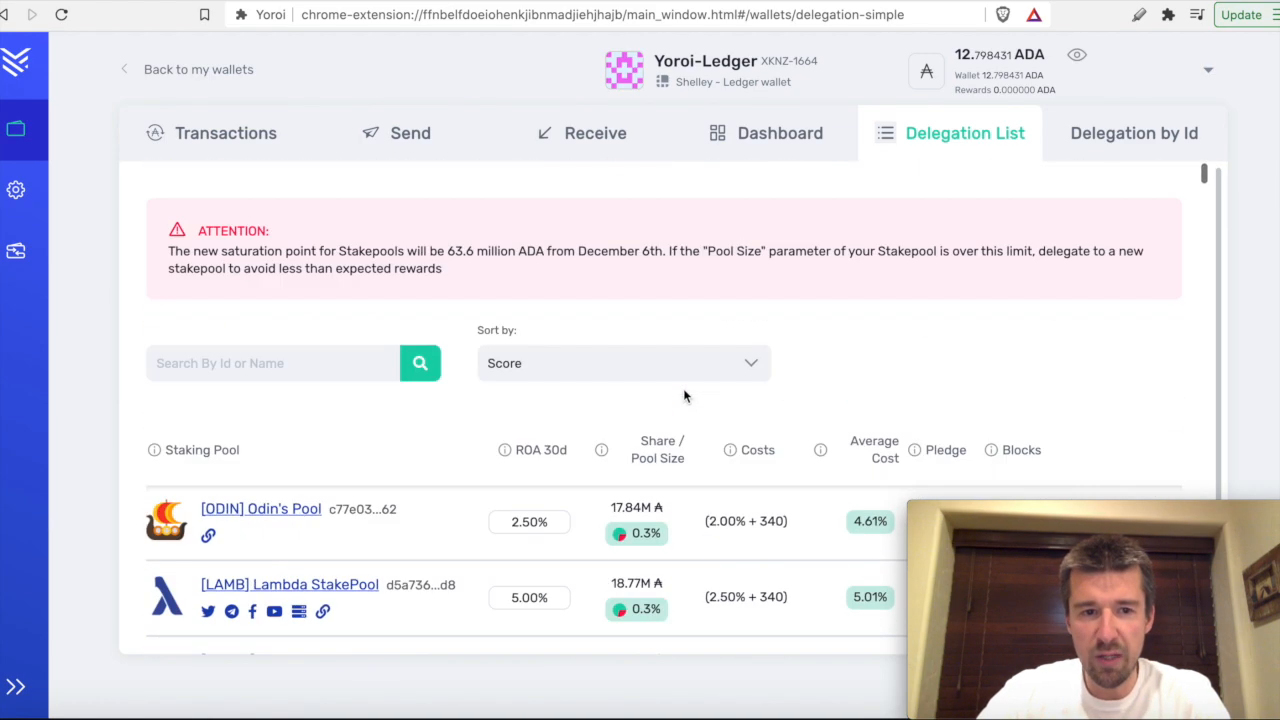
Search the pool list for ASPEN to find Aspen Pool, then return via Send to the transaction history.
left_click(276, 364)
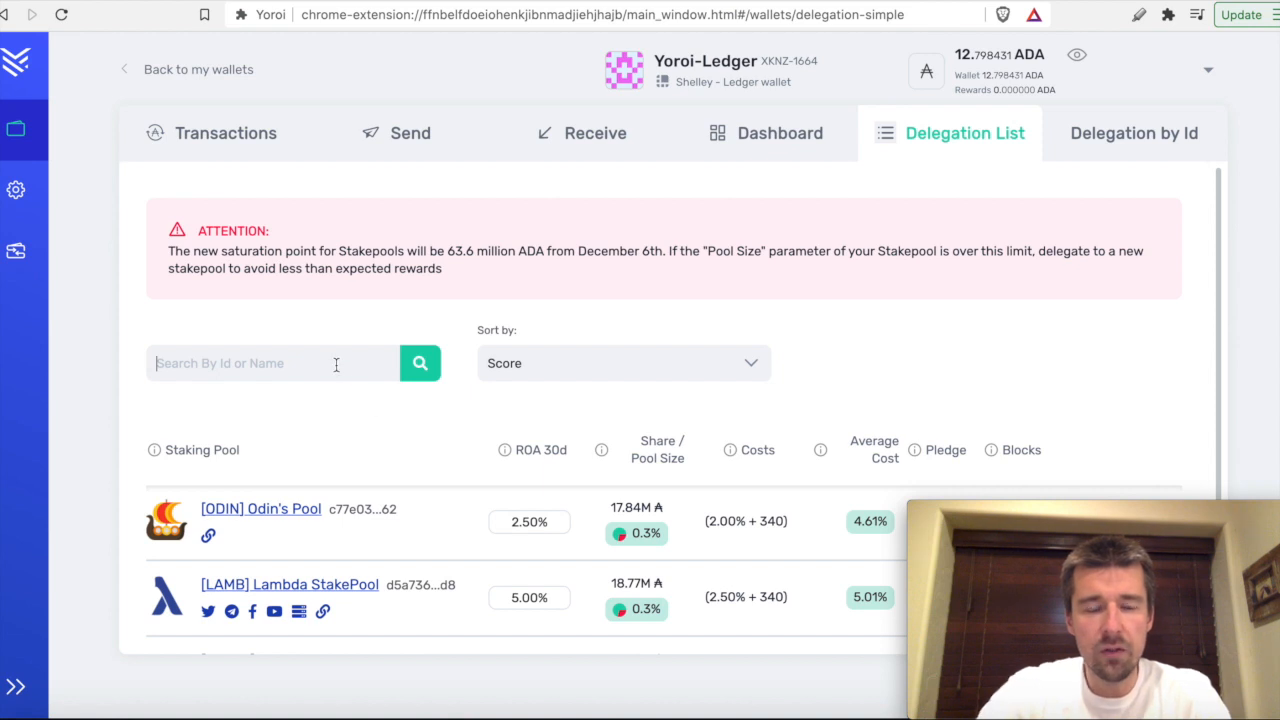
type("ASPEN")
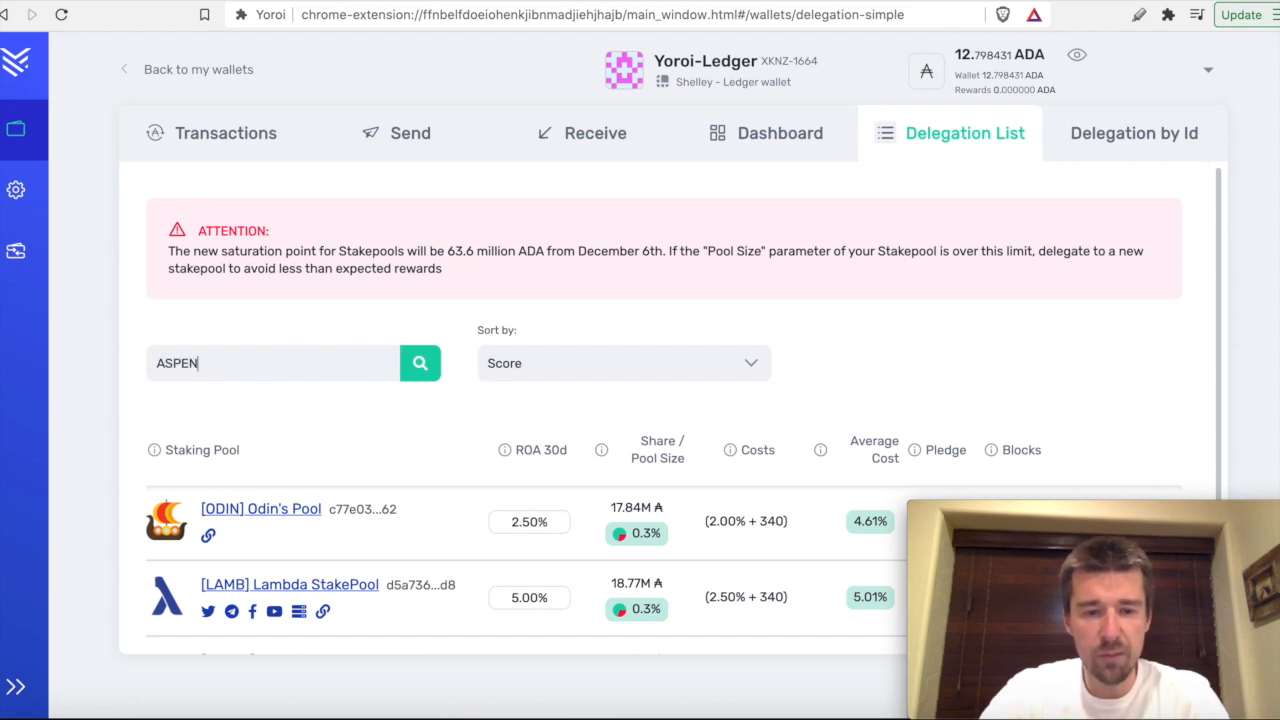
left_click(420, 364)
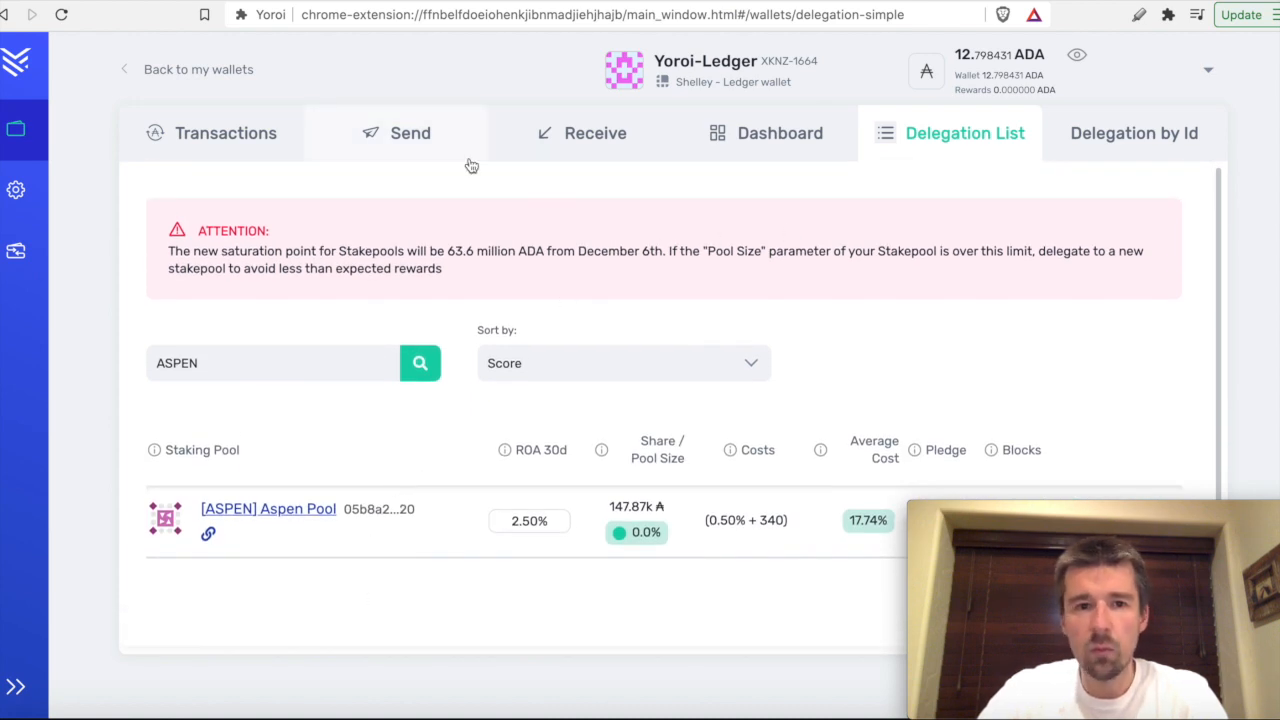
left_click(410, 132)
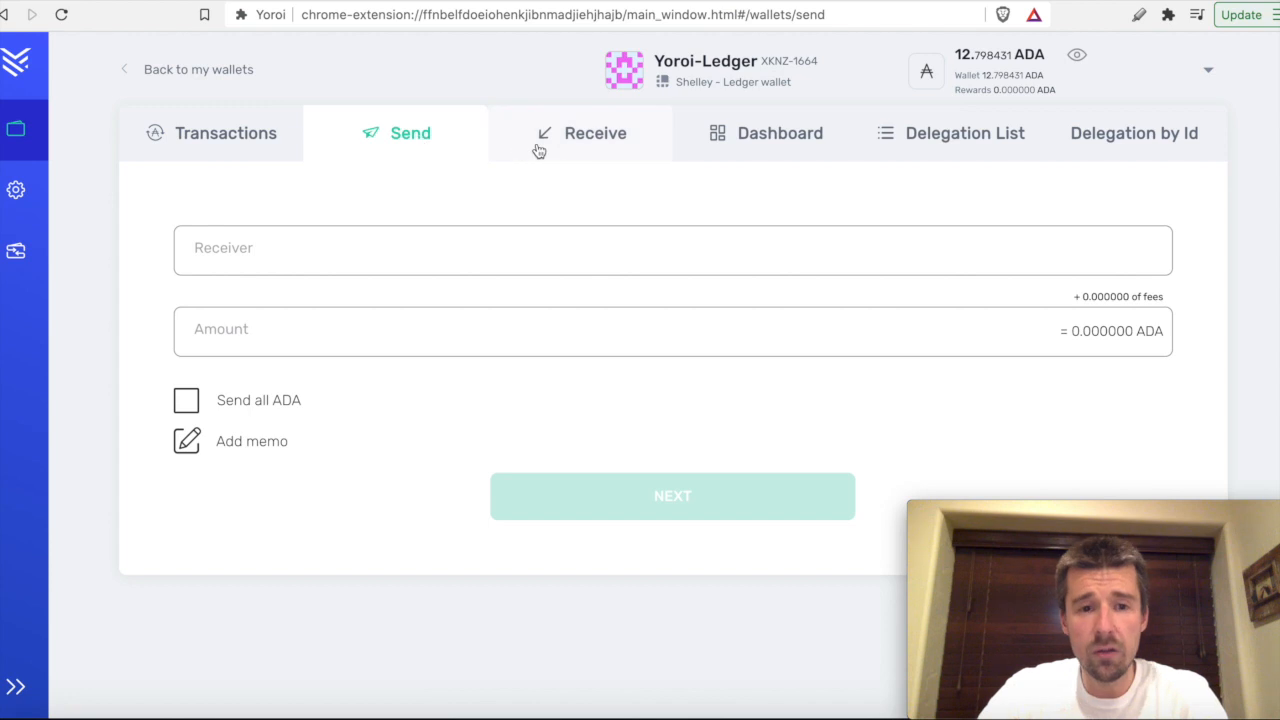
left_click(226, 132)
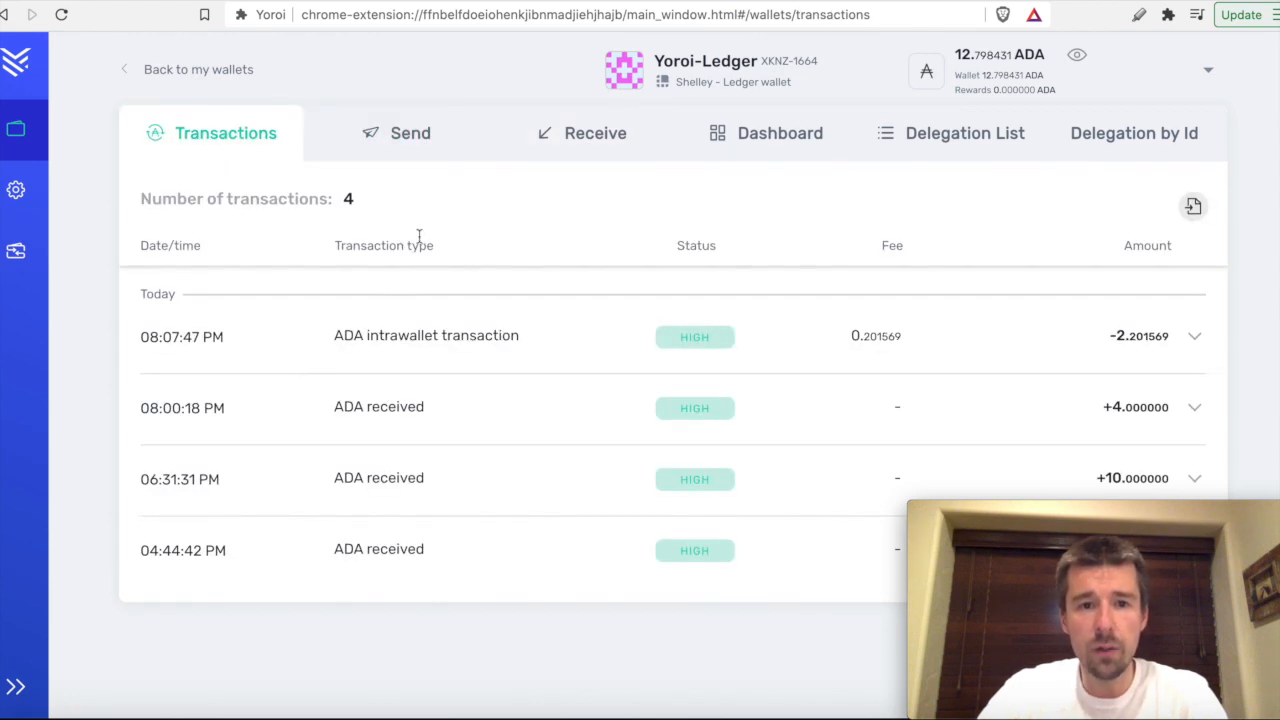
mouse_move(440, 188)
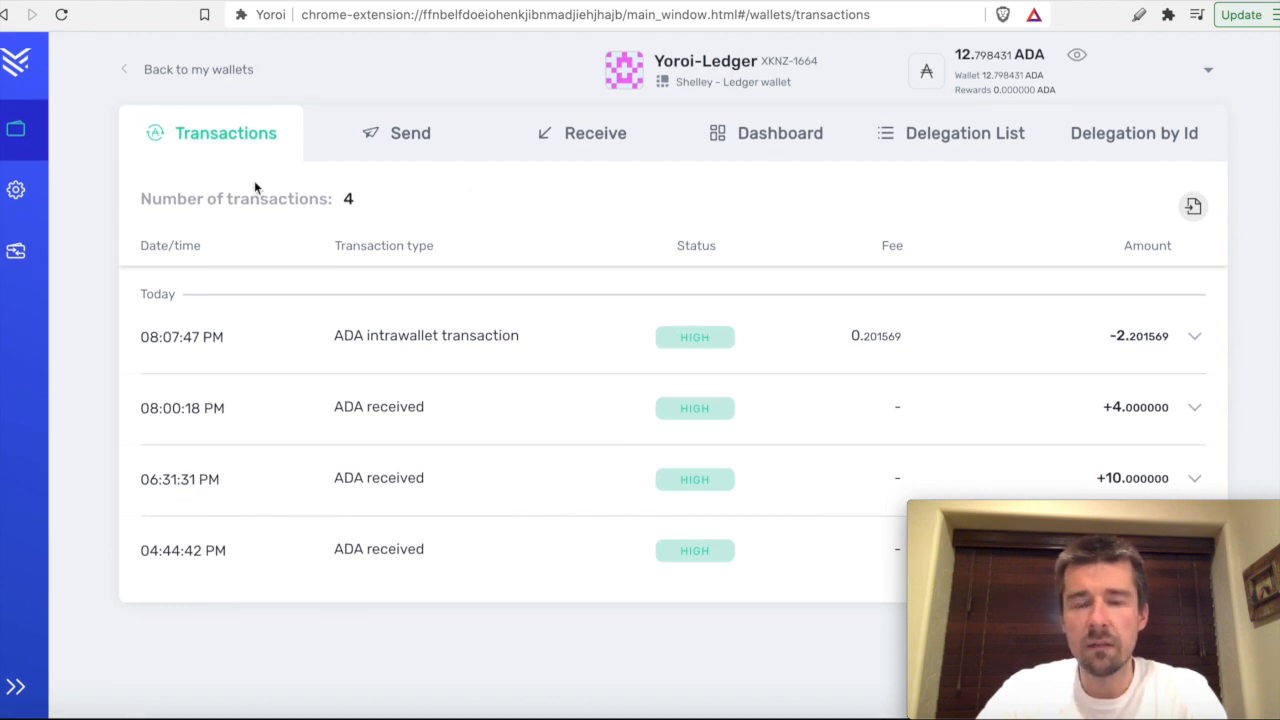
mouse_move(572, 200)
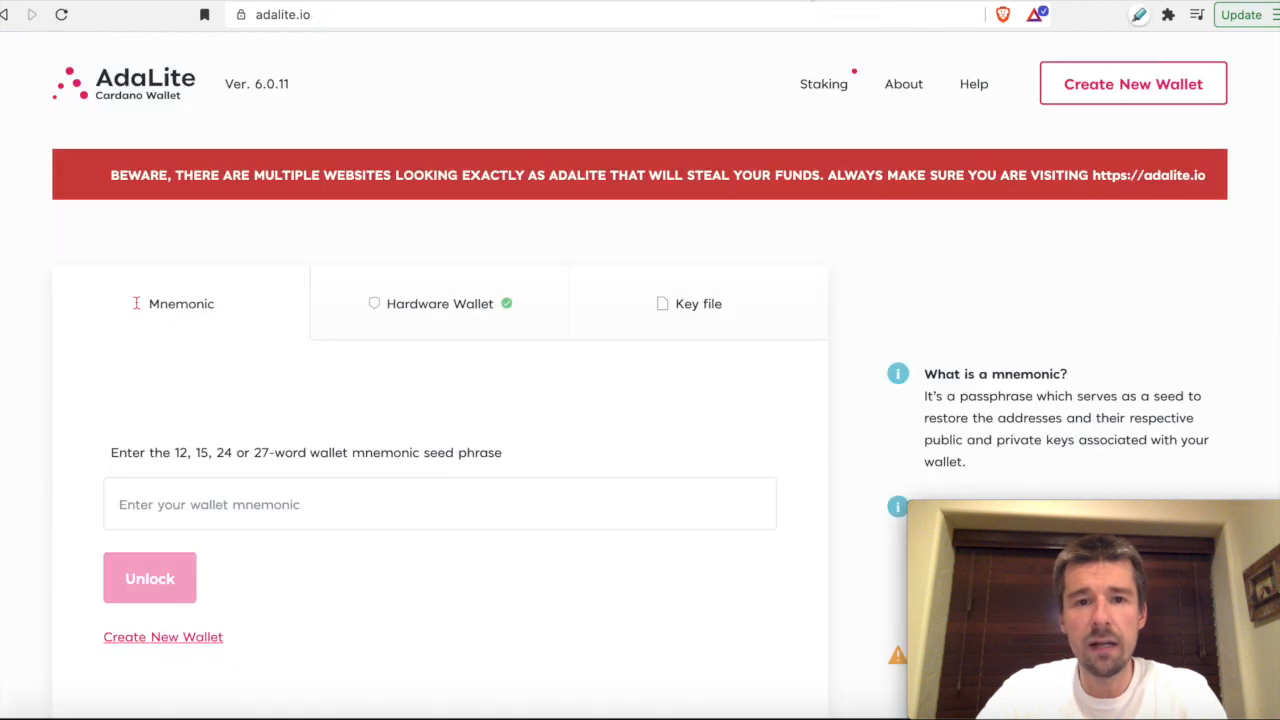
mouse_move(256, 584)
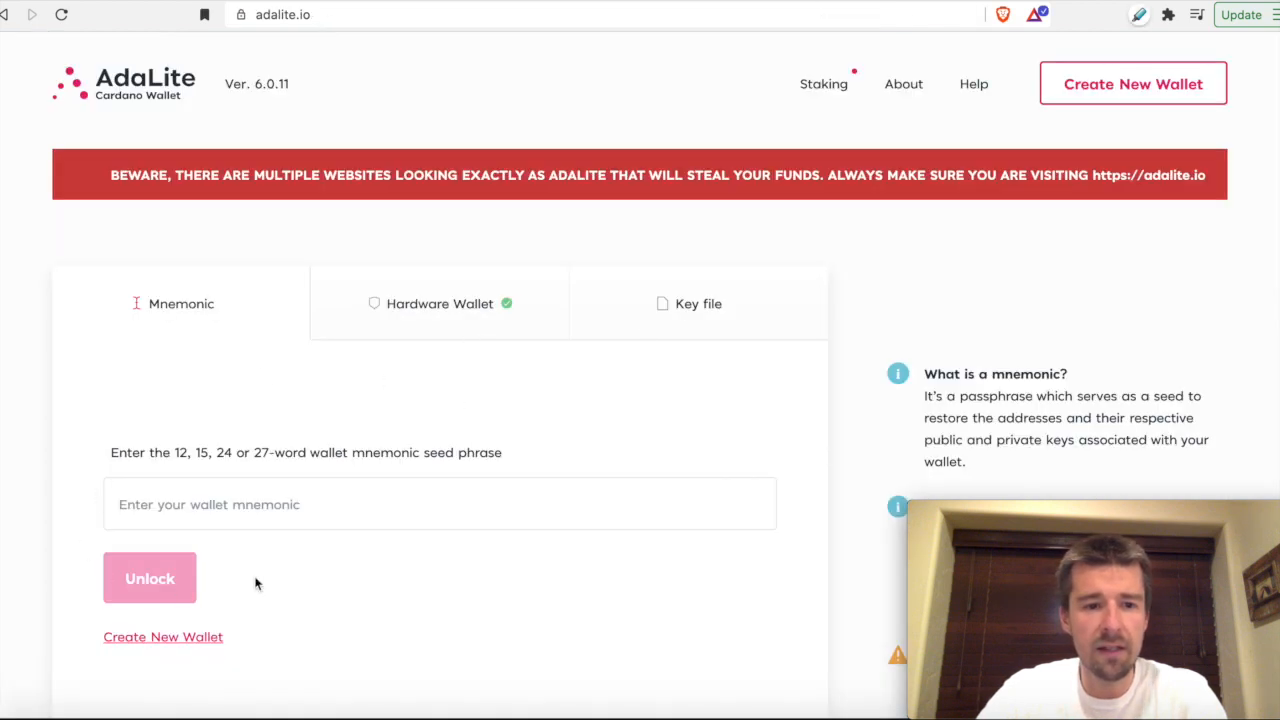
mouse_move(418, 570)
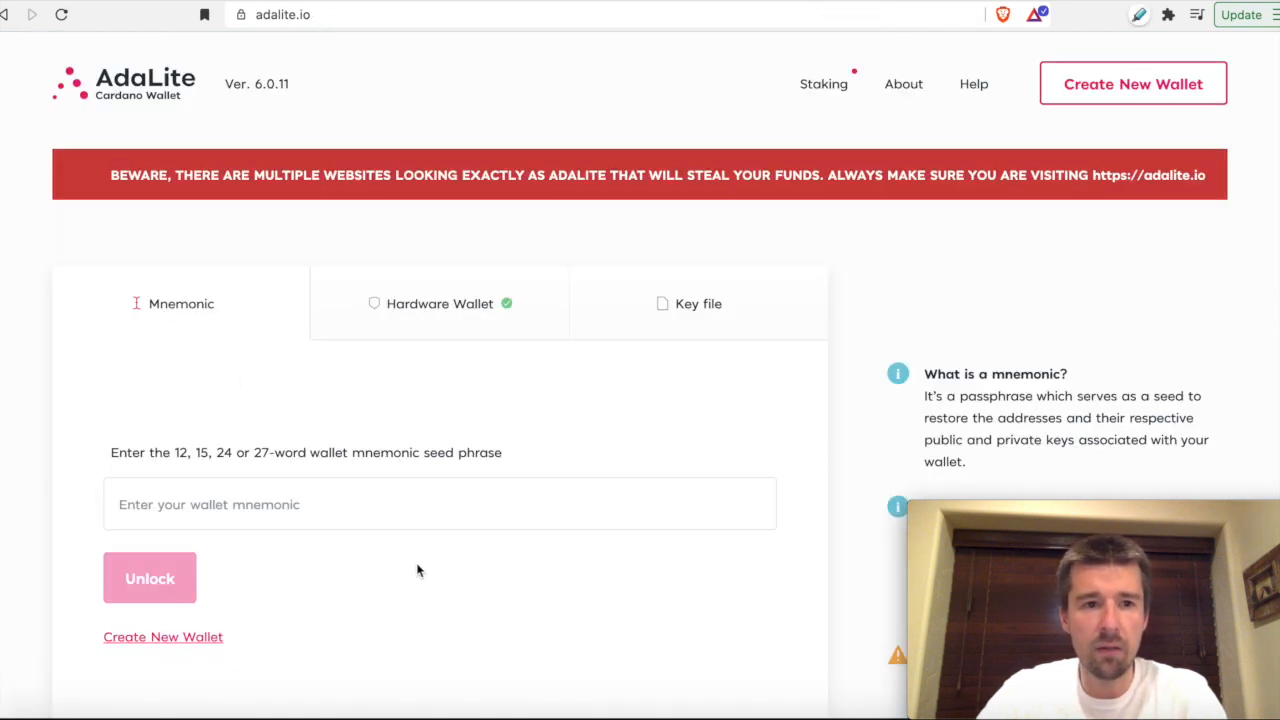
Unlock the AdaLite wallet with the paired Ledger Nano X, showing the 12.798431 ADA balance.
left_click(440, 304)
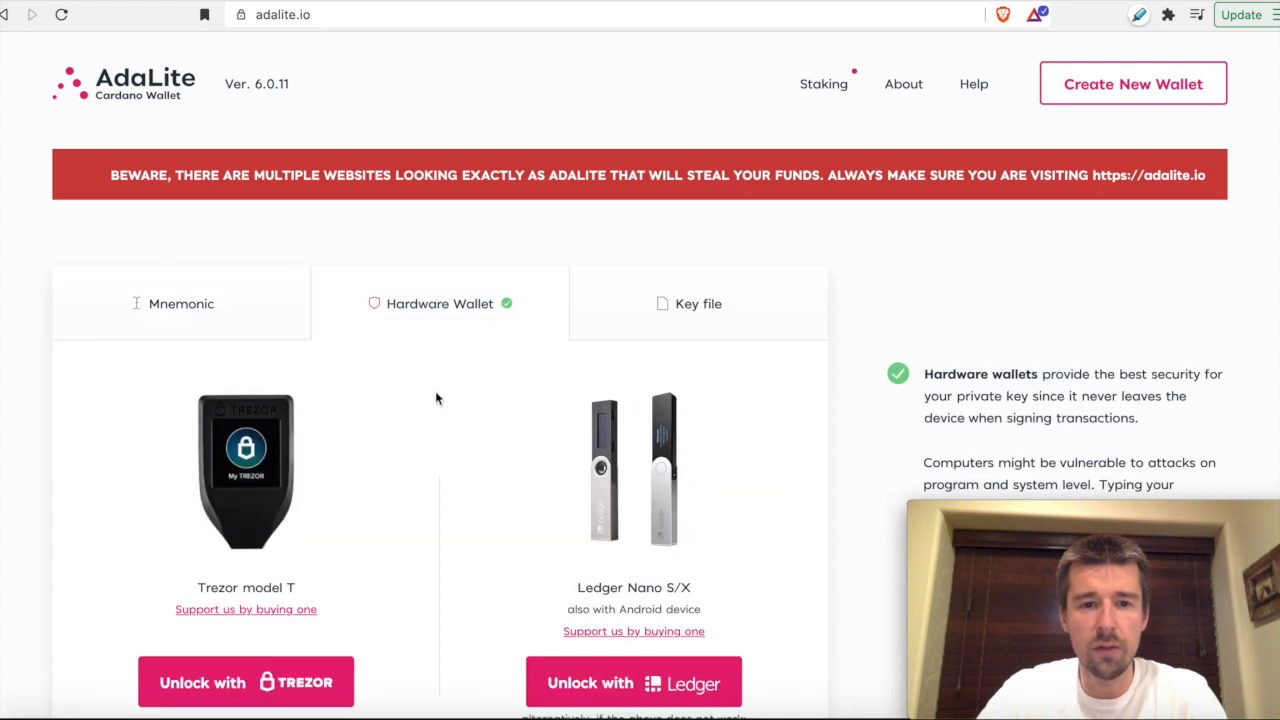
scroll("down", 3)
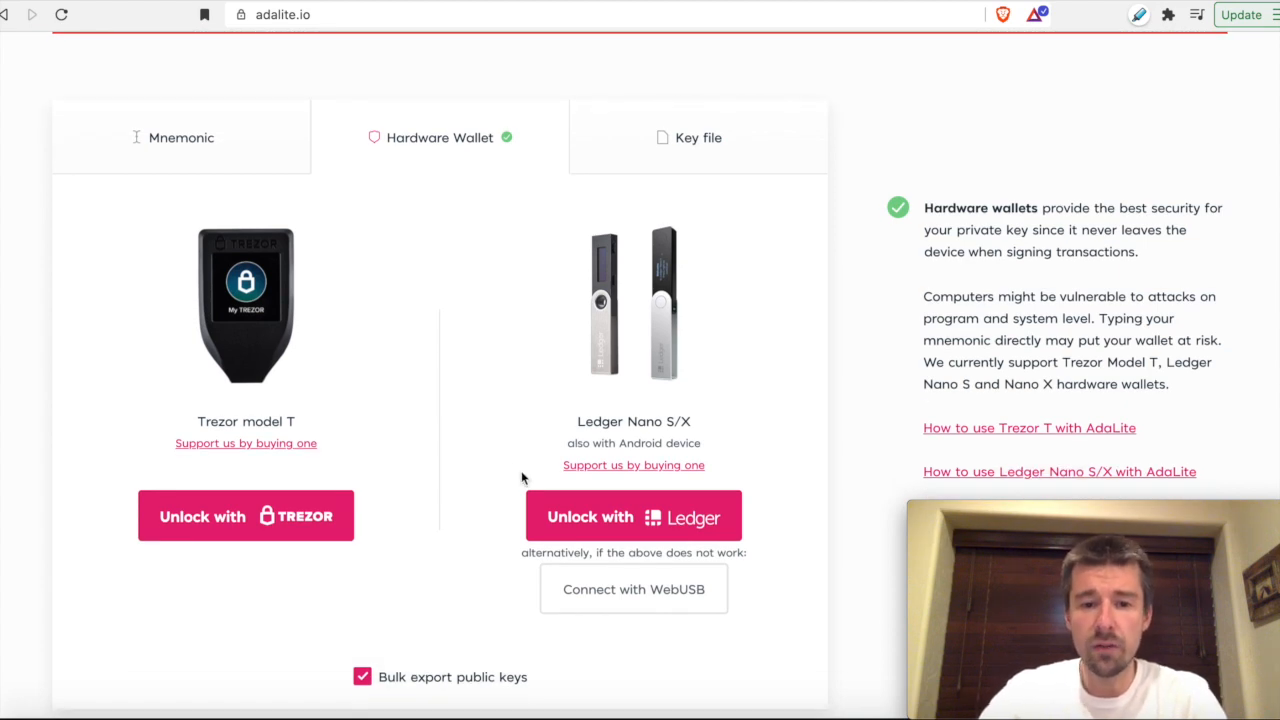
left_click(632, 588)
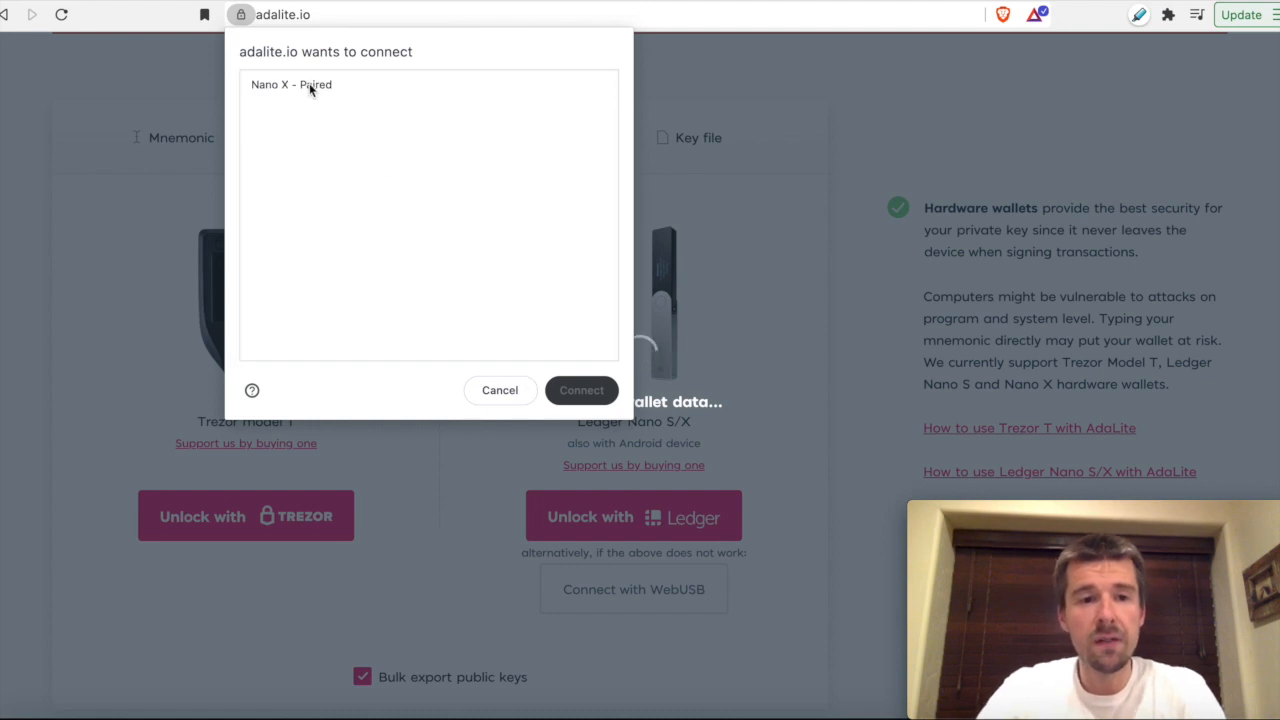
left_click(580, 390)
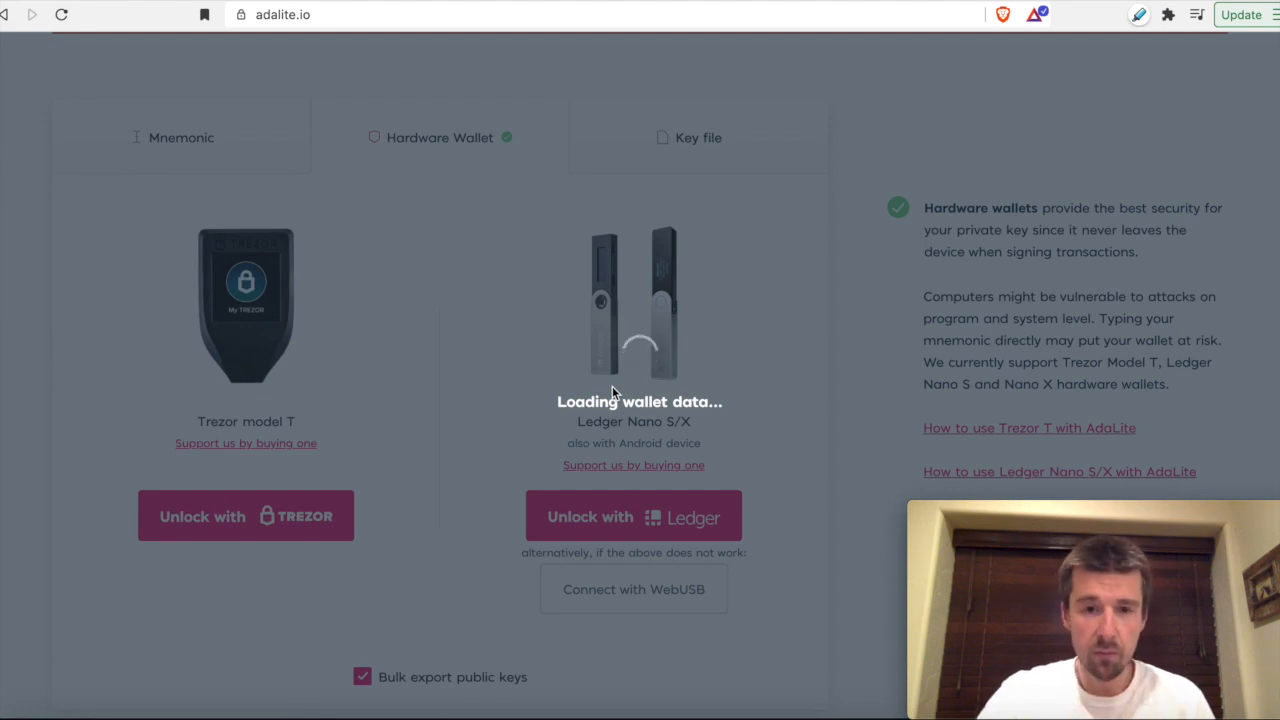
left_click(632, 516)
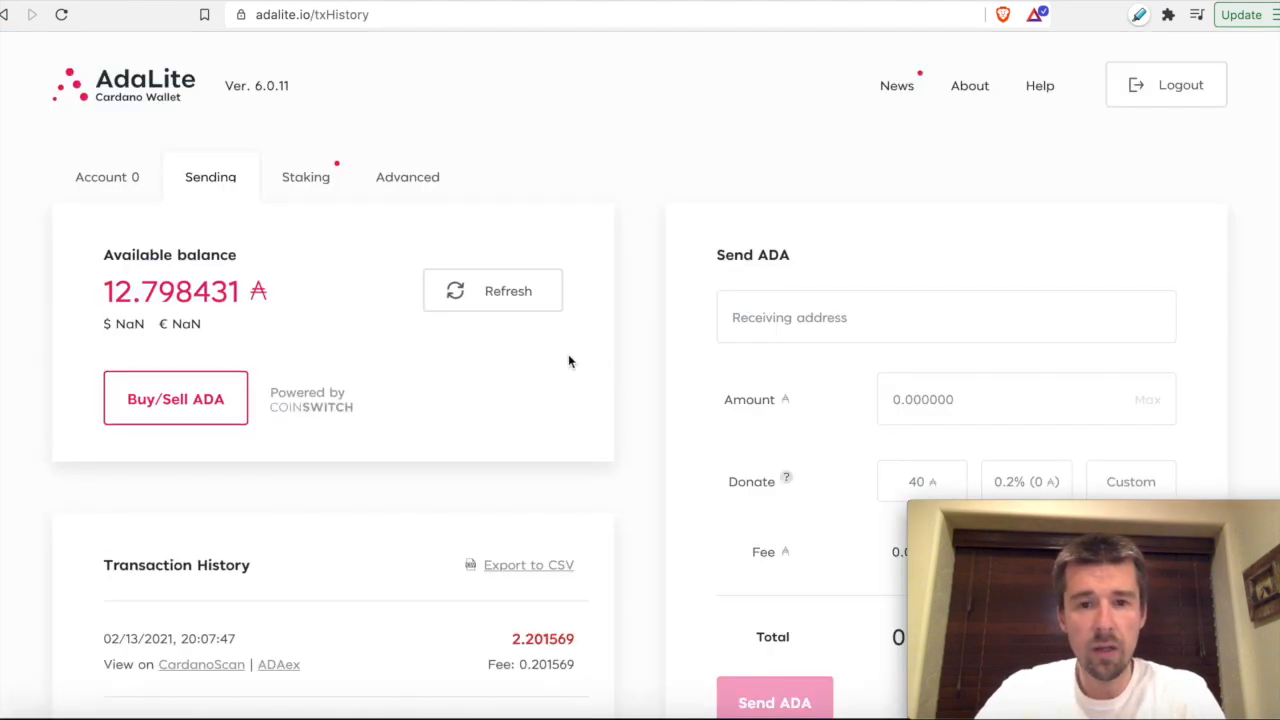
mouse_move(208, 272)
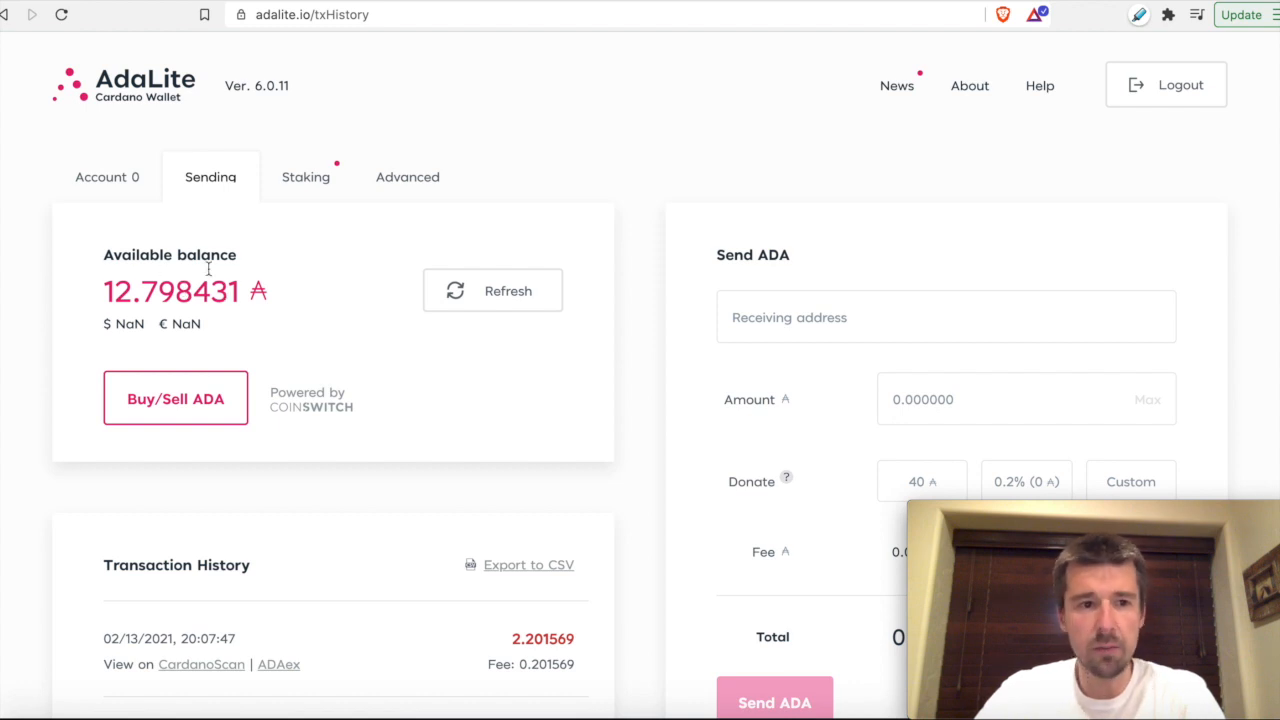
View Account 0, Sending, then the Staking overview showing delegation to Aspen Pool with 12.798431 ADA.
left_click(108, 176)
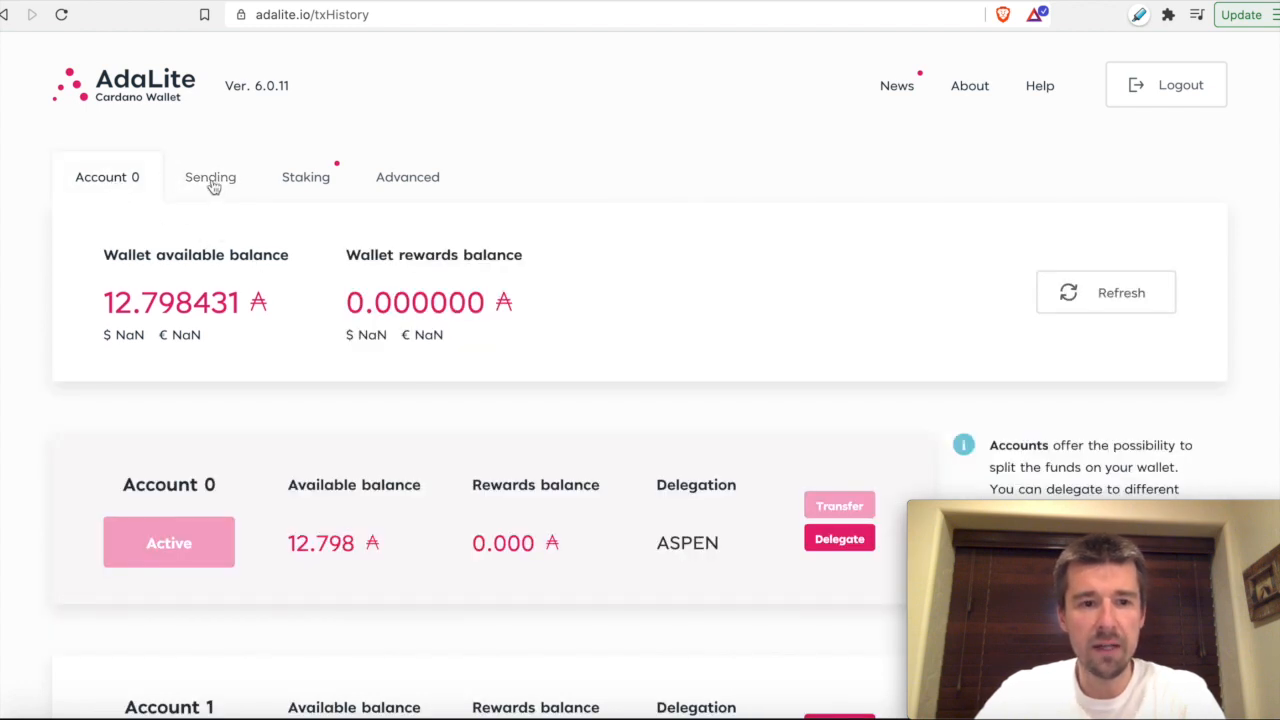
left_click(210, 176)
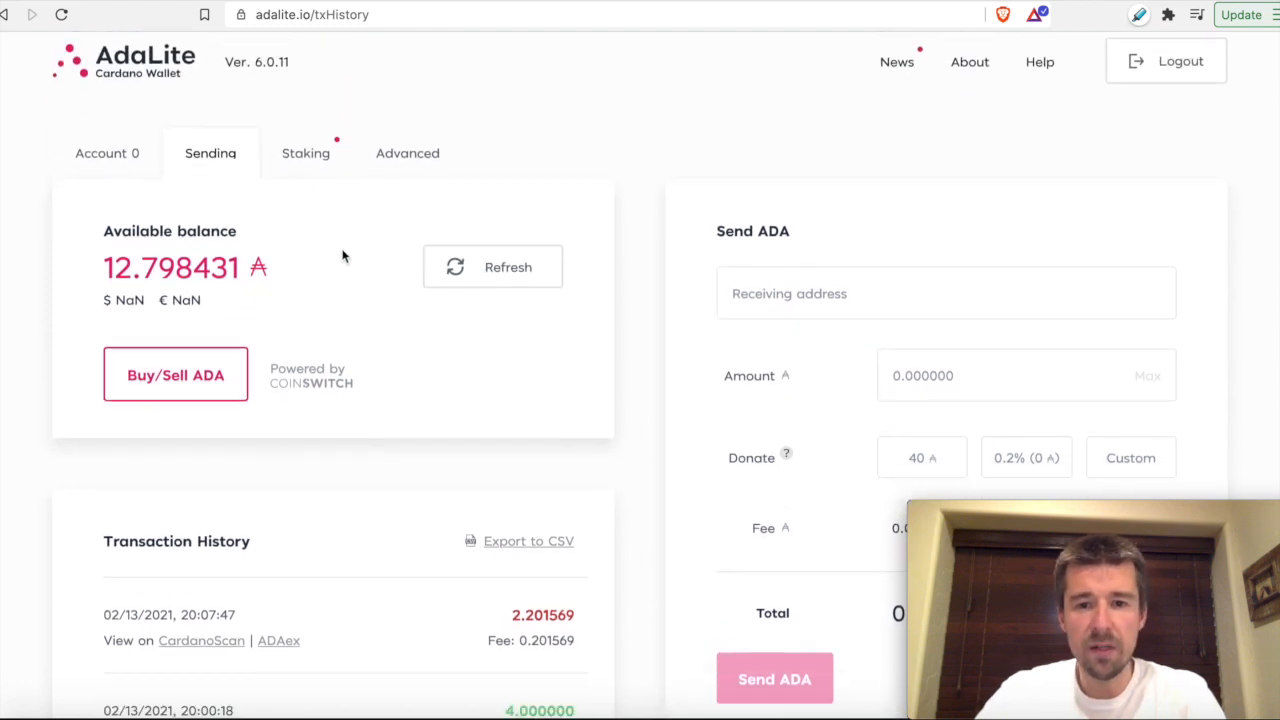
left_click(304, 152)
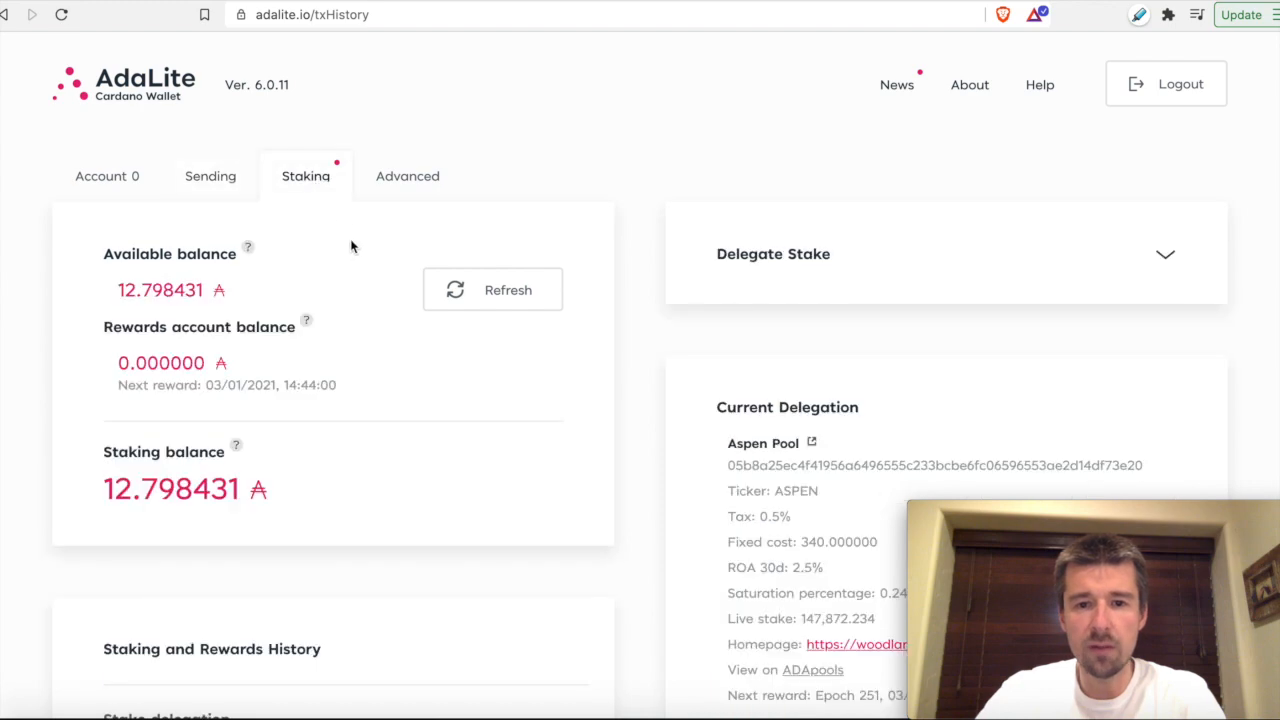
scroll("down", 3)
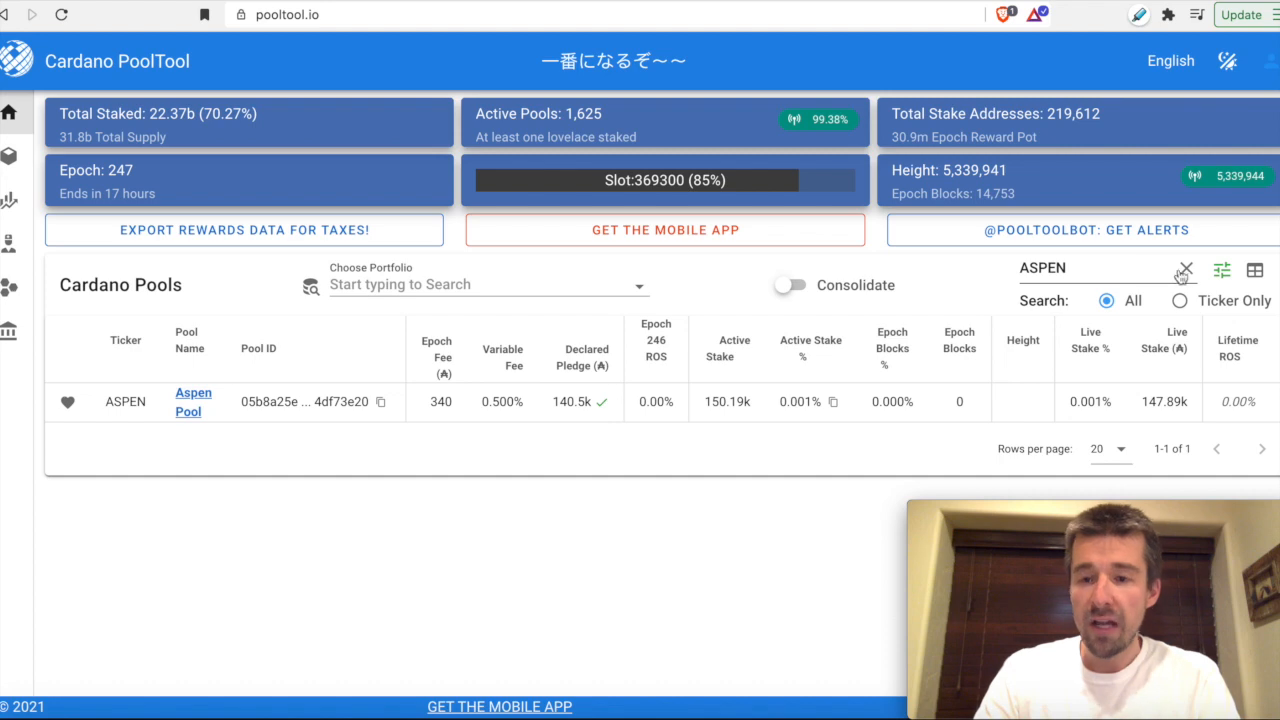
Clear PoolTool's pool search and filter the list to ASPEN.
left_click(1184, 268)
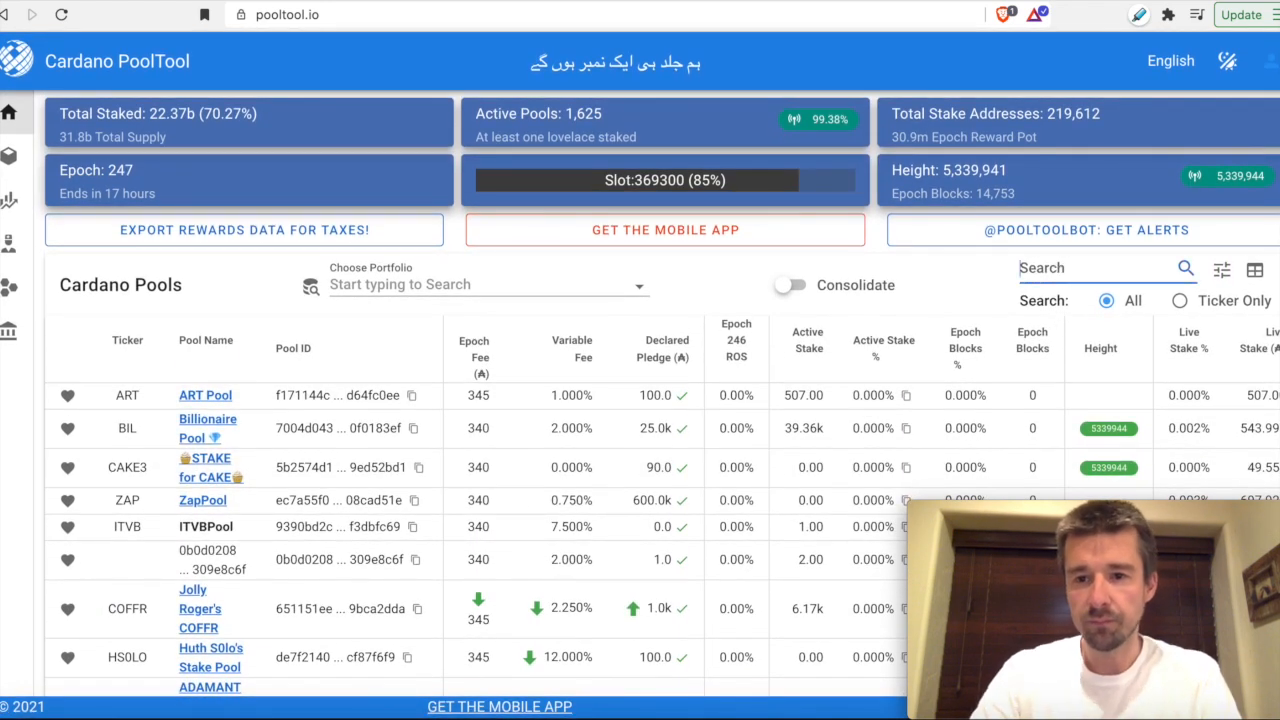
type("ASPEN")
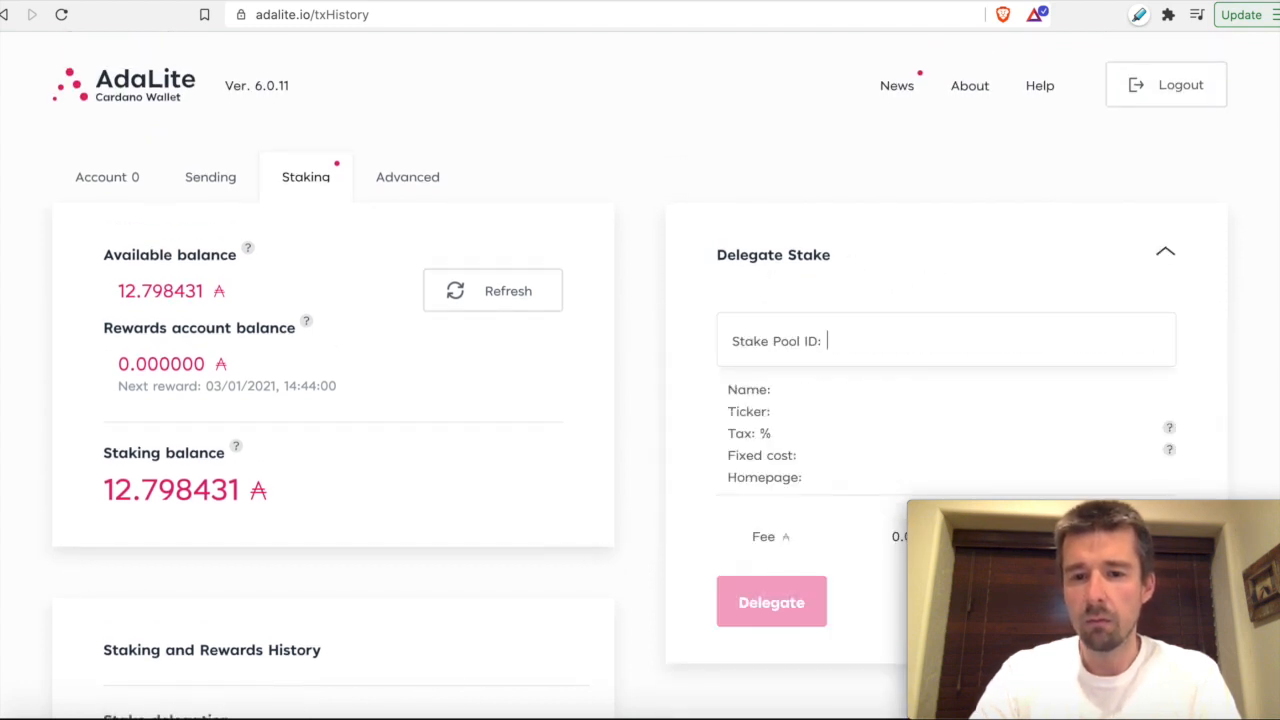
Enter Aspen Pool's ID (05b8a25e…553ae2c) into the Delegate Stake form, showing ASPEN, 0.5% tax, 340 fixed cost.
type("05b8a25ec4f41956a6496555c233bcbe6fc06596553ae2c")
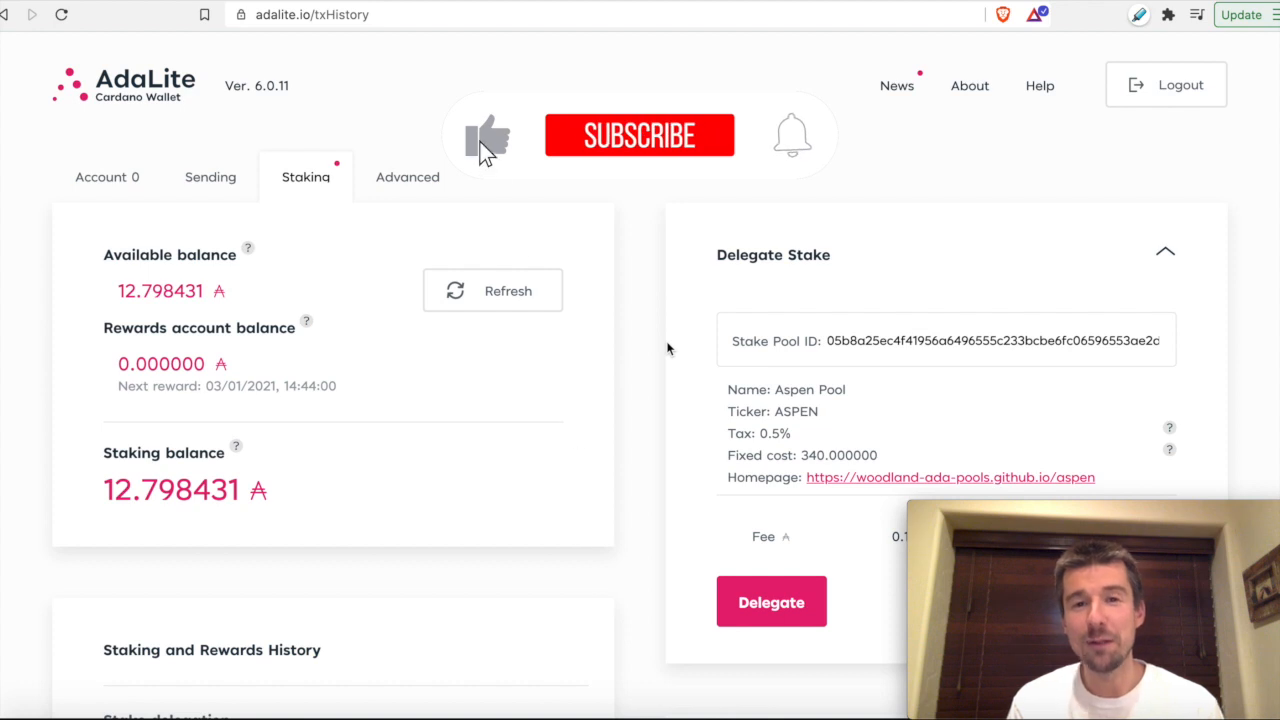
left_click(640, 136)
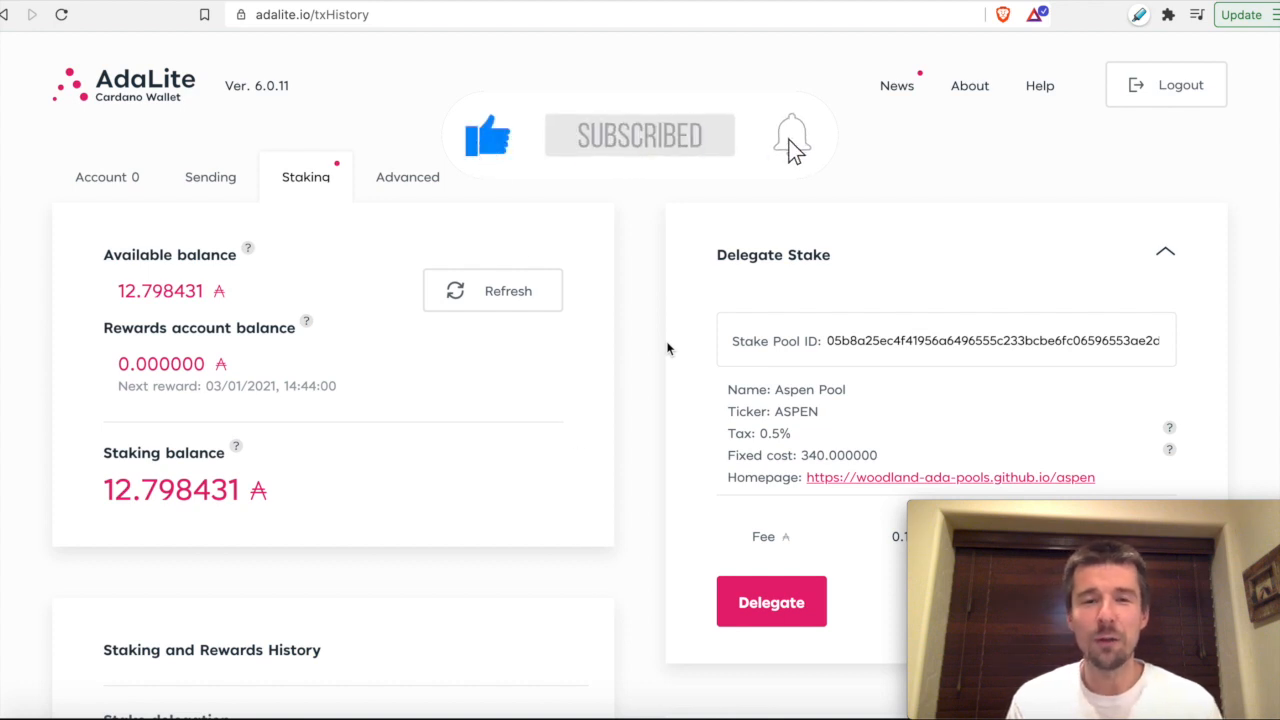